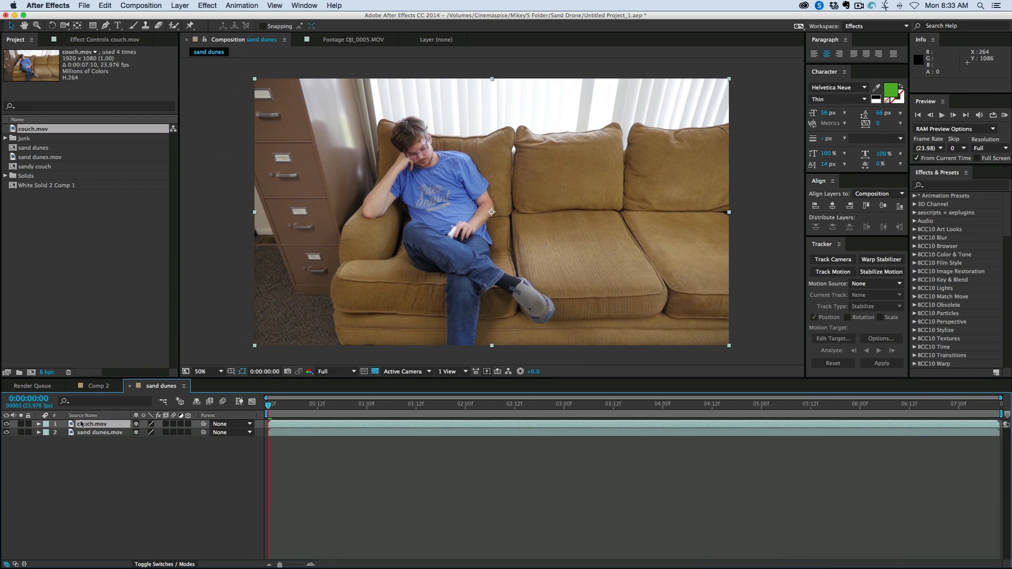
- Preview the sand dunes and couch footage on their own
left_click(6, 424)
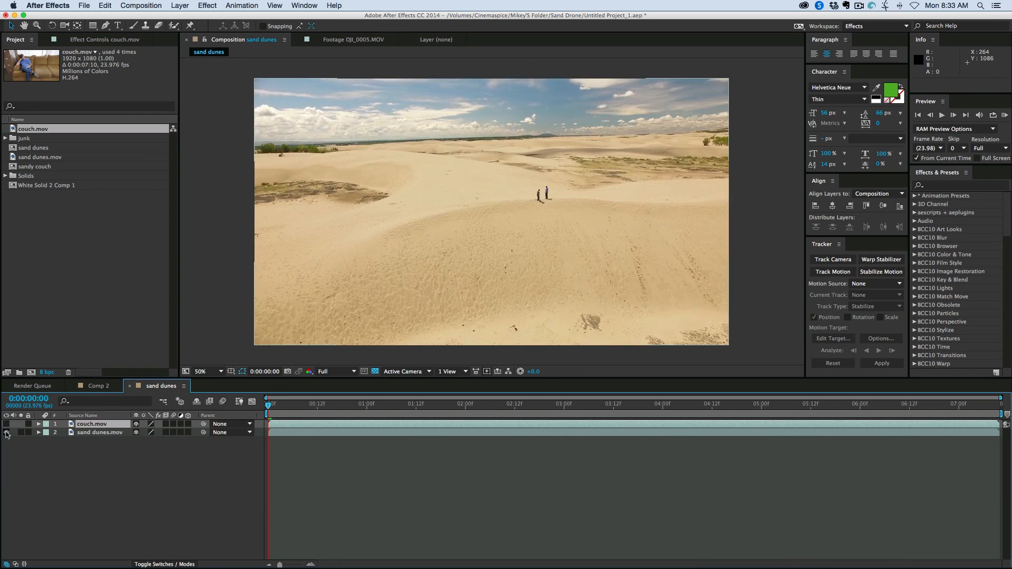
left_click(100, 432)
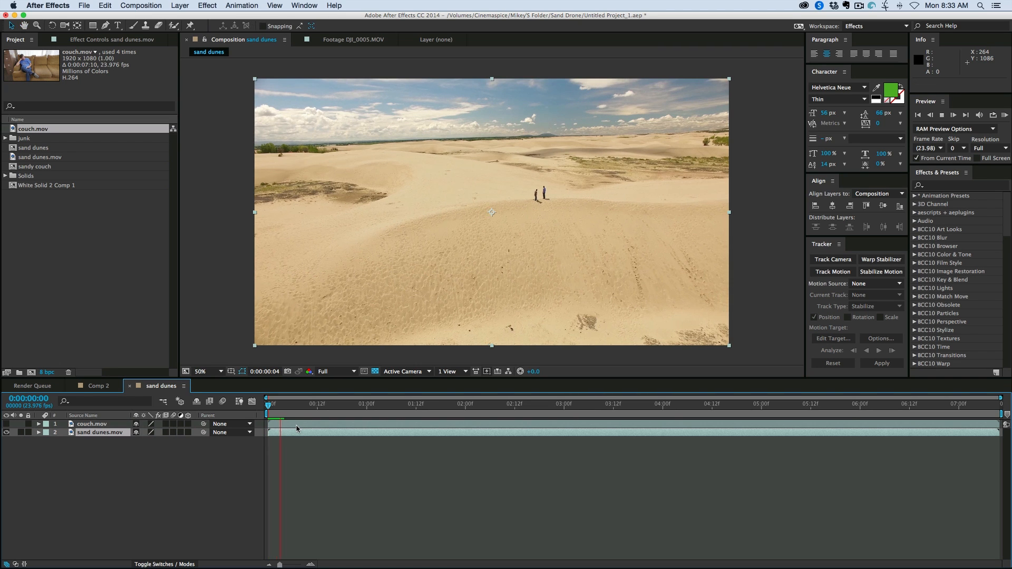
key("space")
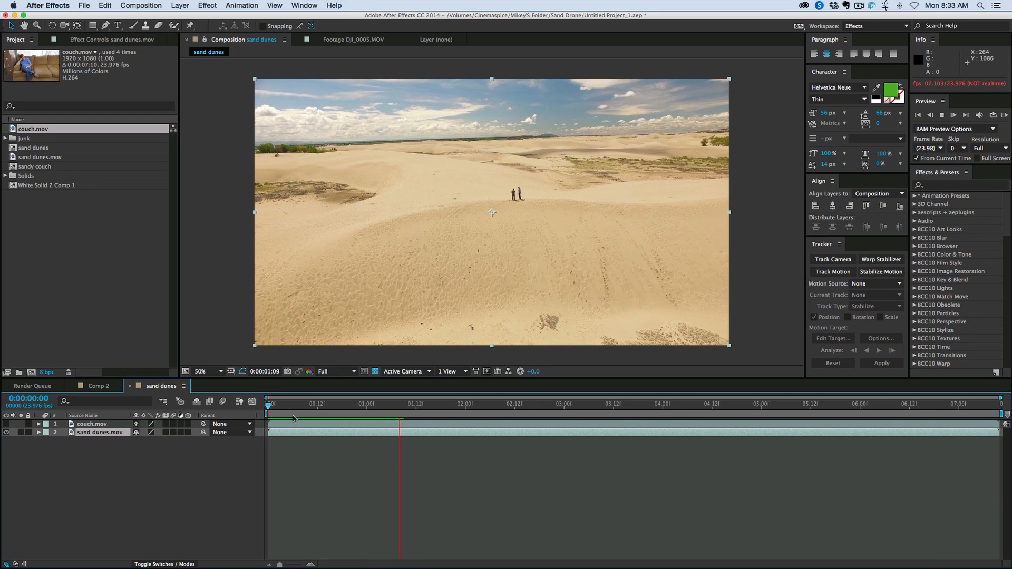
left_click(266, 404)
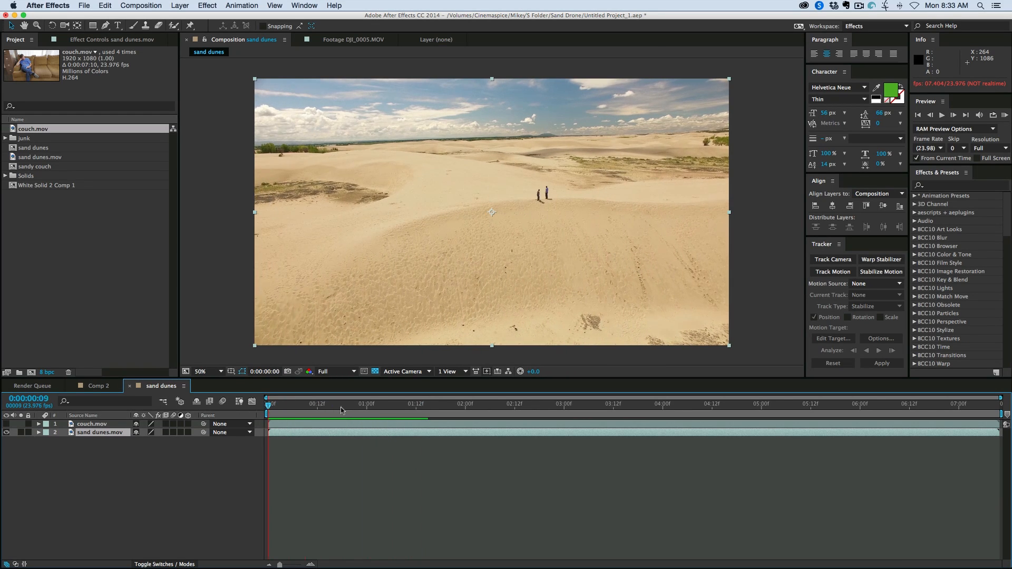
left_click(6, 425)
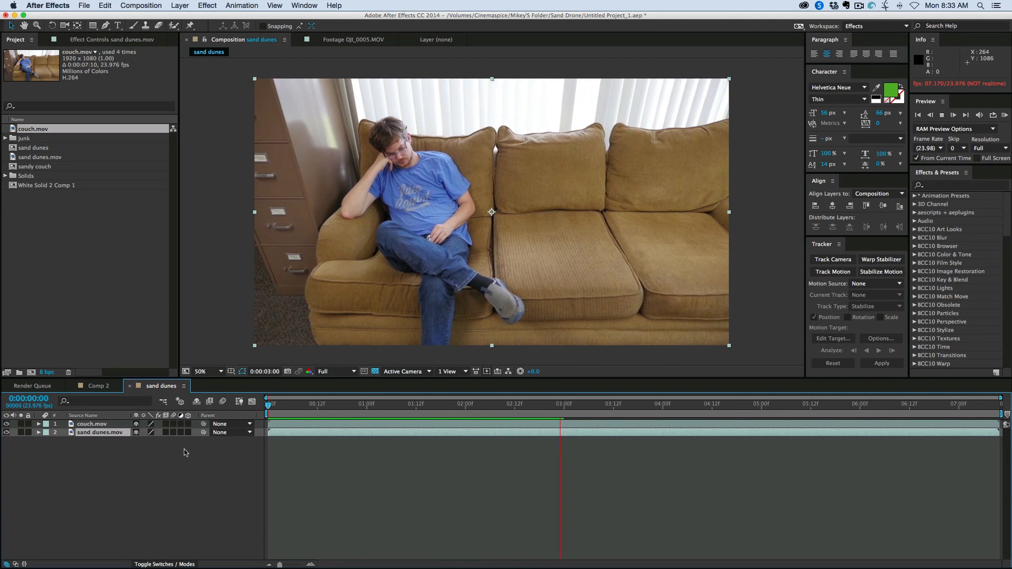
left_click(615, 403)
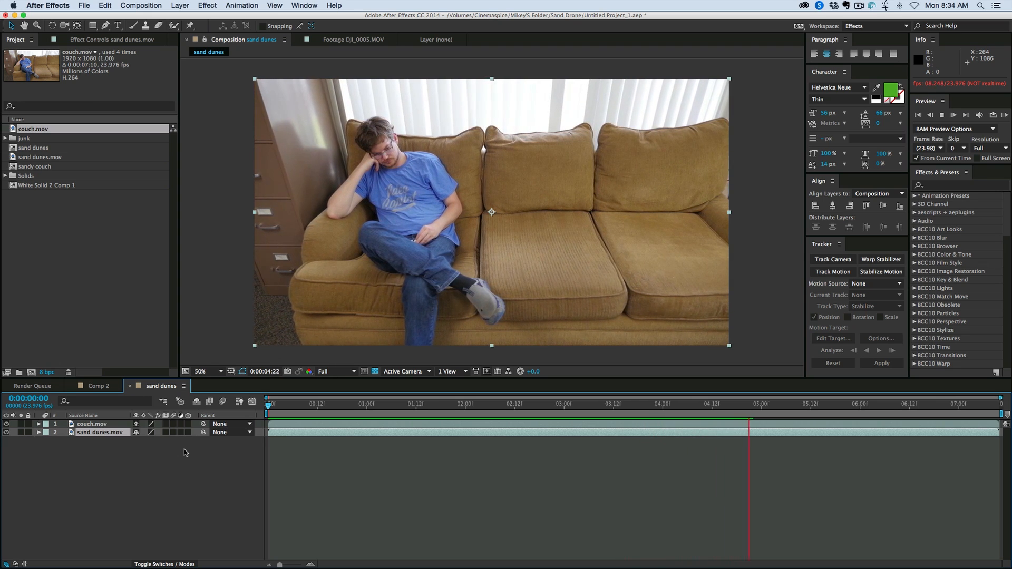
left_click(268, 403)
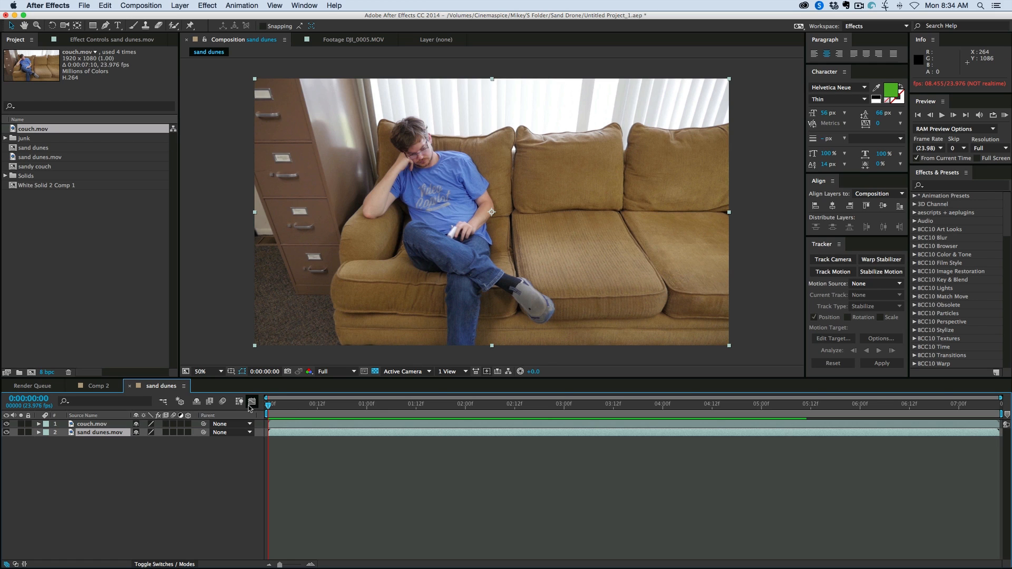
mouse_move(306, 410)
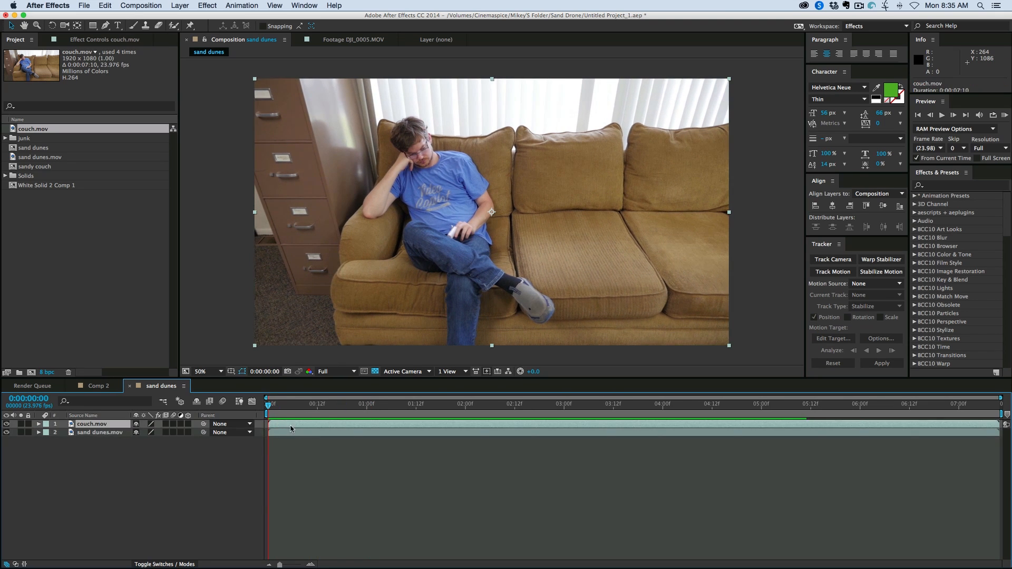
- Stack sand dunes.mov above couch.mov at 67% opacity and check the overlay
left_click(97, 431)
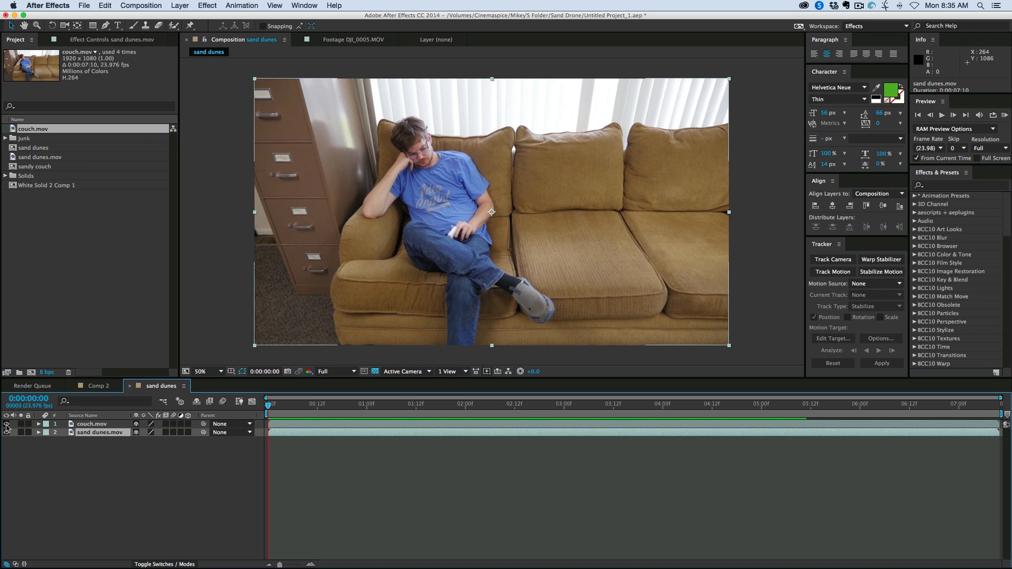
left_click(326, 403)
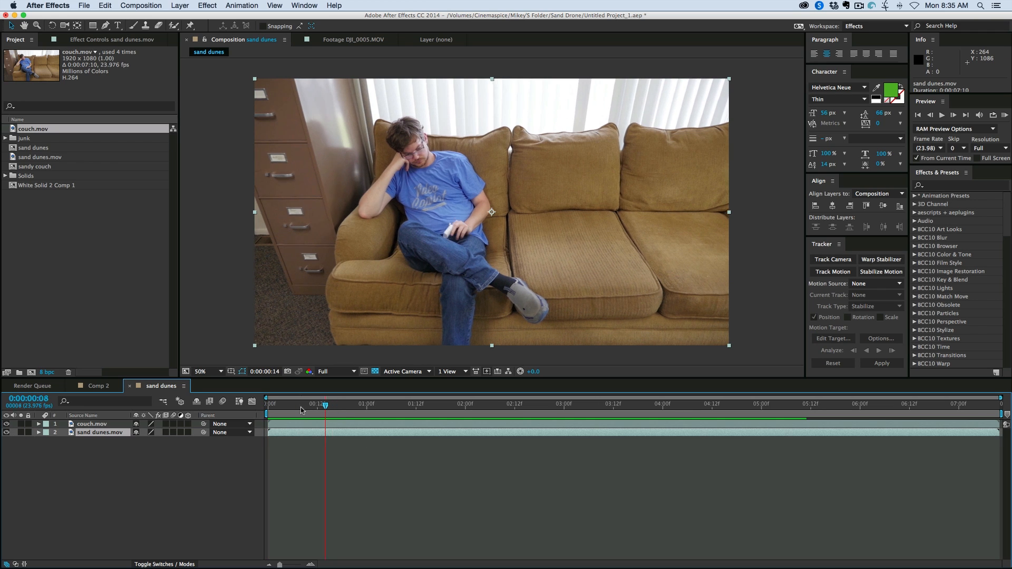
left_click(269, 403)
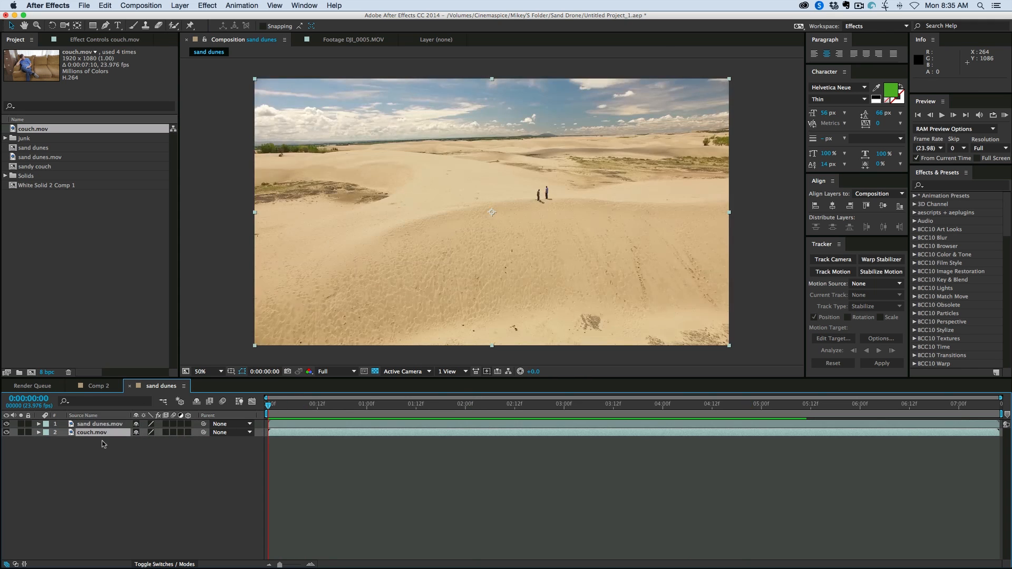
left_click(100, 423)
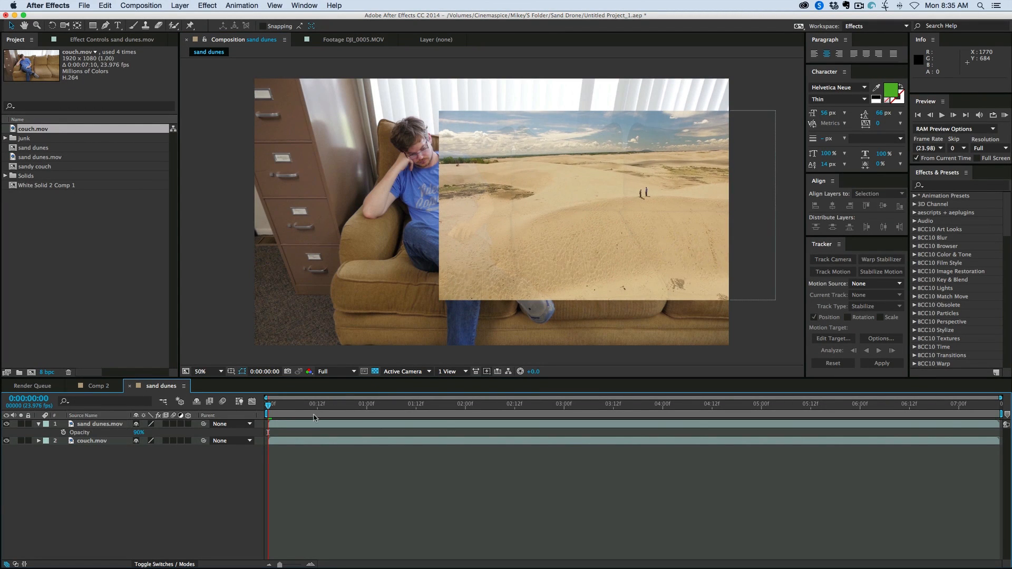
left_click(842, 403)
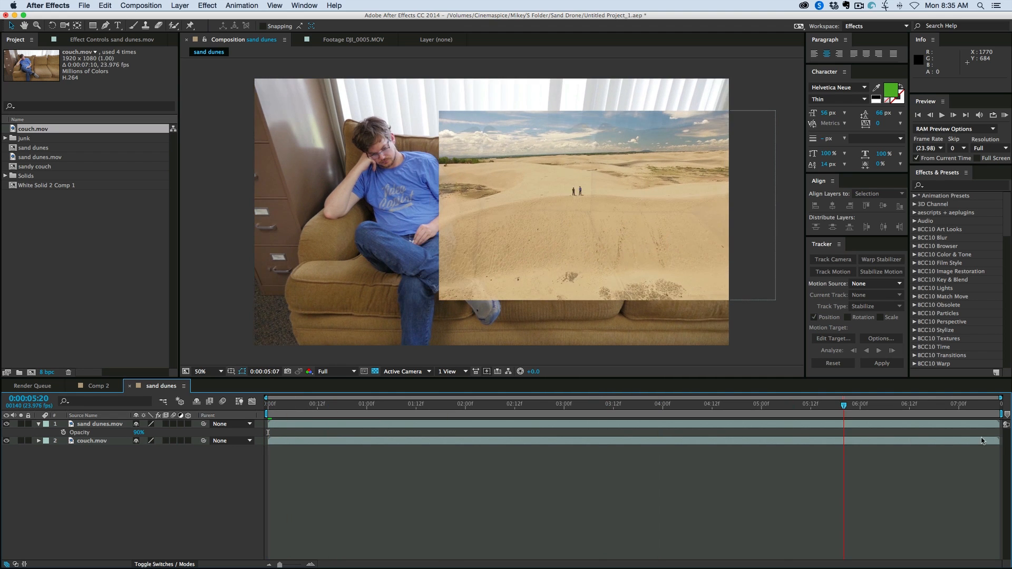
key("Home")
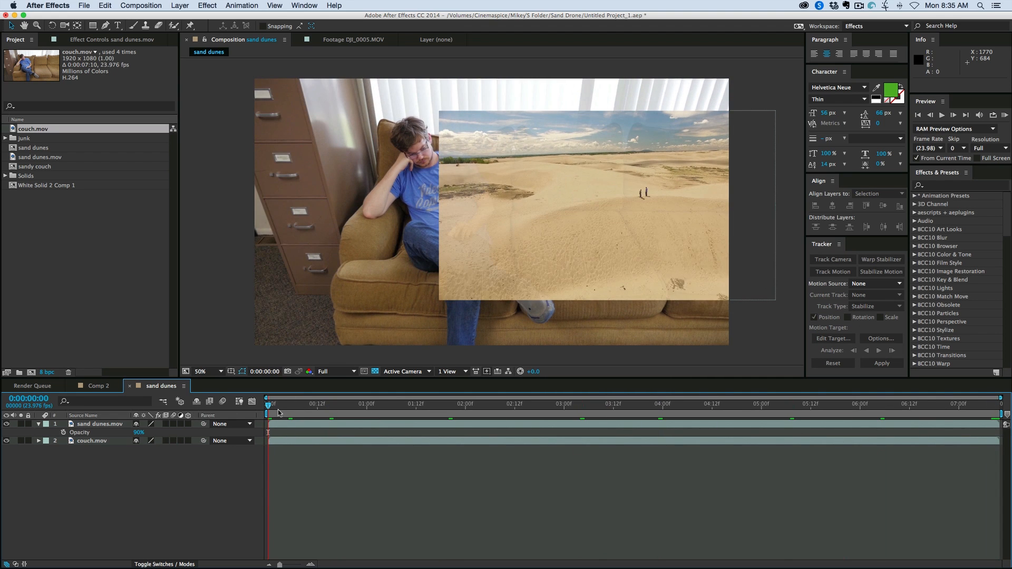
mouse_move(526, 390)
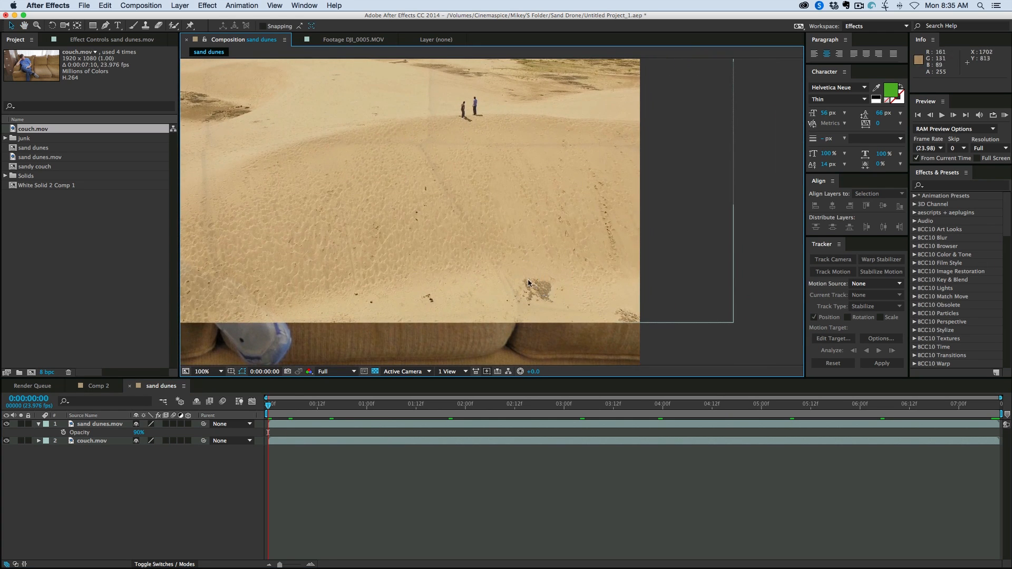
mouse_move(540, 295)
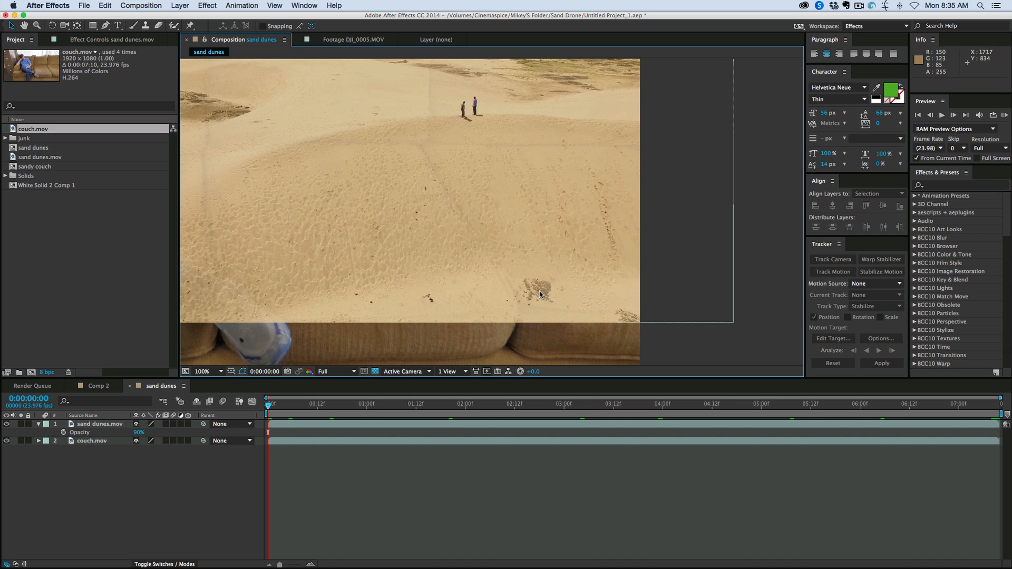
mouse_move(469, 313)
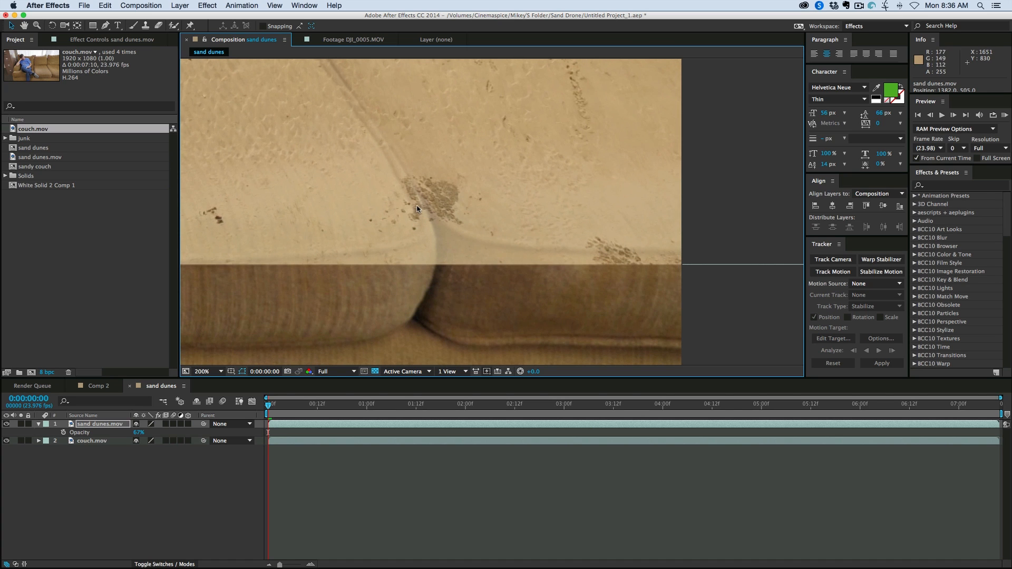
mouse_move(417, 207)
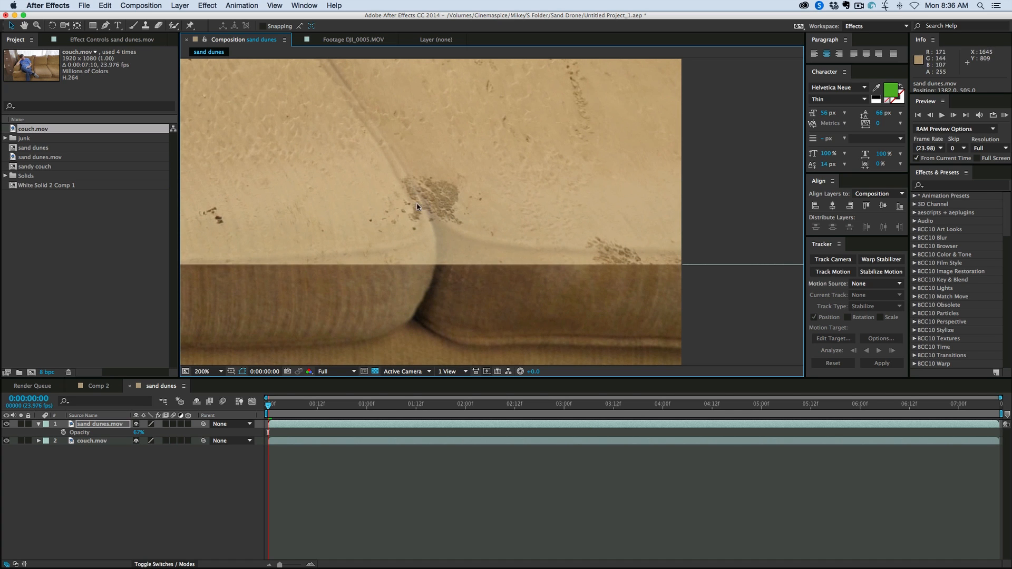
left_click(209, 371)
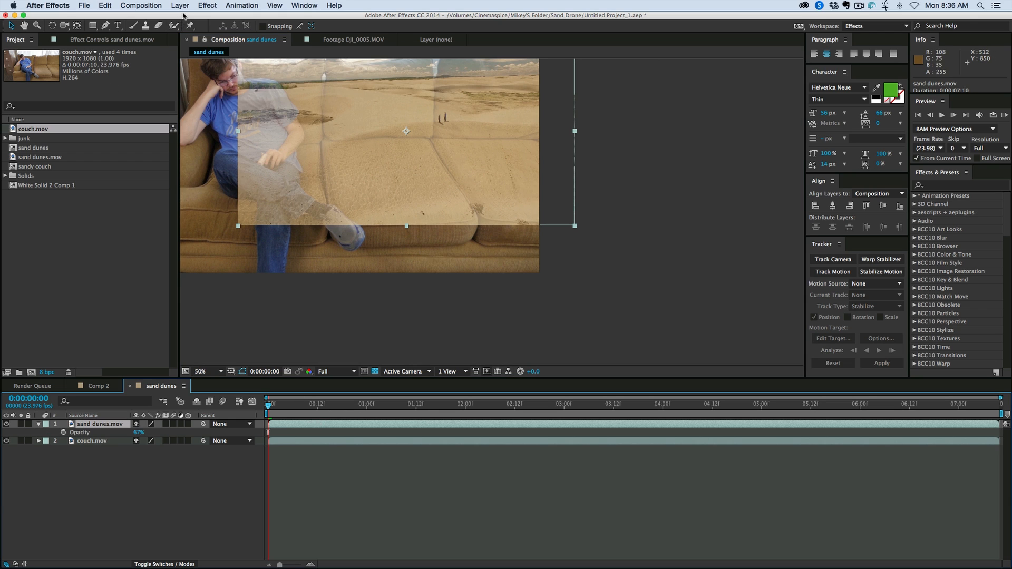
- Enable Time Remapping on sand dunes.mov and edit its Time Remap value
left_click(179, 5)
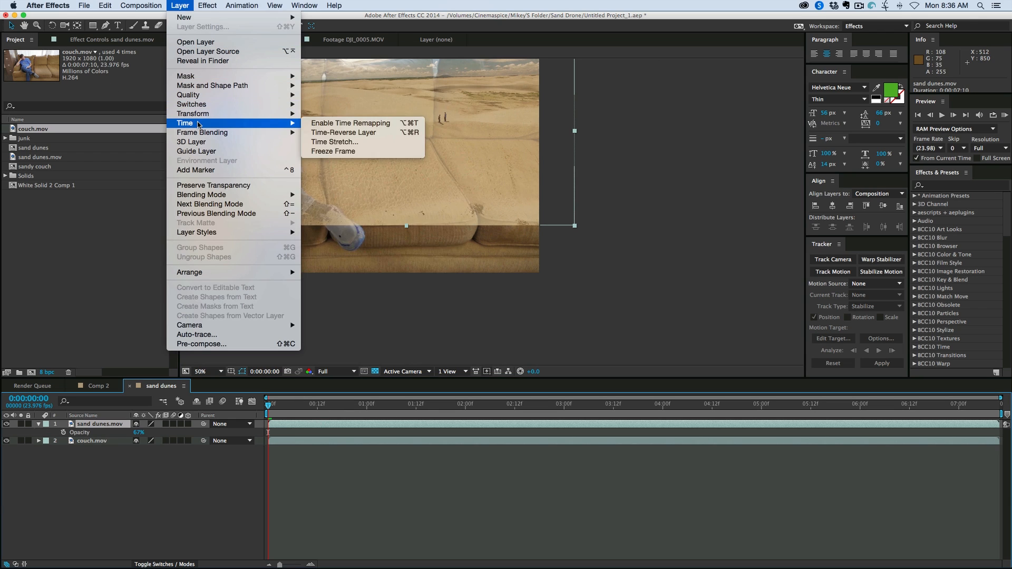
left_click(349, 123)
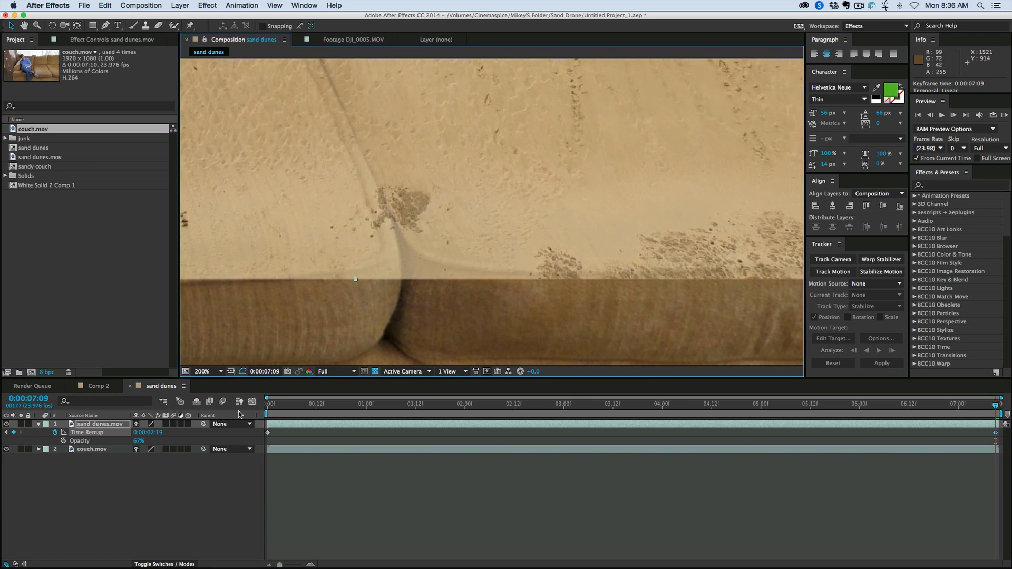
double_click(149, 432)
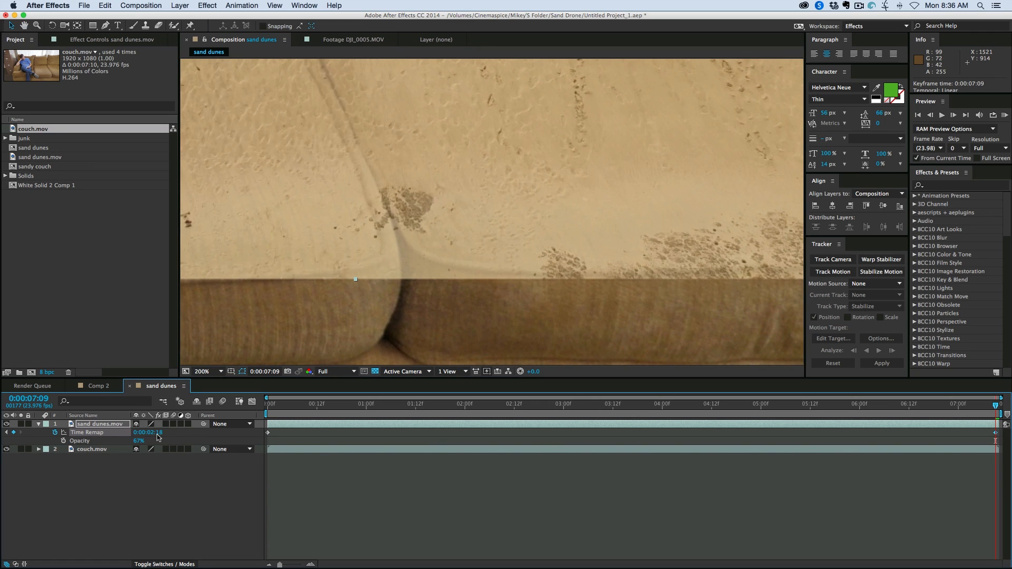
double_click(148, 431)
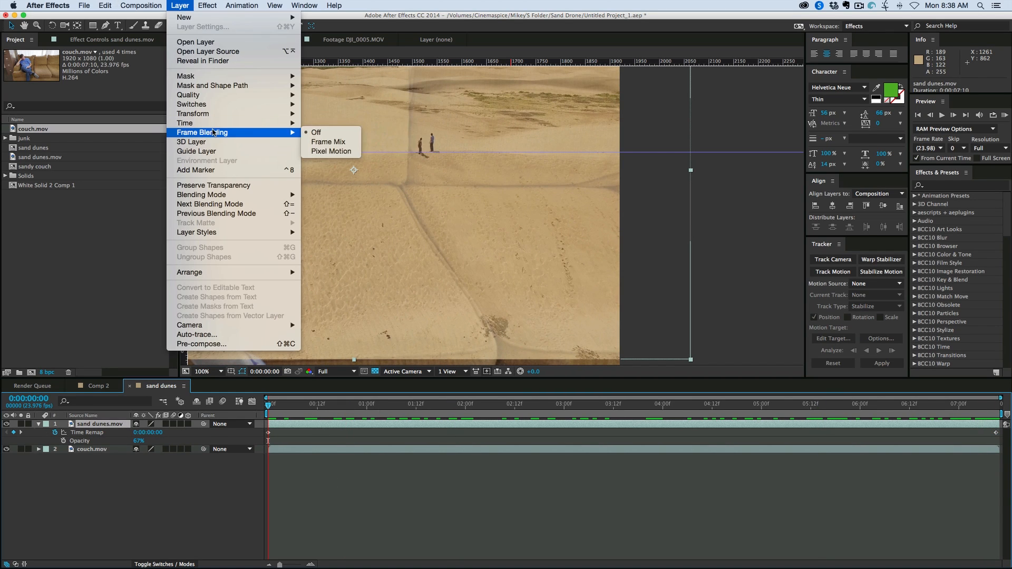
mouse_move(315, 133)
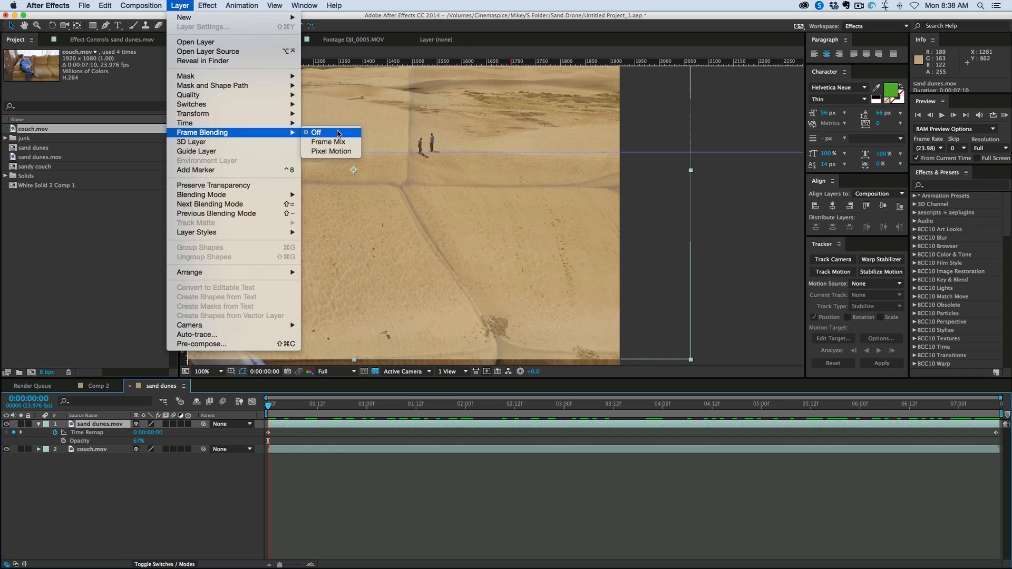
mouse_move(331, 151)
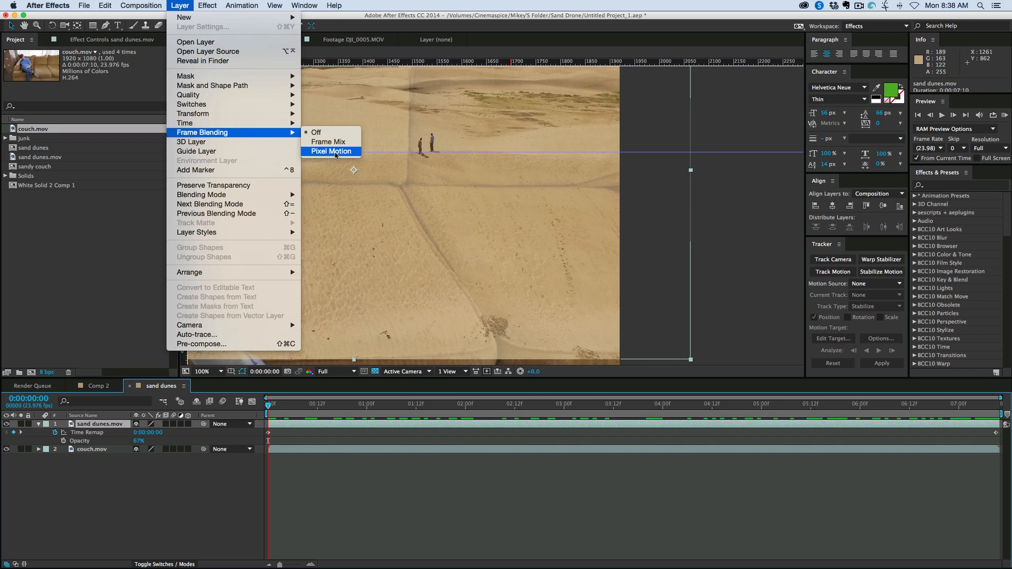
mouse_move(330, 141)
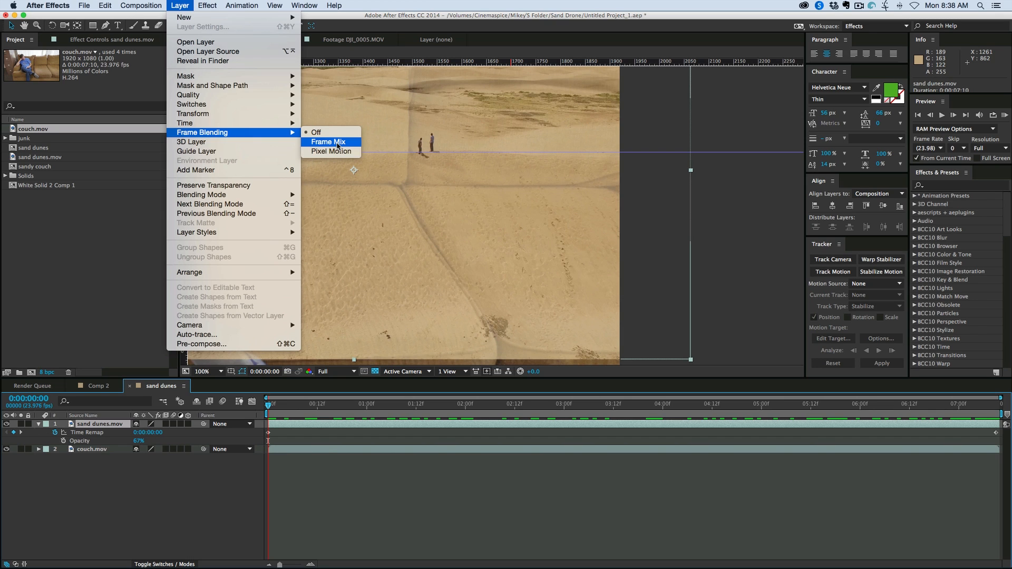
mouse_move(330, 151)
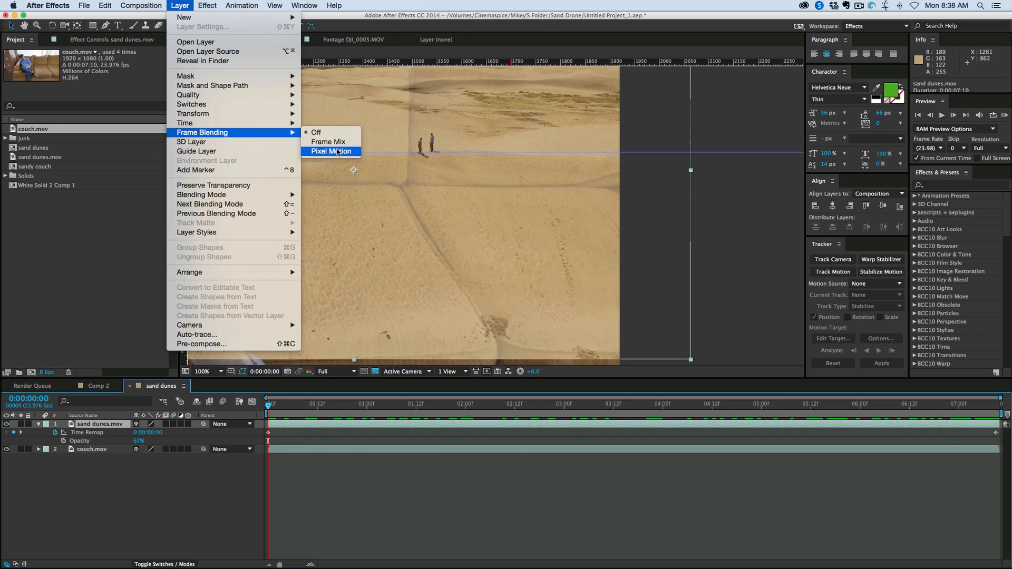
- Apply Pixel Motion frame blending to the retimed dunes and preview playback
left_click(331, 151)
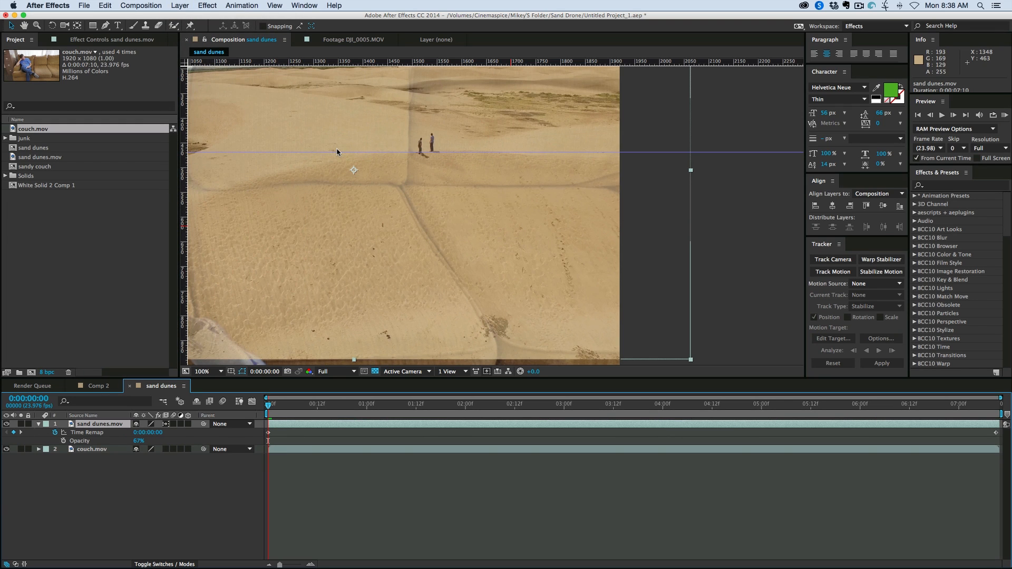
mouse_move(202, 425)
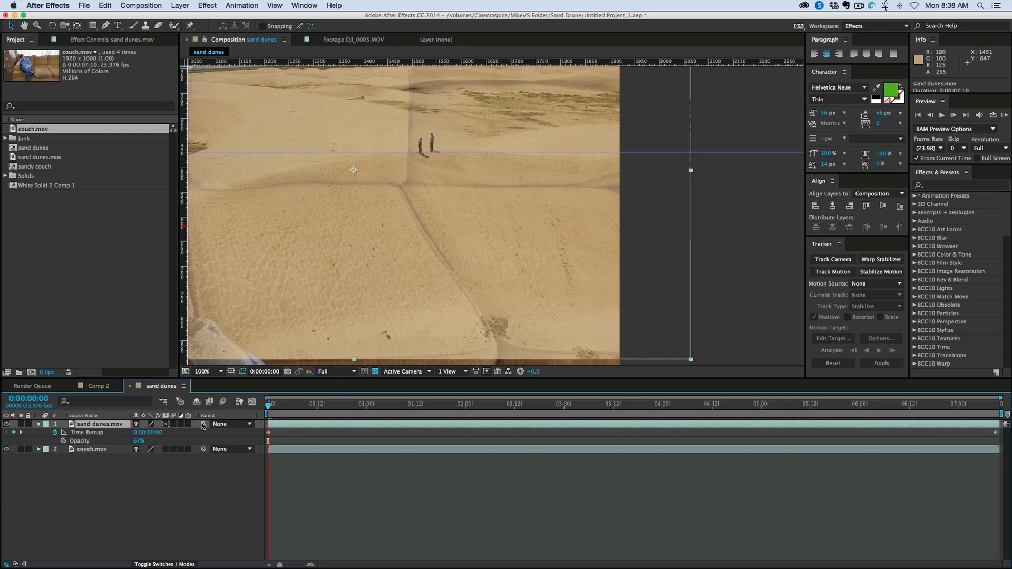
mouse_move(209, 402)
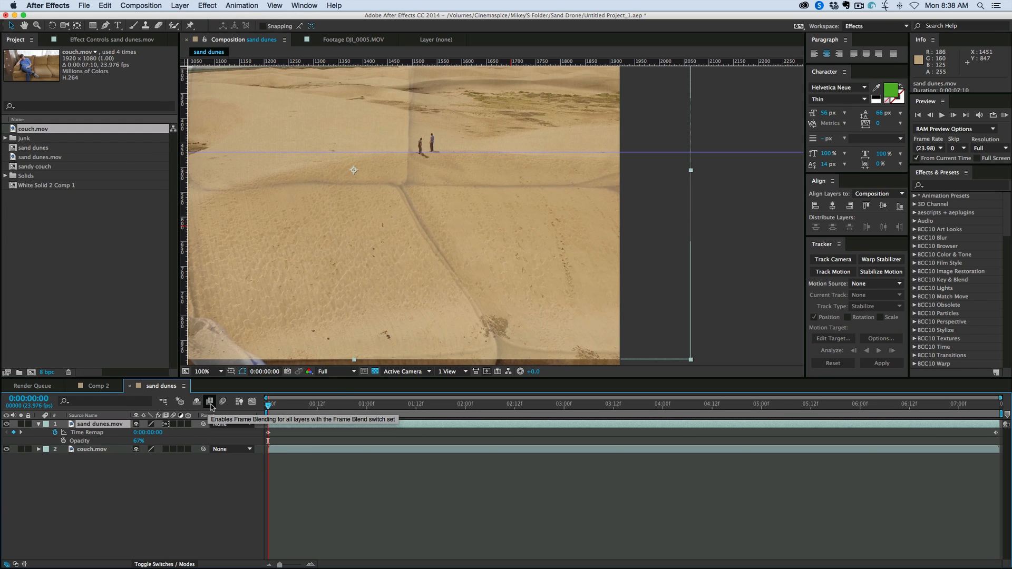
mouse_move(251, 401)
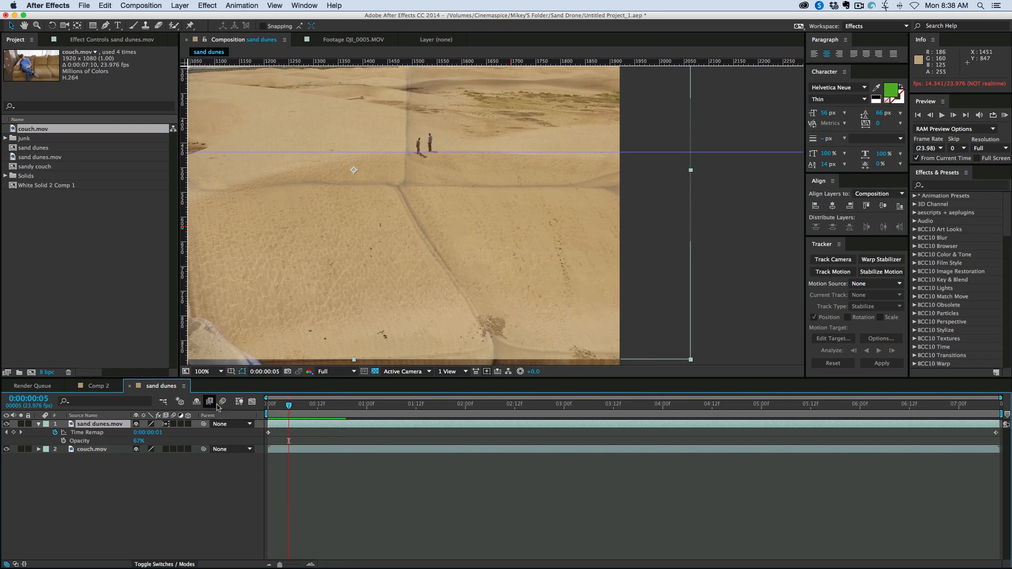
left_click(267, 403)
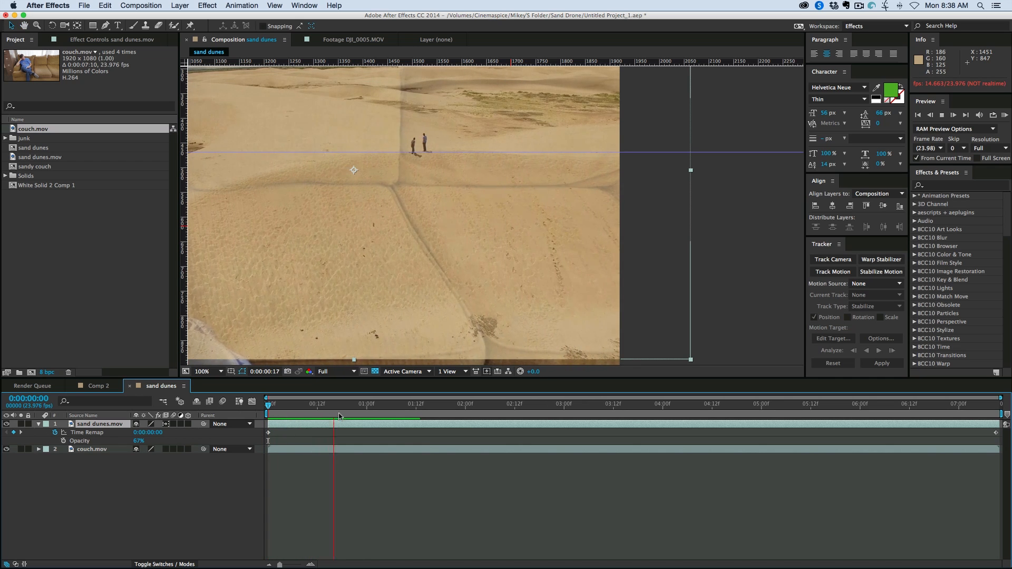
left_click(267, 417)
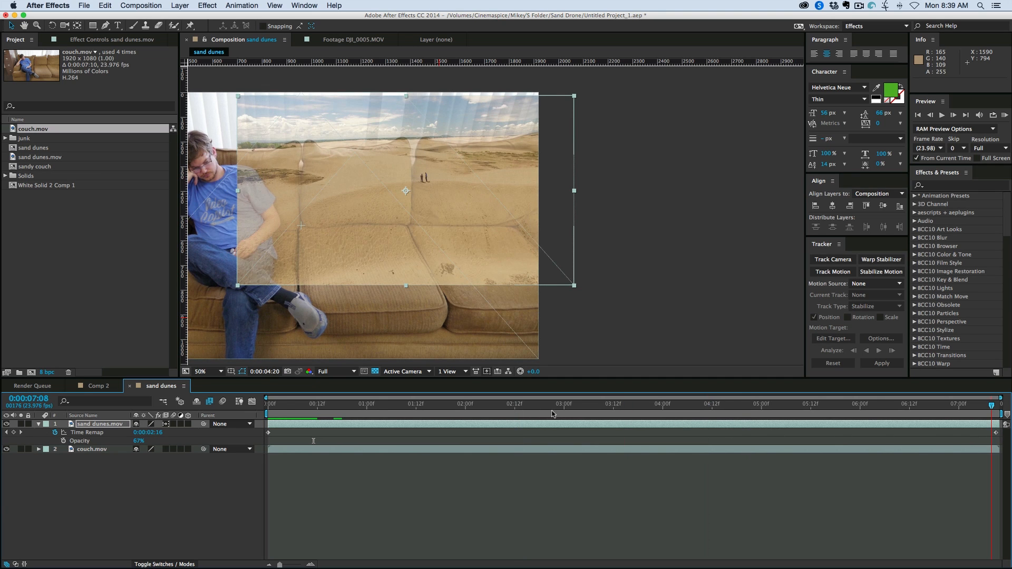
- Position the dunes over the couch cushions and set Rotation to about 2°
key("Home")
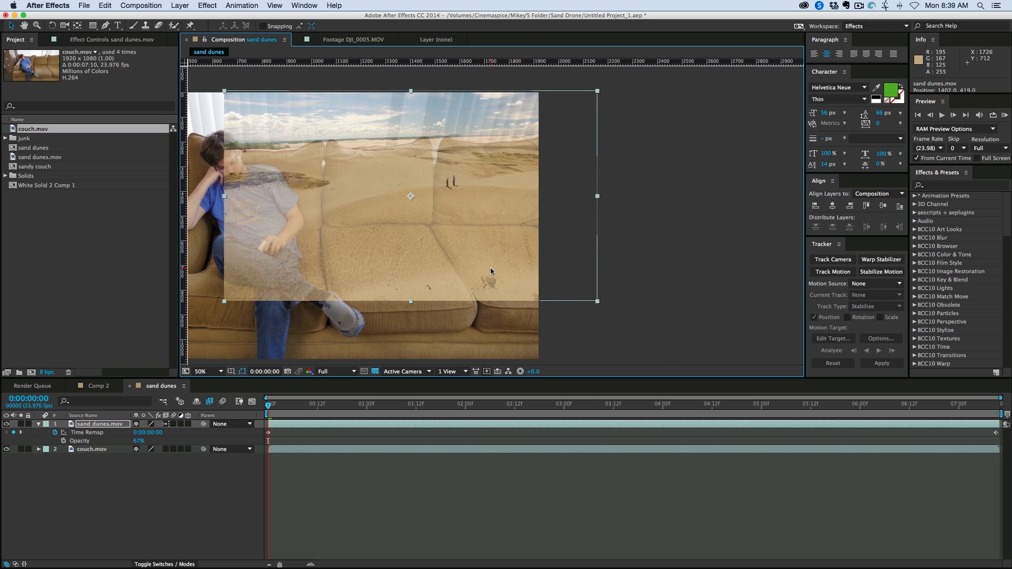
left_click(200, 371)
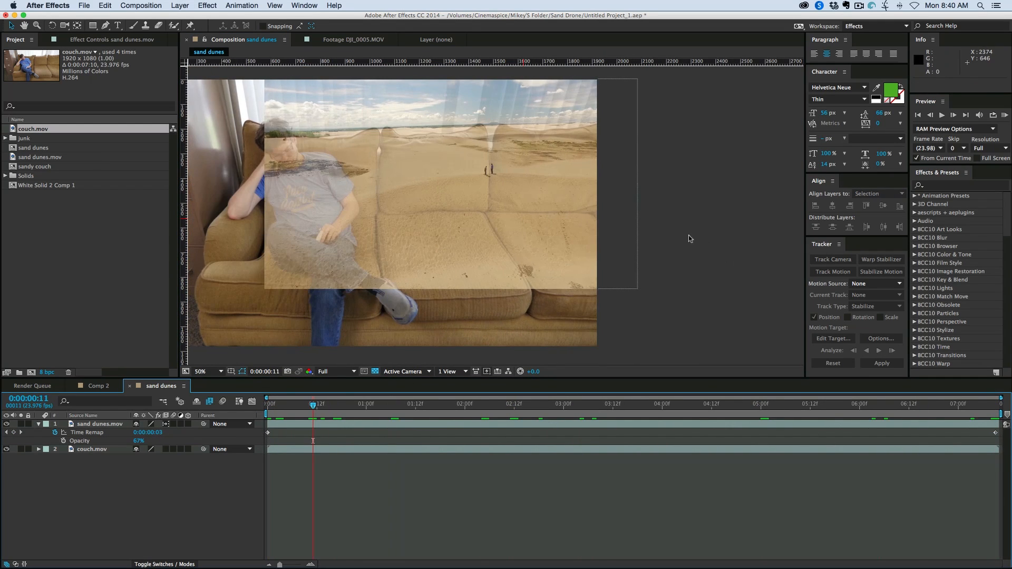
left_click(97, 424)
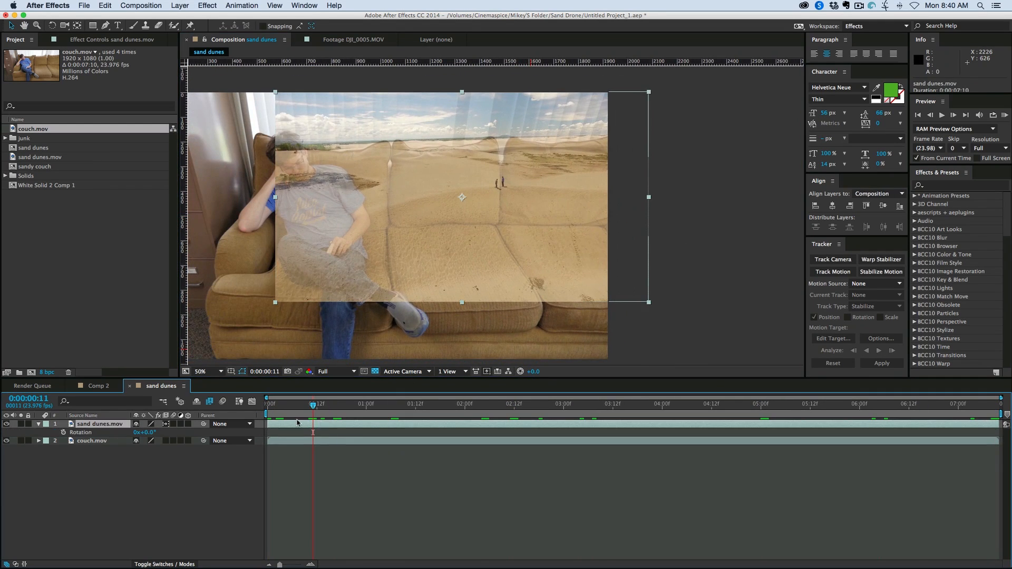
double_click(149, 431)
type("2")
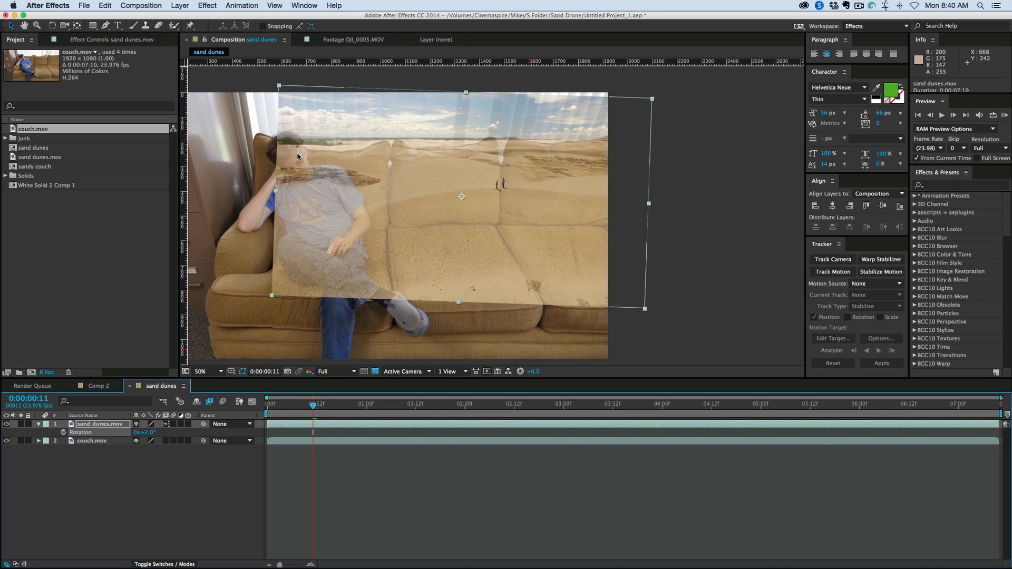
mouse_move(613, 189)
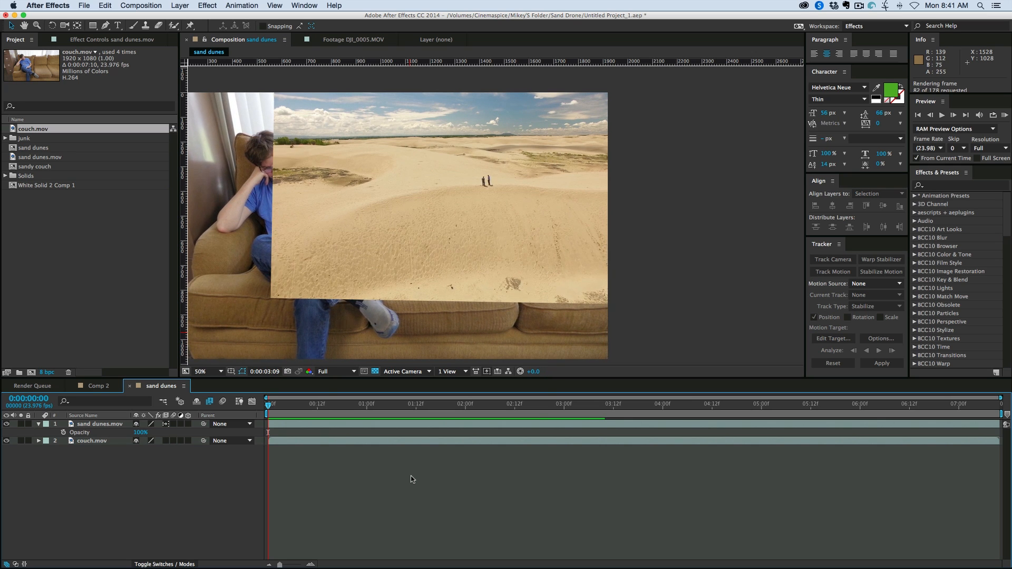
- View the finished Comp 2 composite, then return to the sand dunes comp
left_click(96, 385)
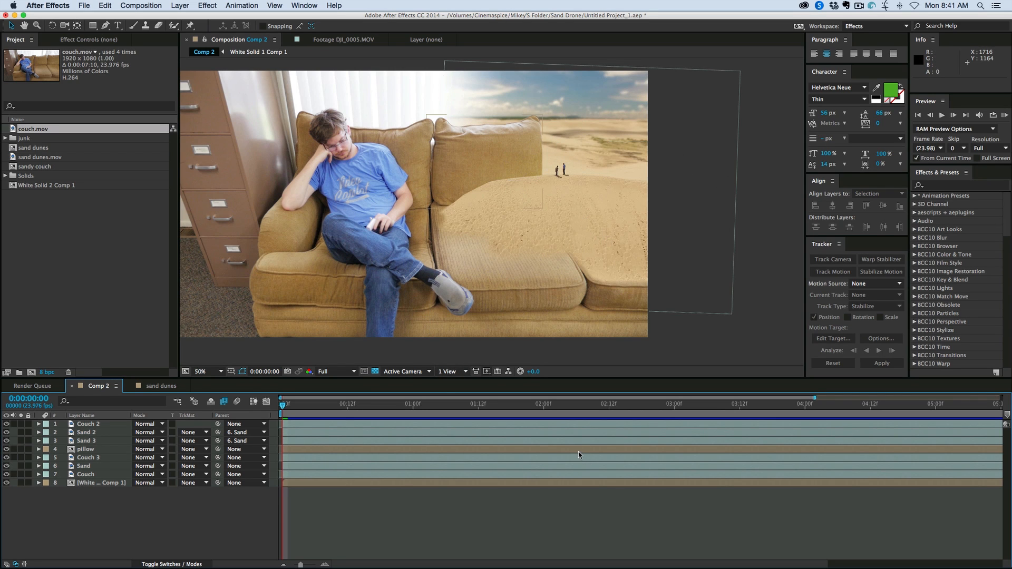
mouse_move(487, 104)
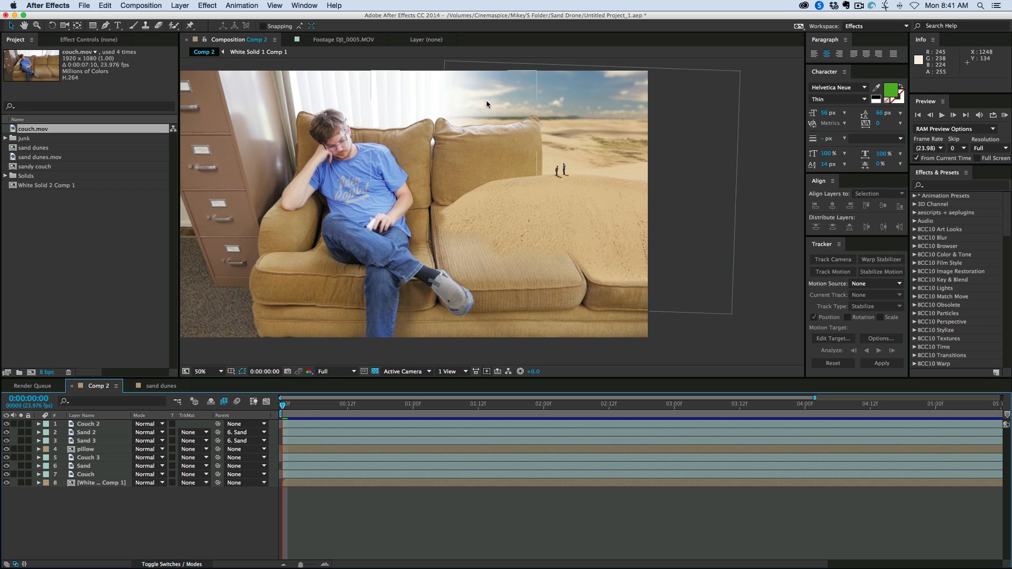
mouse_move(132, 342)
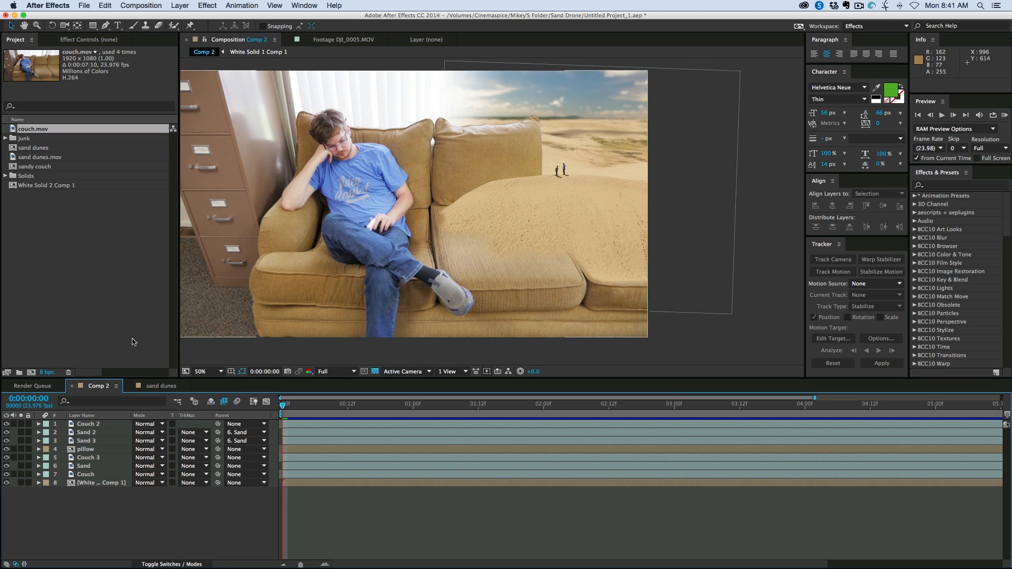
left_click(161, 385)
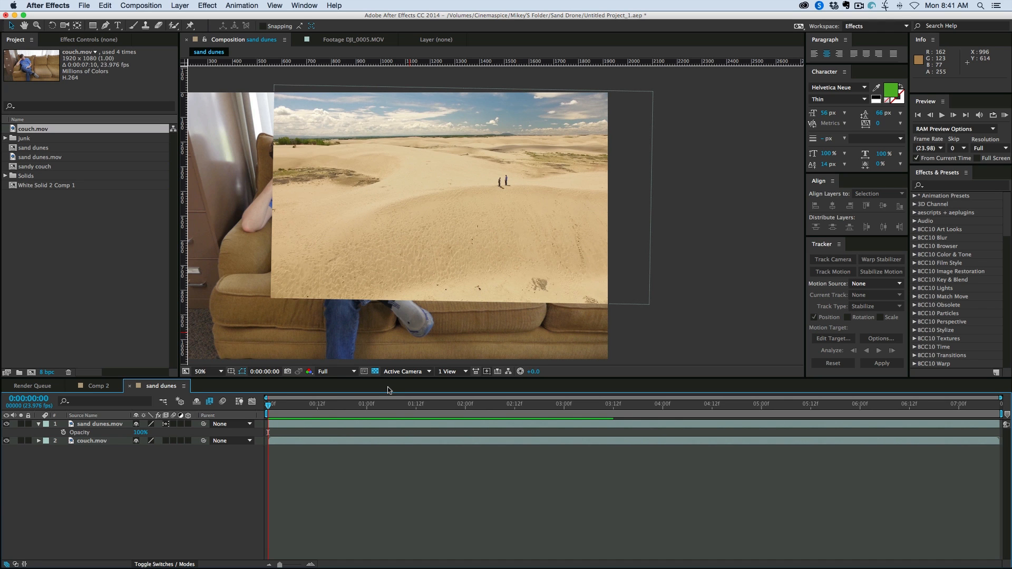
left_click(33, 385)
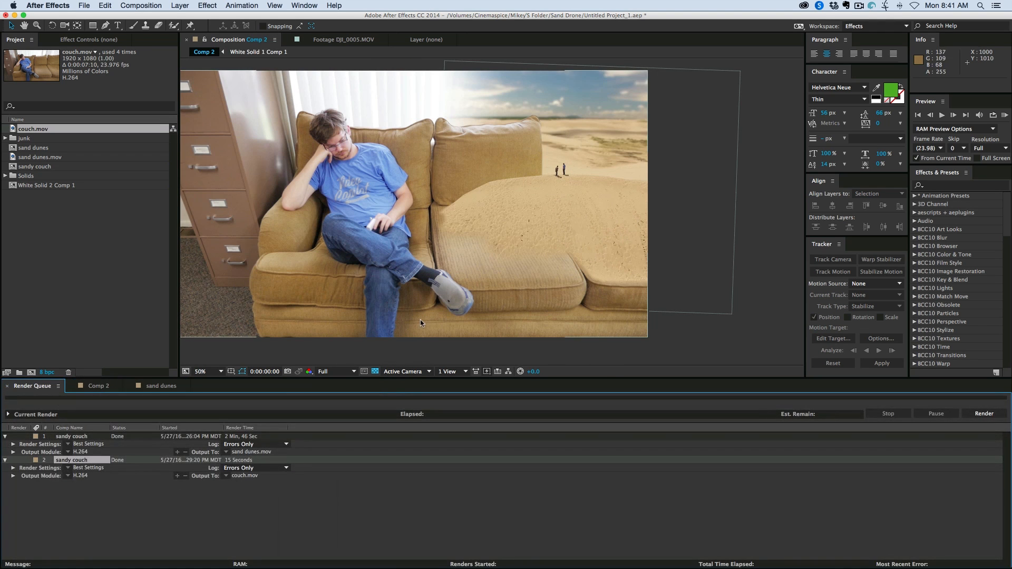
- Duplicate couch.mov and place the visible copy above the sand dunes layer
left_click(160, 386)
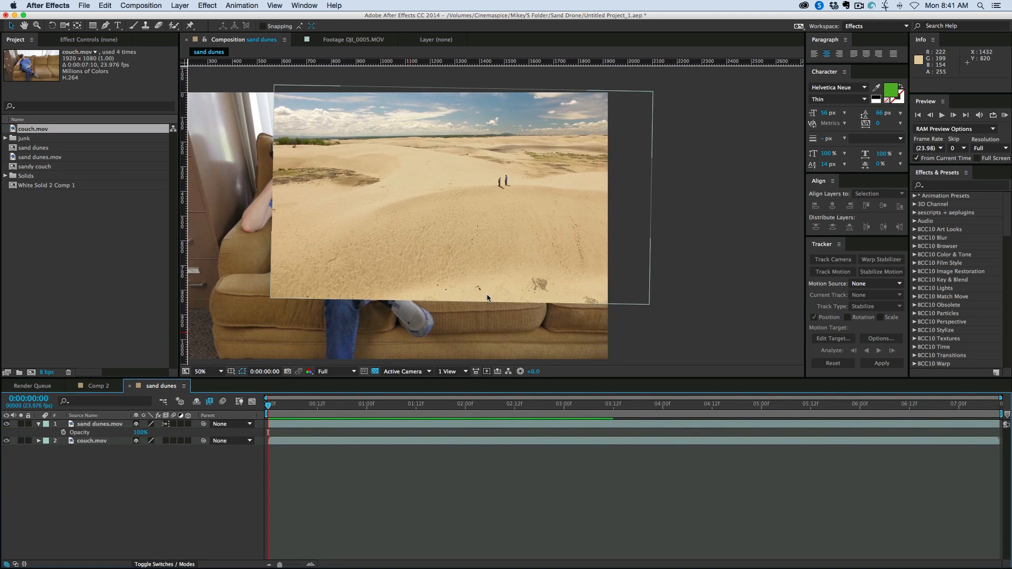
left_click(100, 423)
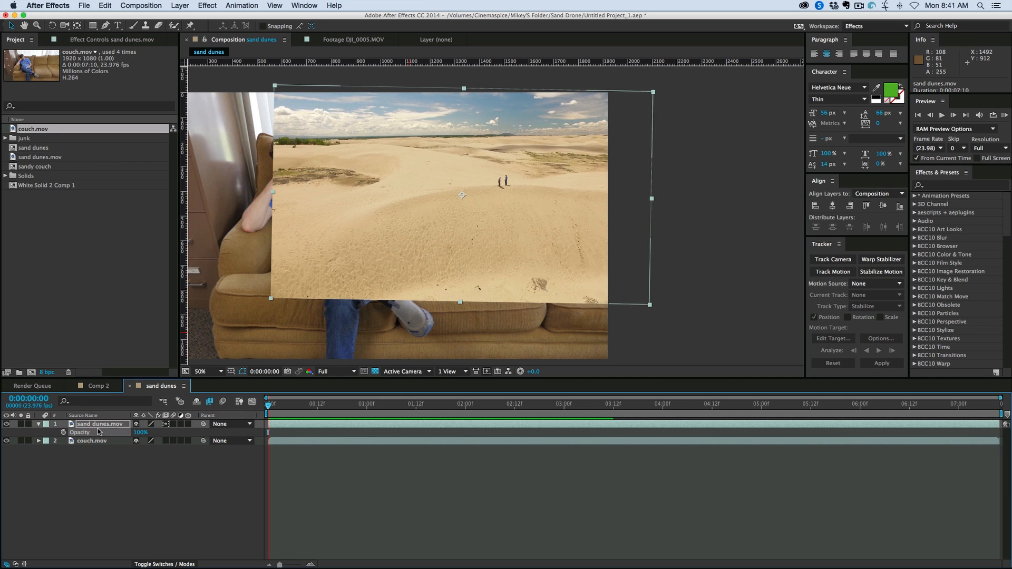
left_click(38, 424)
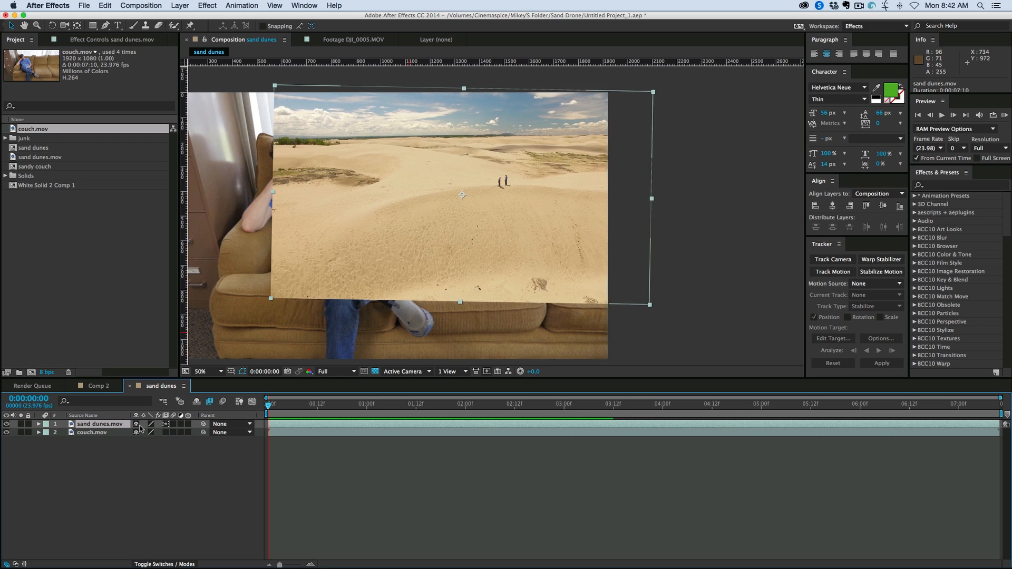
left_click(92, 432)
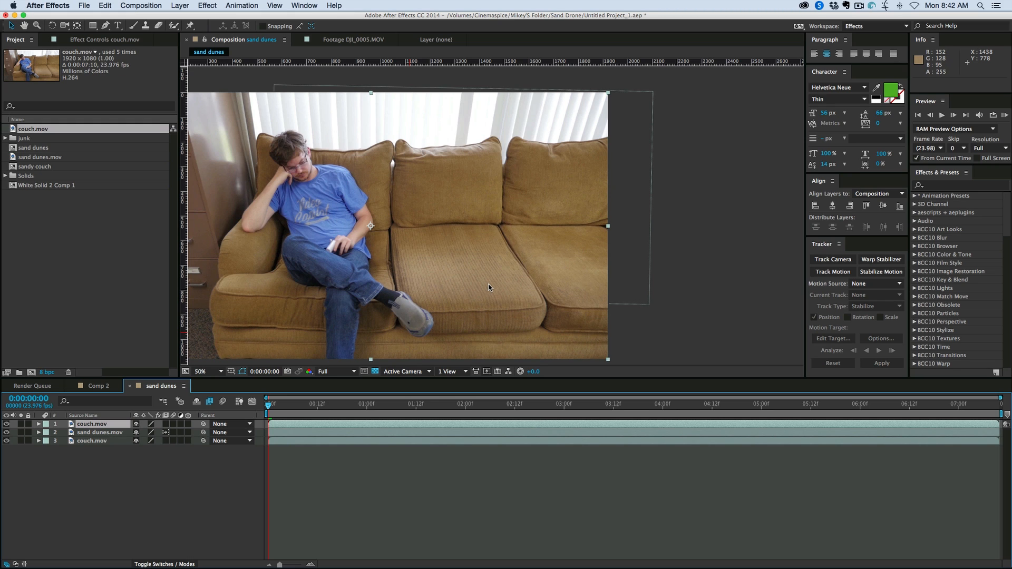
mouse_move(291, 144)
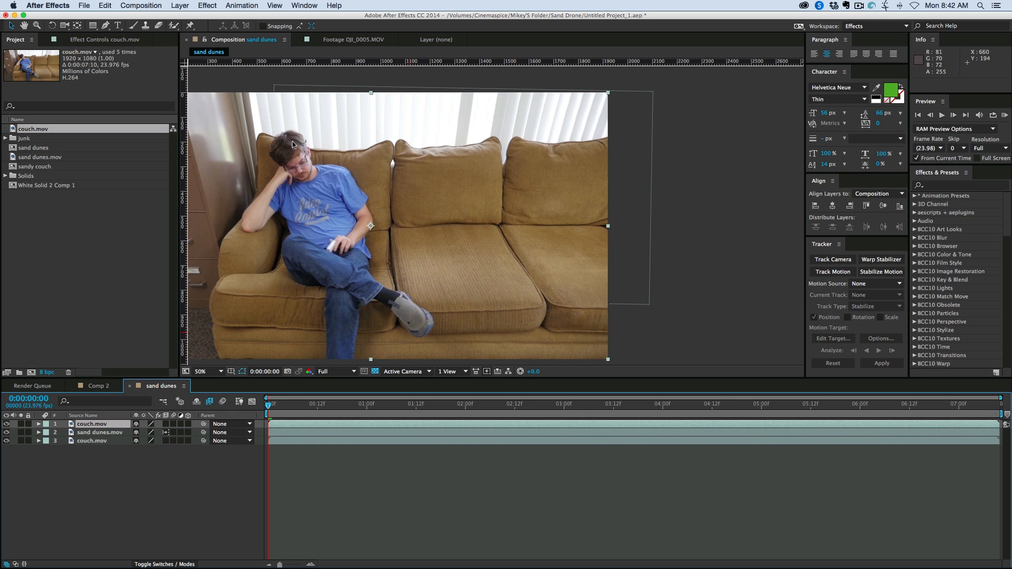
mouse_move(492, 304)
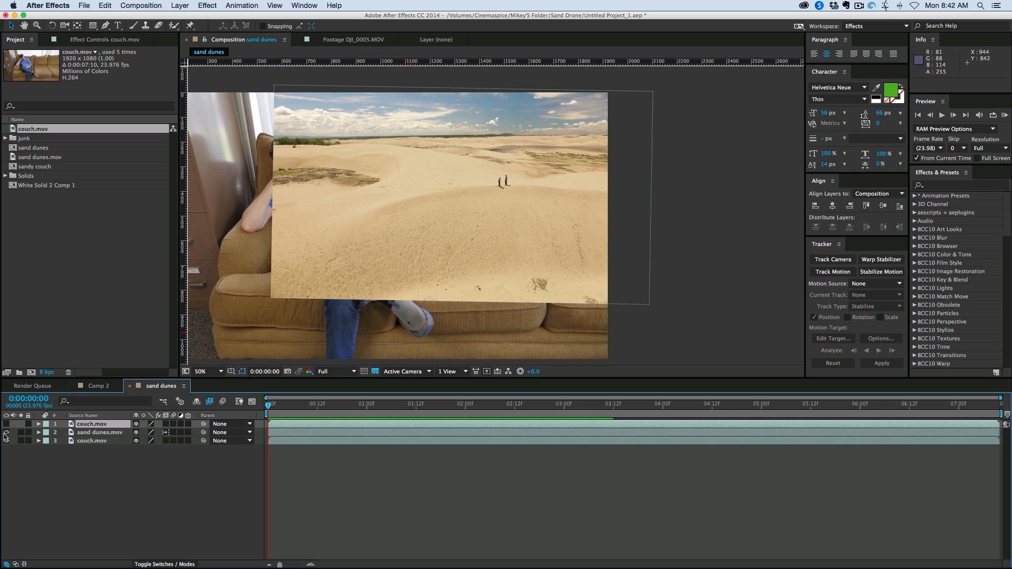
left_click(6, 423)
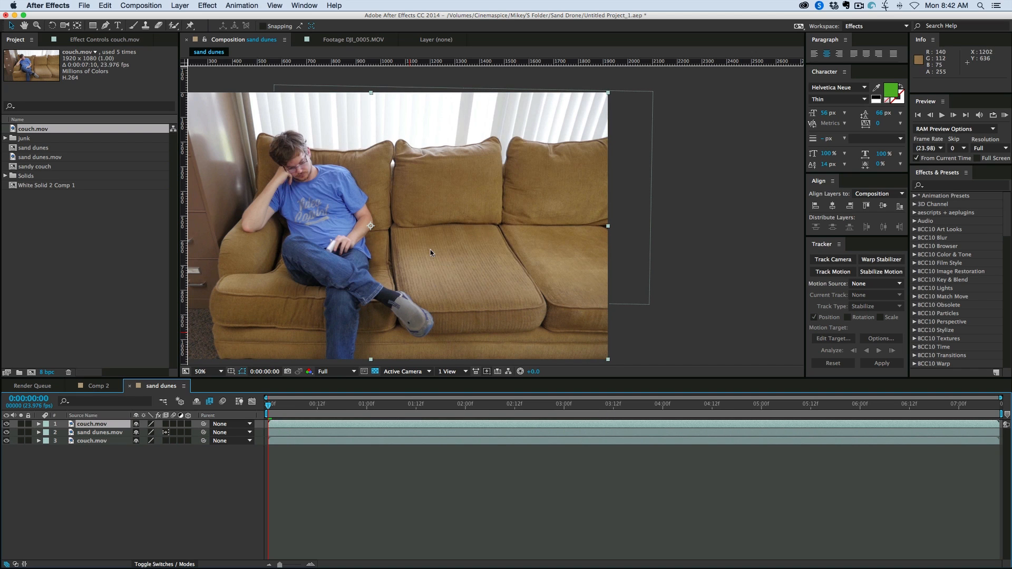
mouse_move(348, 424)
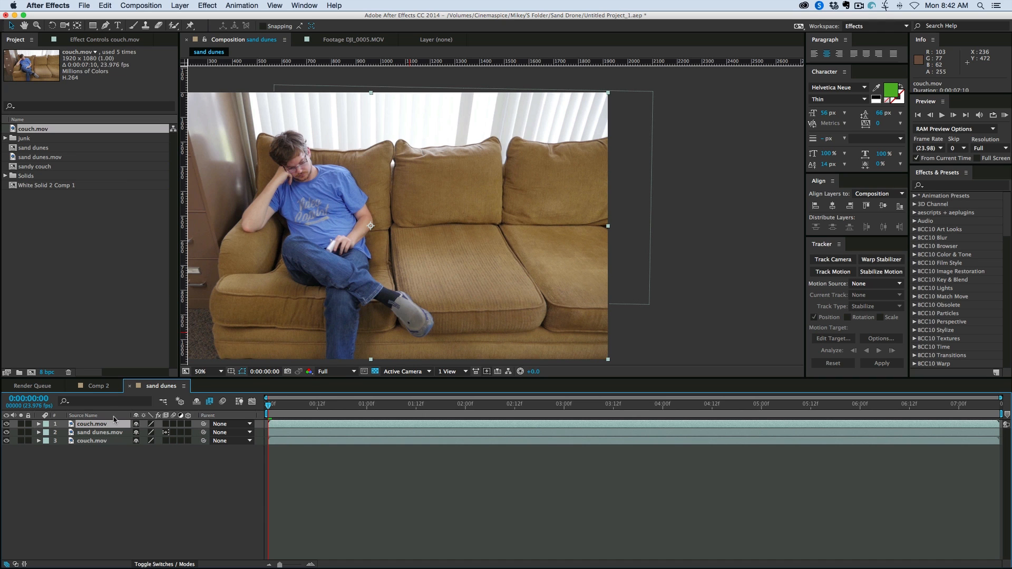
- Lower the top couch copy's opacity and trace a mask around the pillow and figures
left_click(38, 423)
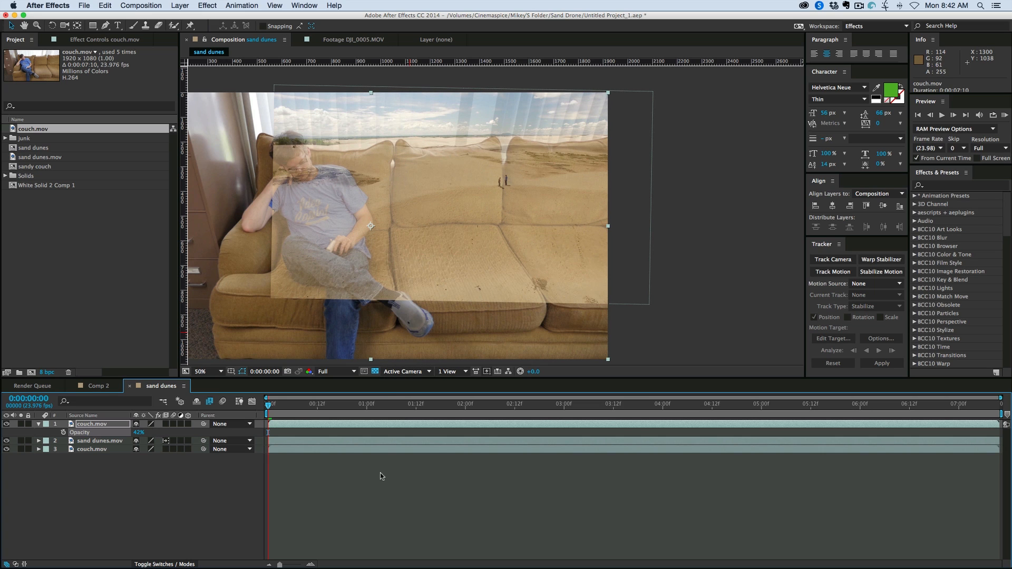
left_click(100, 441)
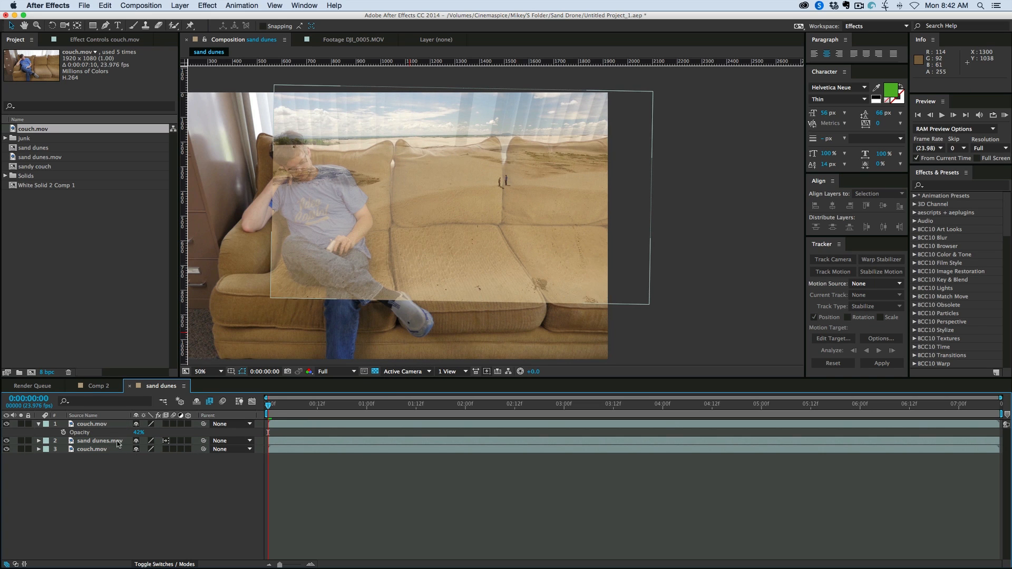
left_click(91, 423)
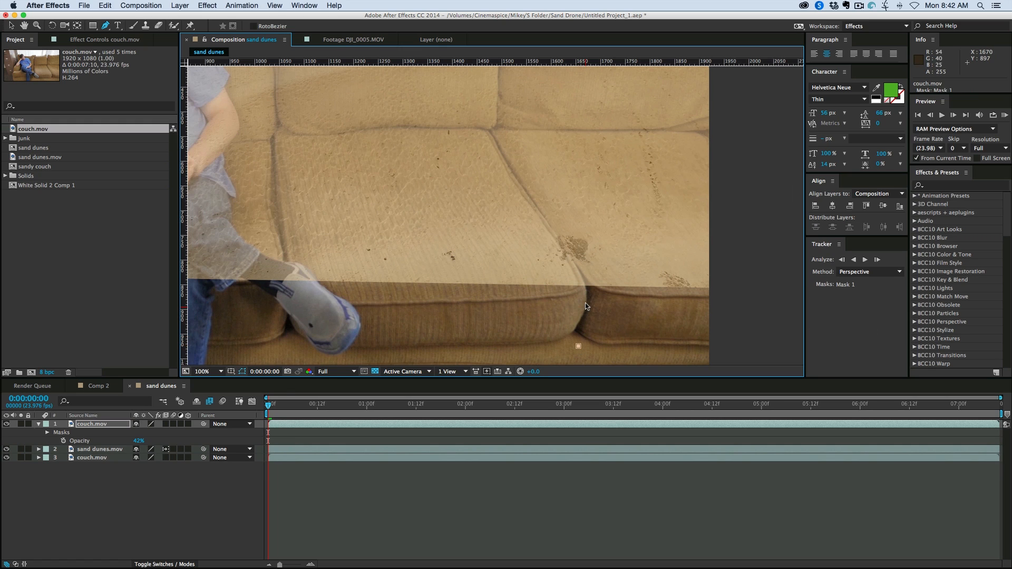
mouse_move(509, 231)
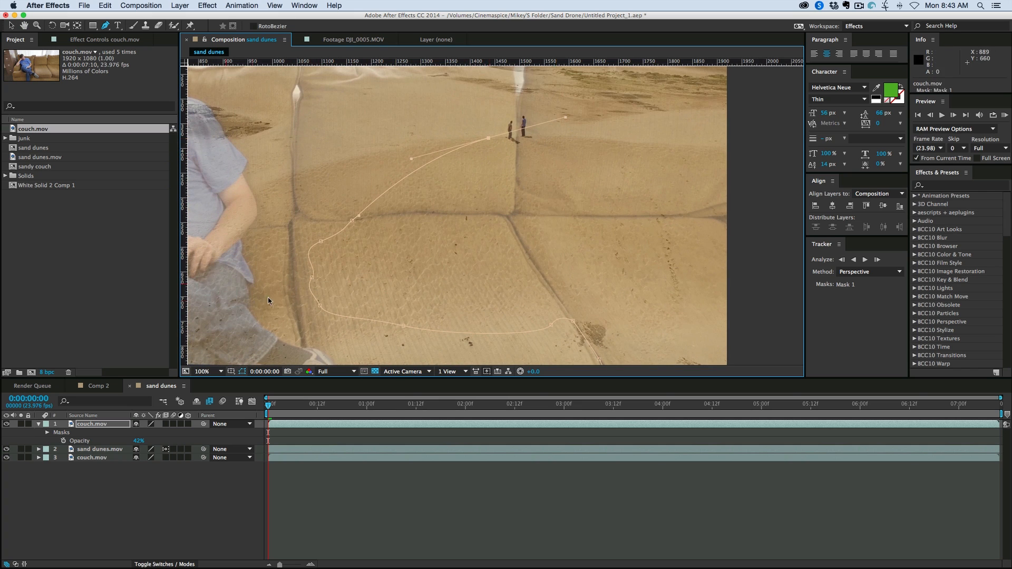
mouse_move(484, 145)
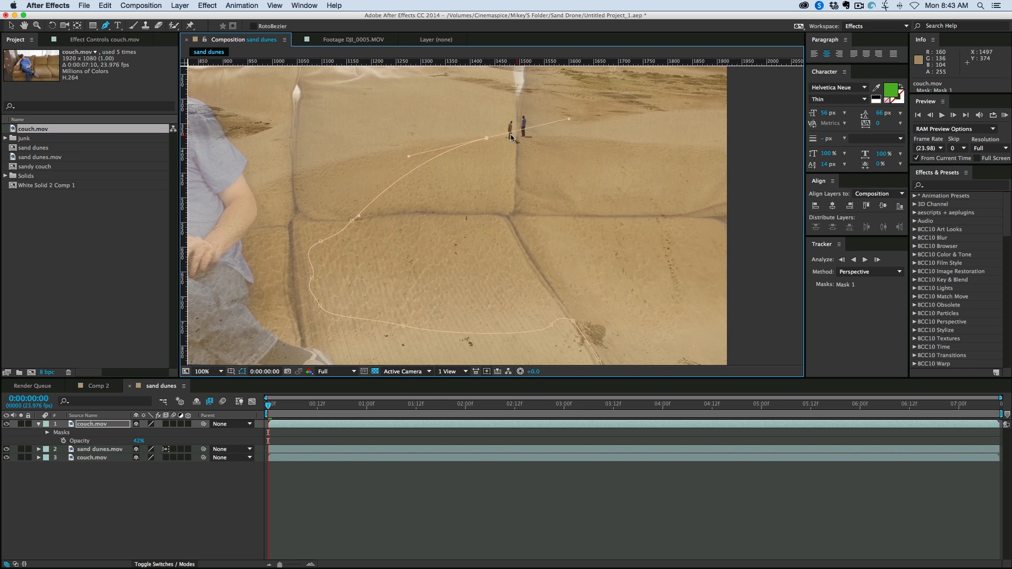
left_click(202, 371)
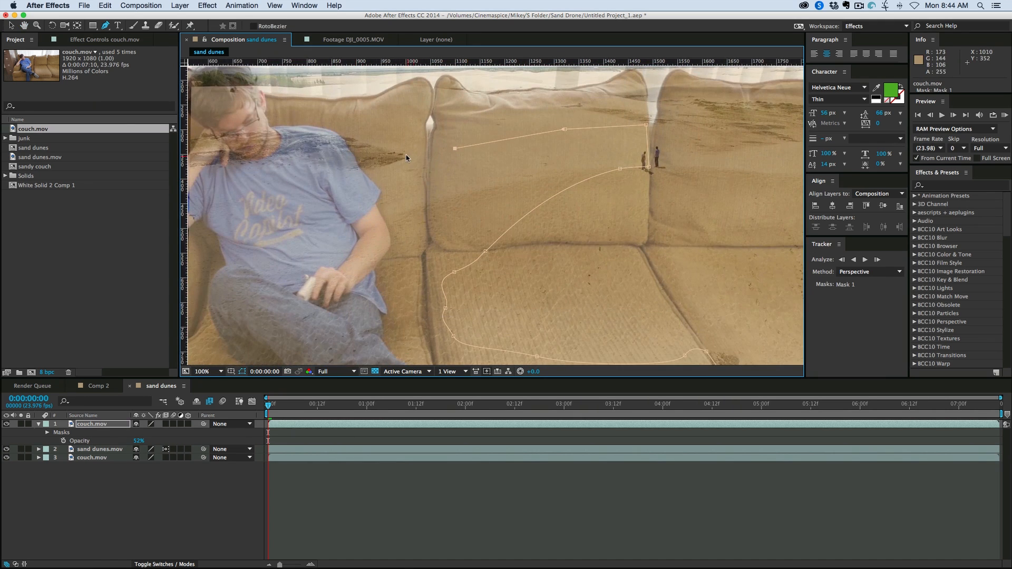
left_click(203, 371)
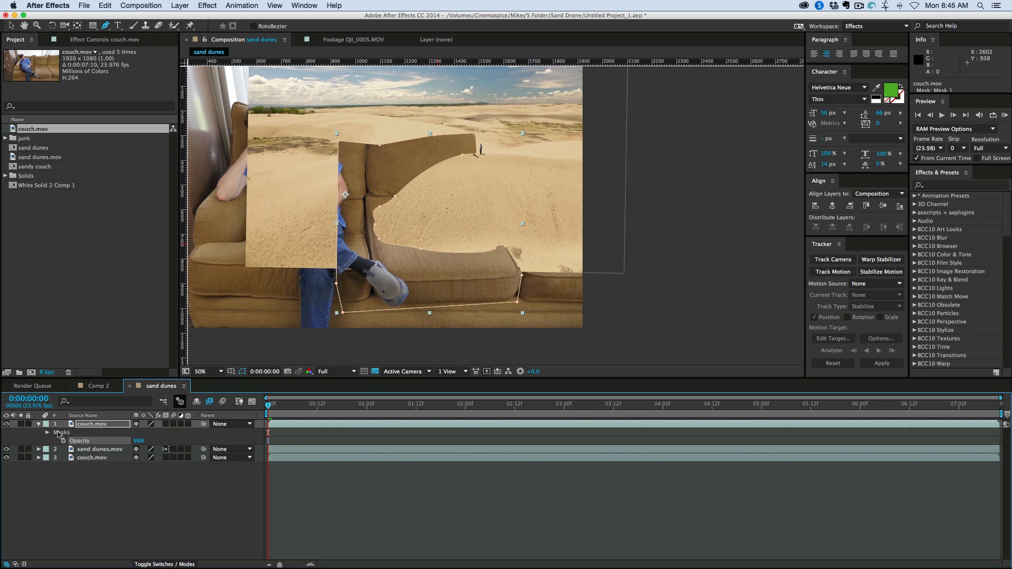
- Track Mask 1 forward through the clip with the Perspective method
left_click(47, 432)
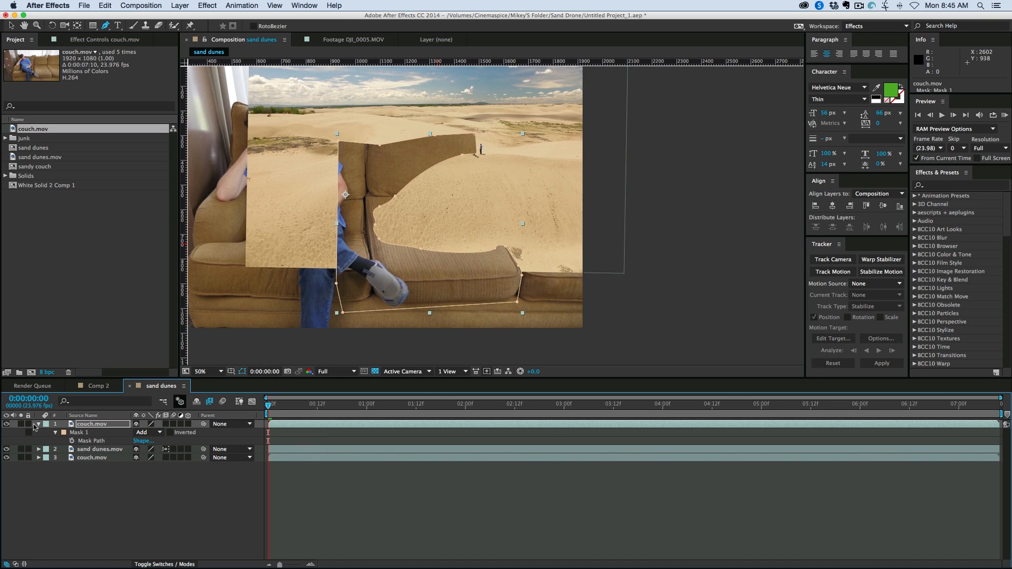
left_click(47, 431)
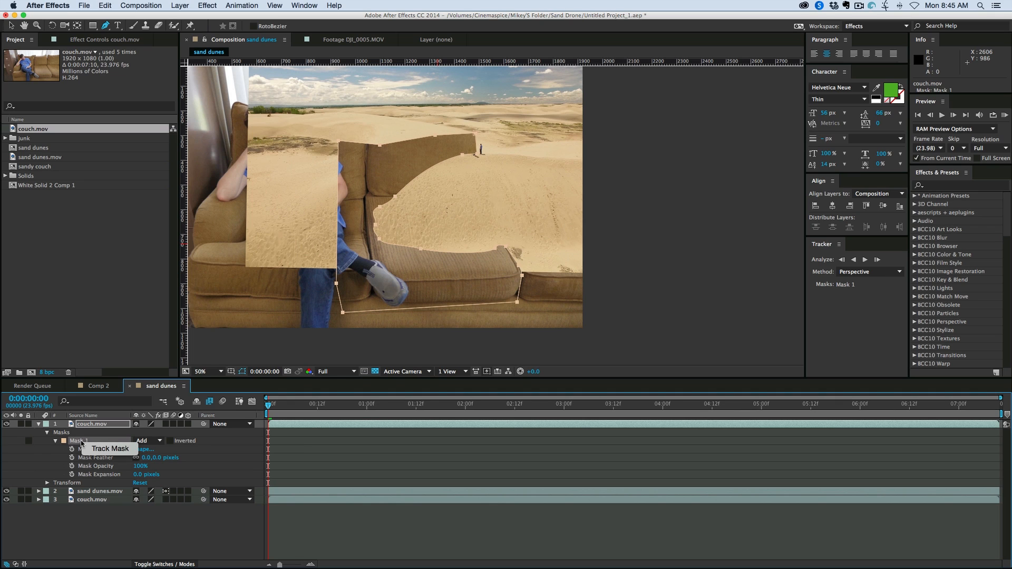
mouse_move(856, 316)
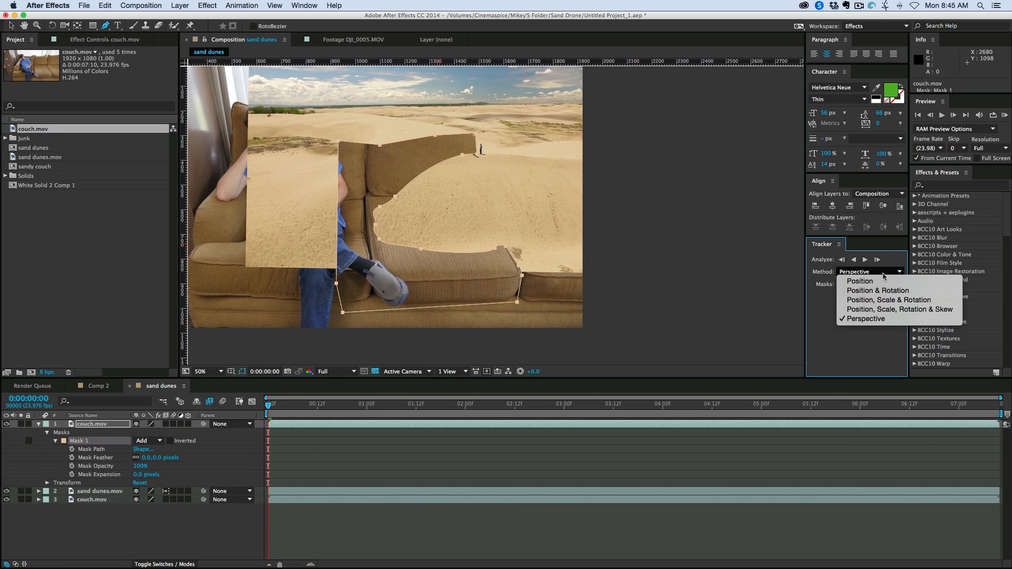
mouse_move(899, 309)
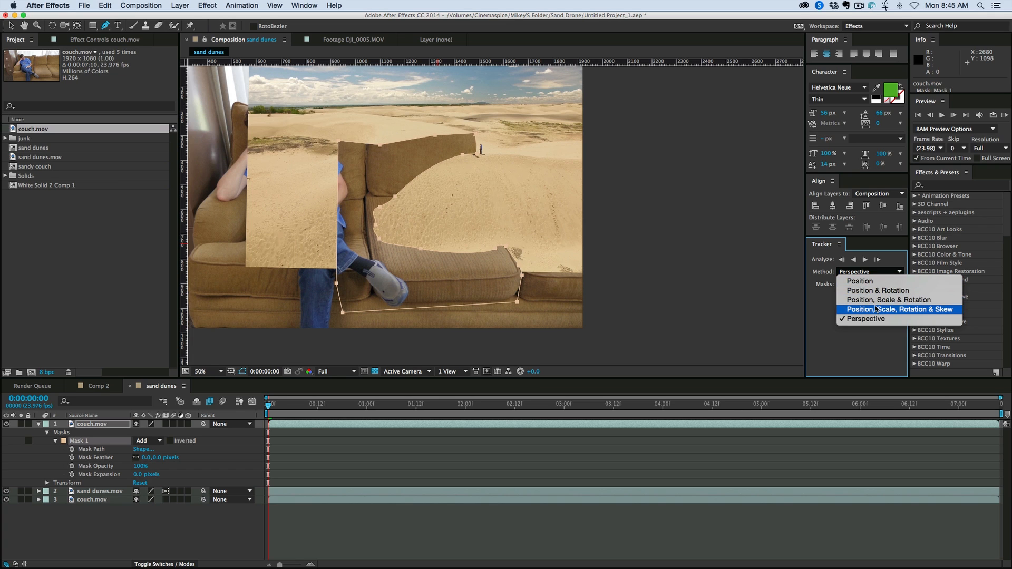
left_click(861, 318)
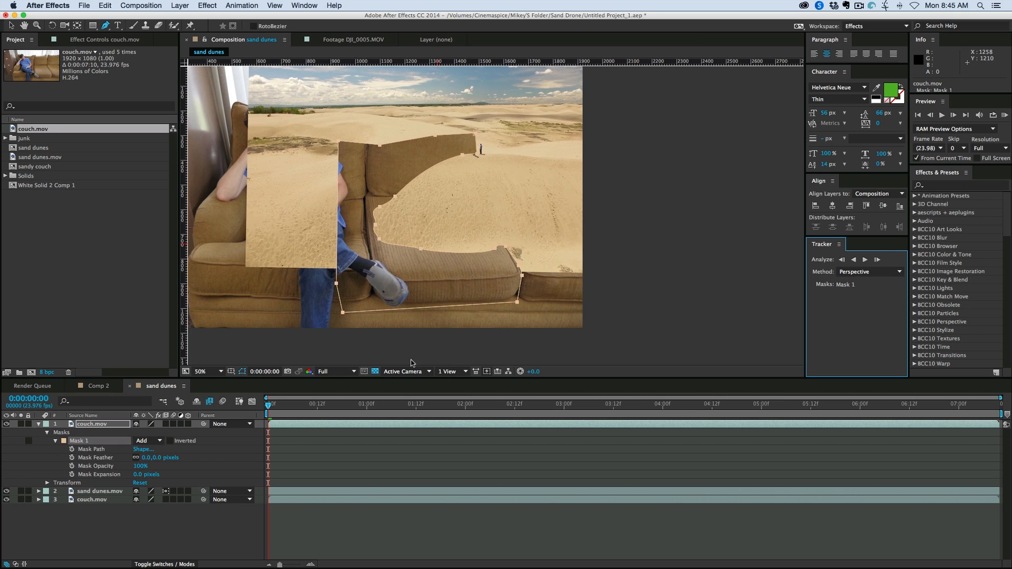
mouse_move(884, 261)
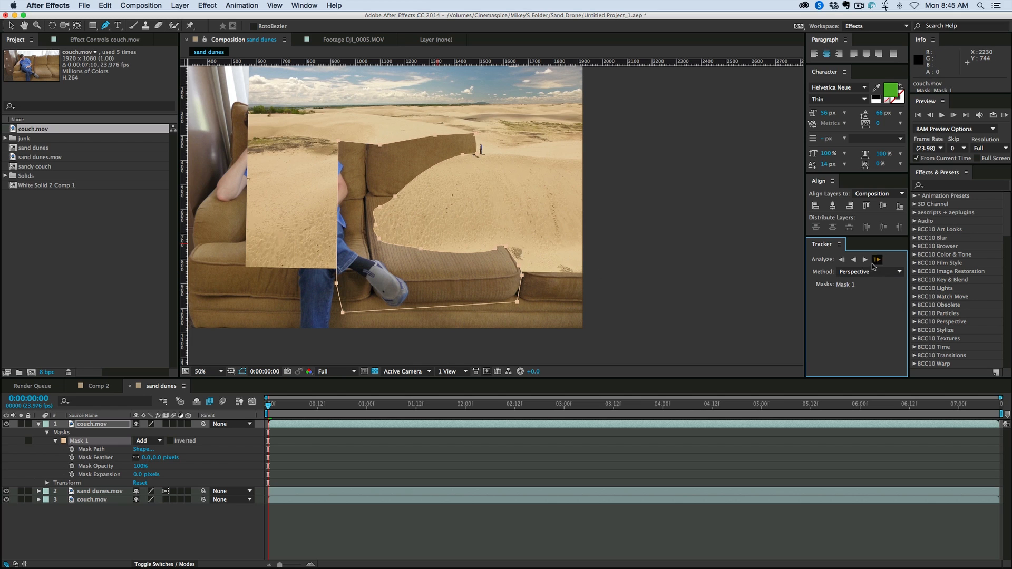
left_click(865, 259)
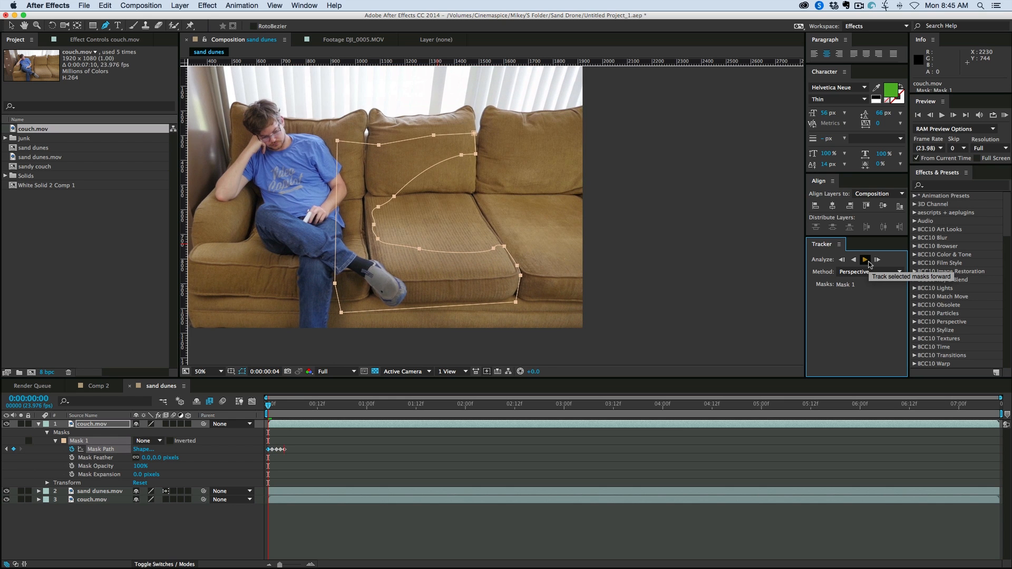
left_click(865, 259)
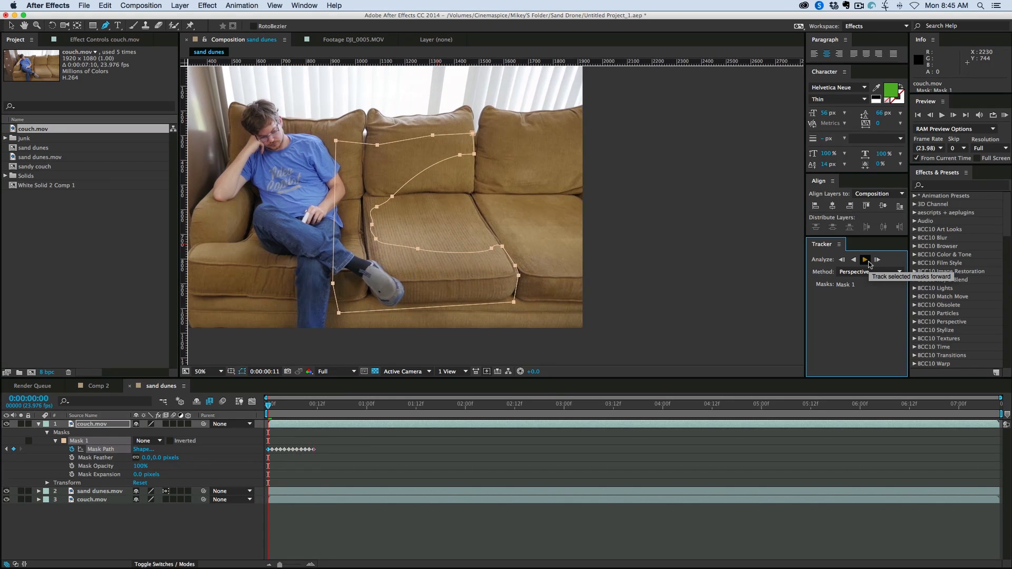
left_click(865, 259)
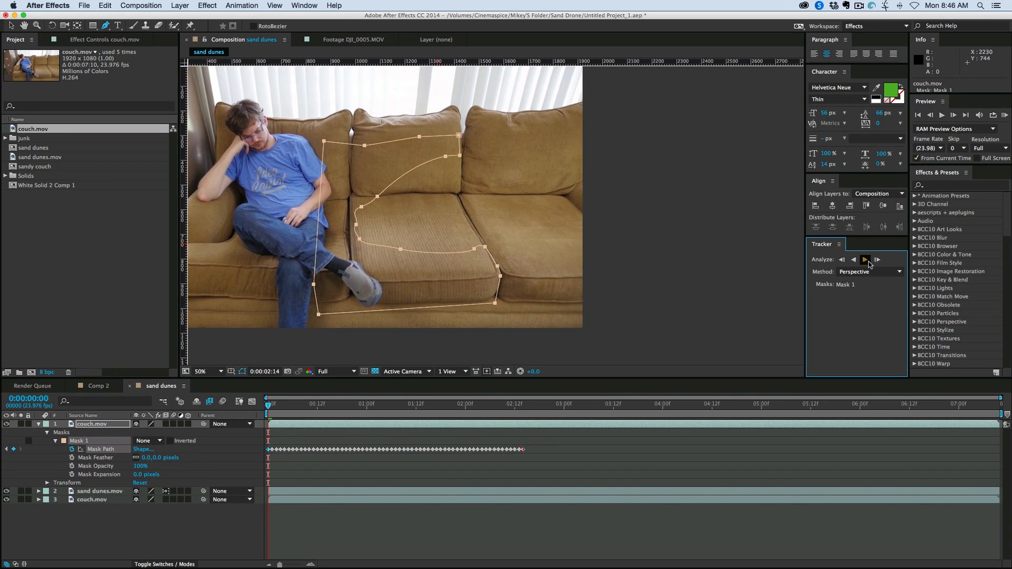
left_click(864, 259)
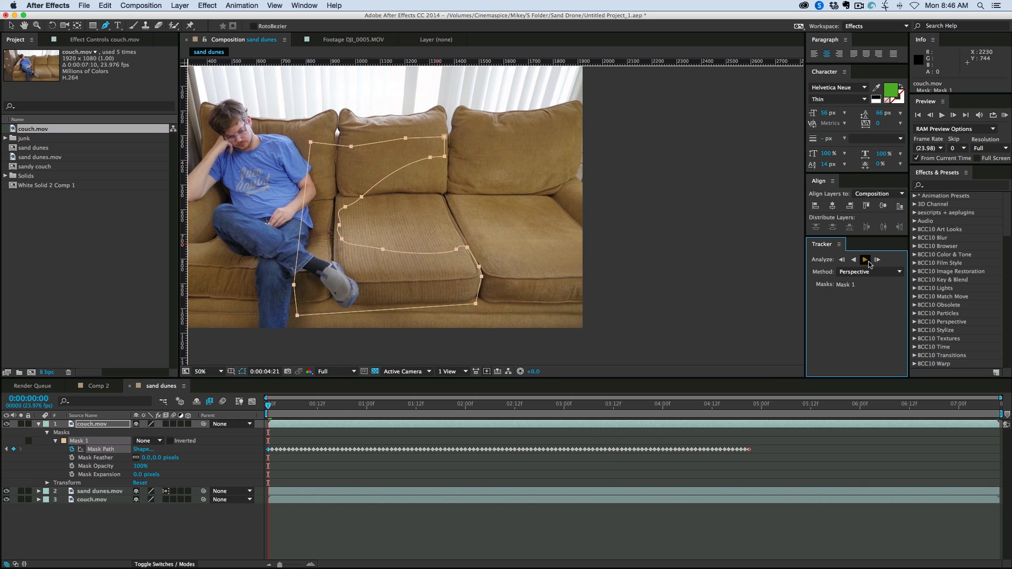
left_click(864, 259)
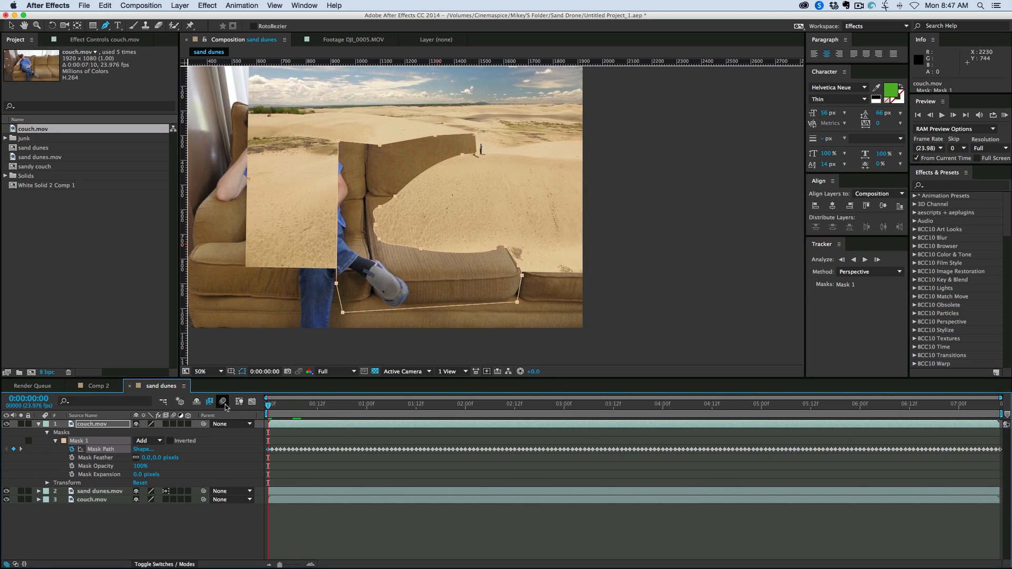
mouse_move(223, 402)
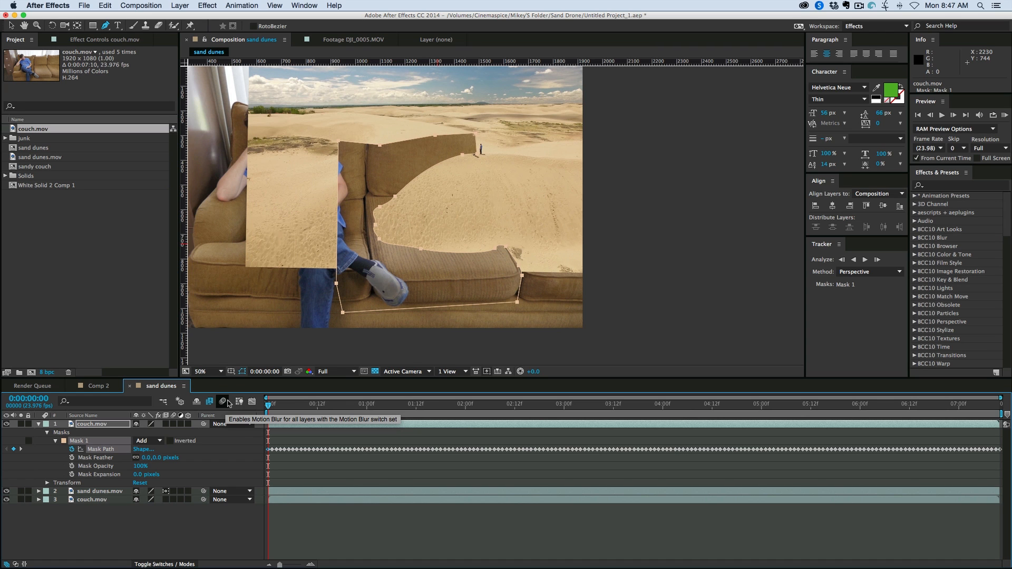
left_click(366, 403)
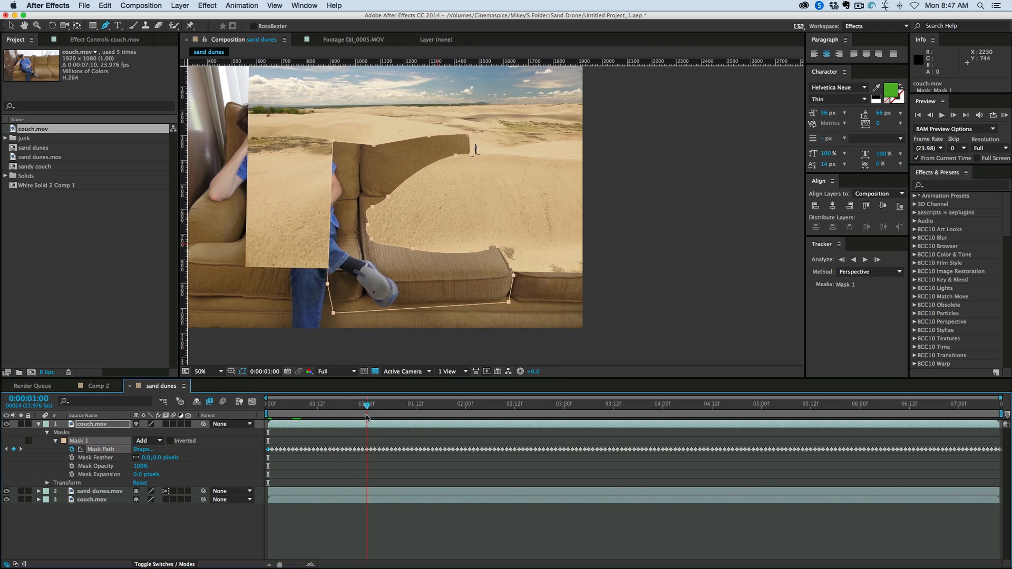
left_click(887, 403)
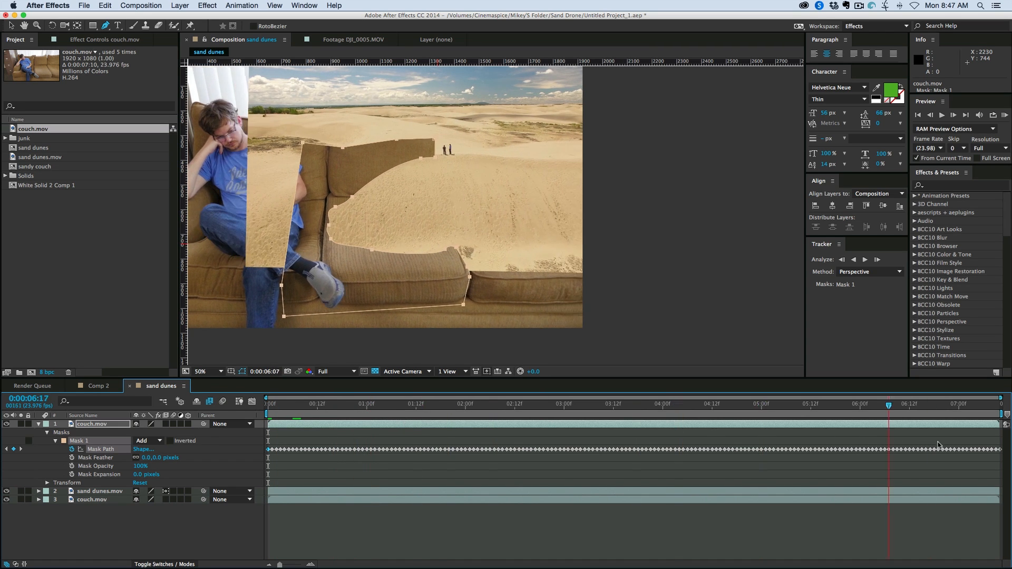
left_click(432, 404)
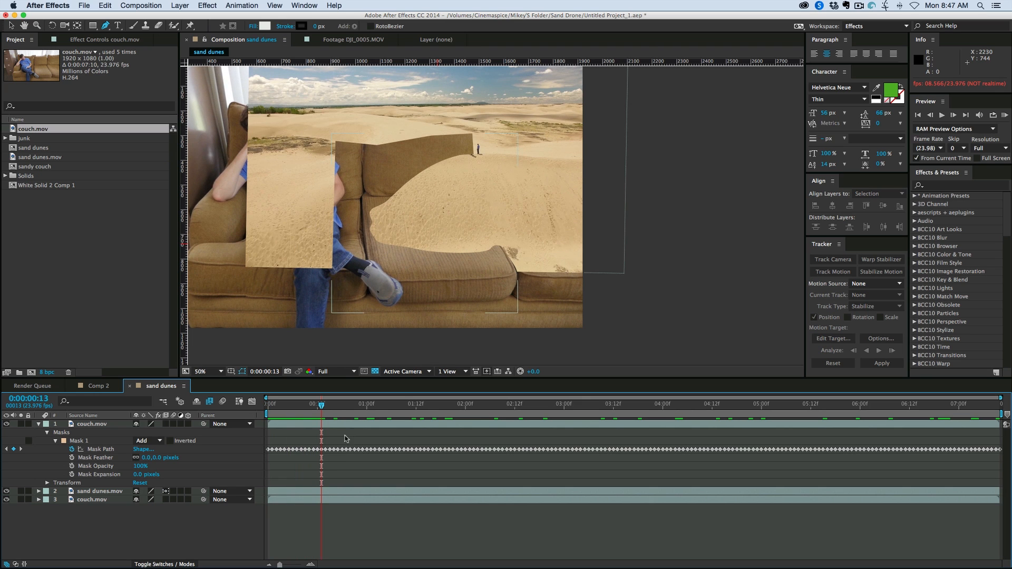
left_click(768, 403)
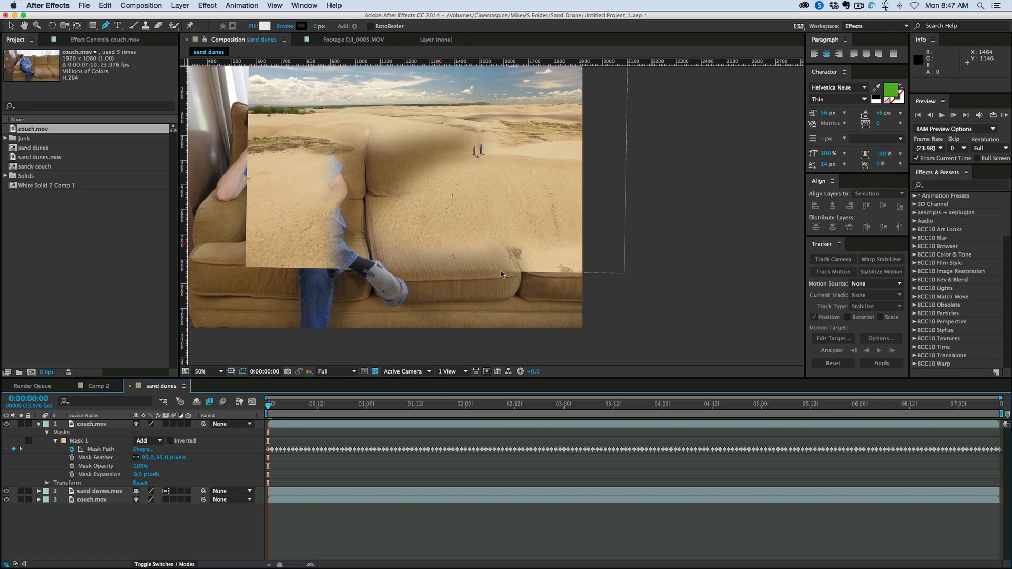
mouse_move(357, 277)
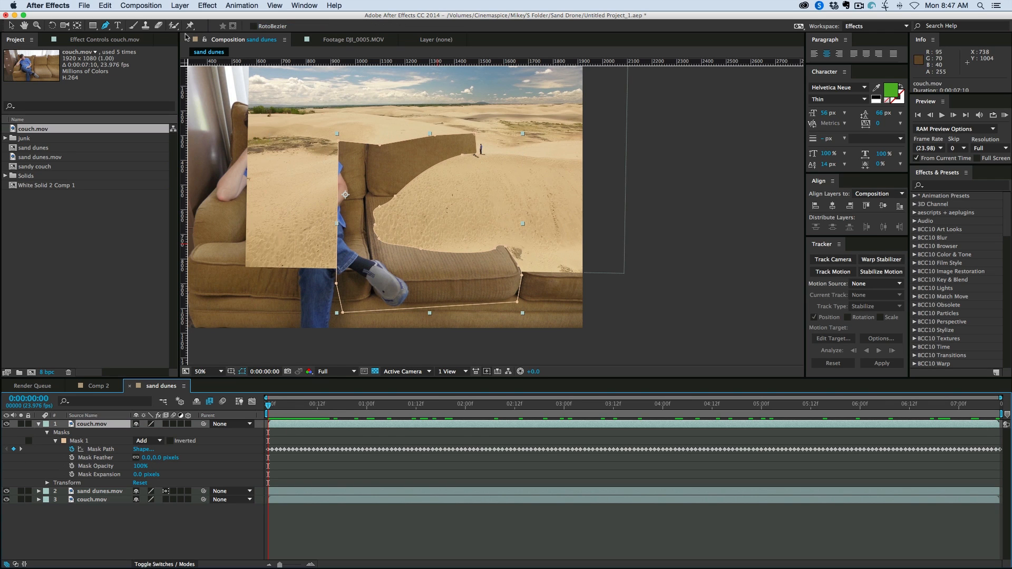
left_click(105, 25)
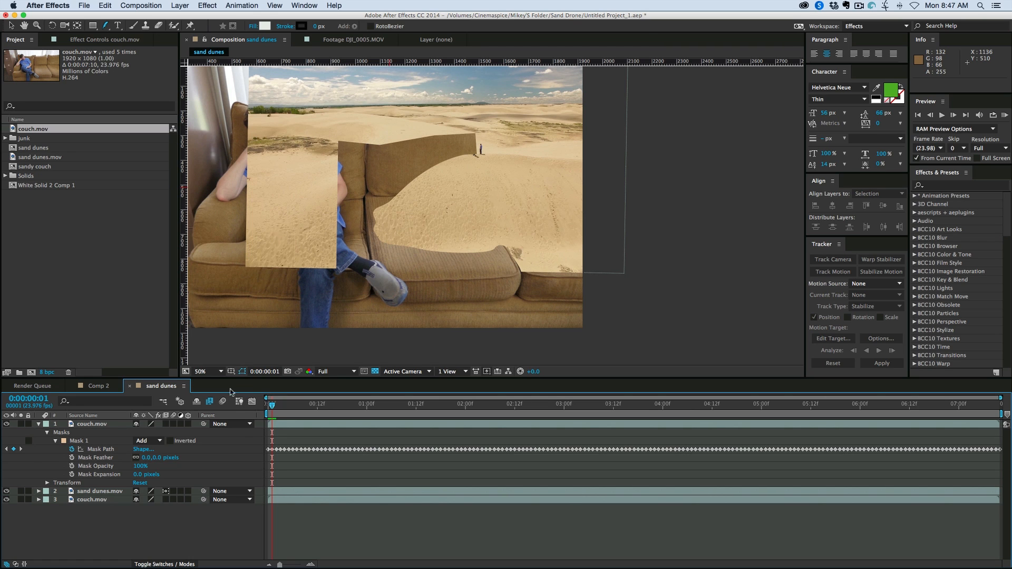
left_click(102, 449)
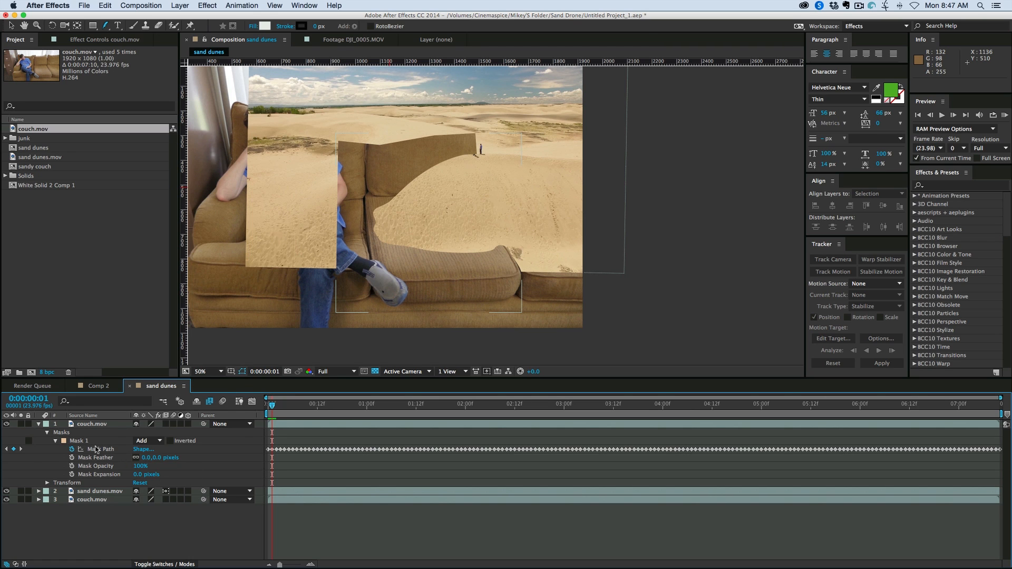
mouse_move(107, 474)
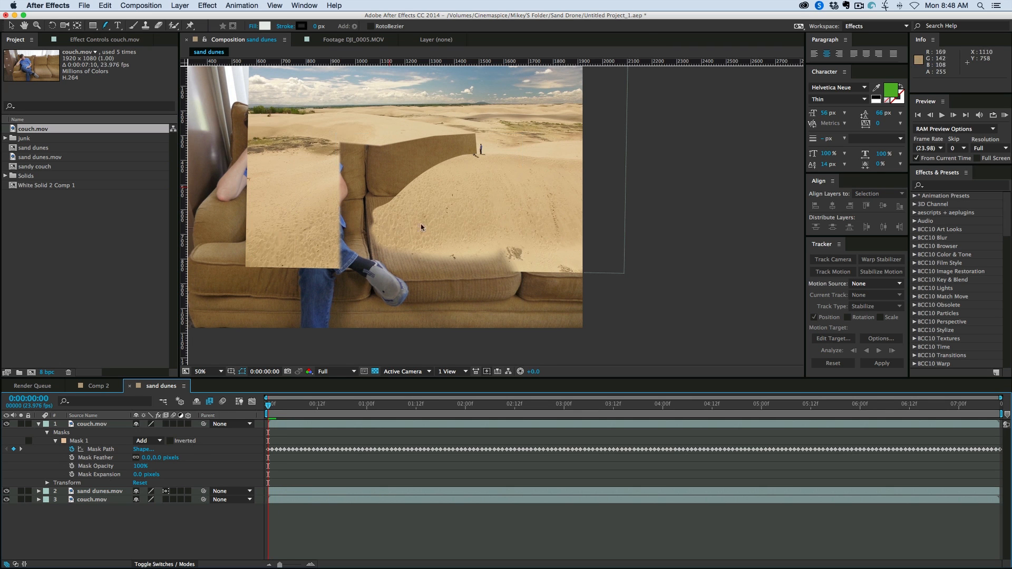
left_click(202, 371)
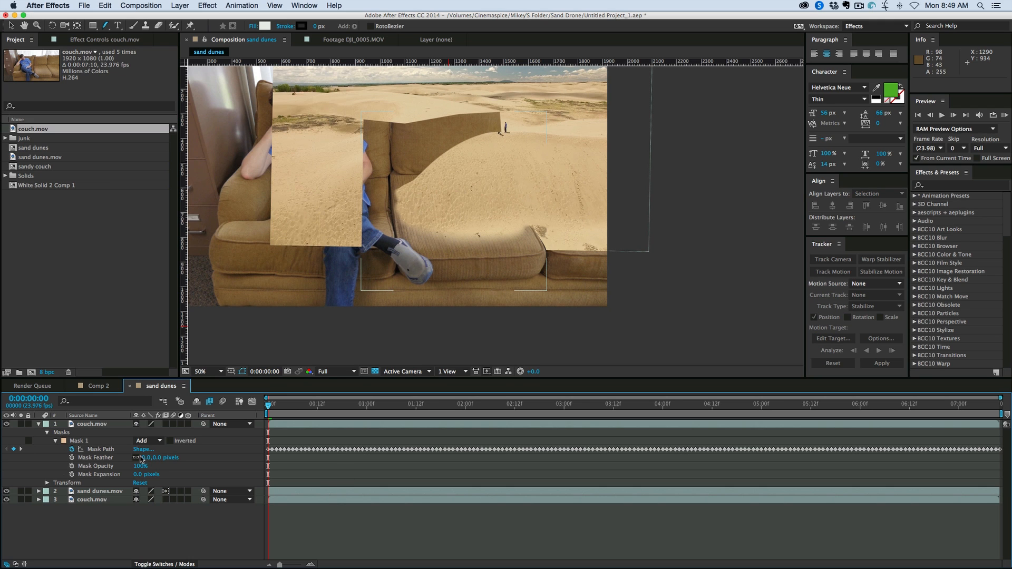
mouse_move(836, 224)
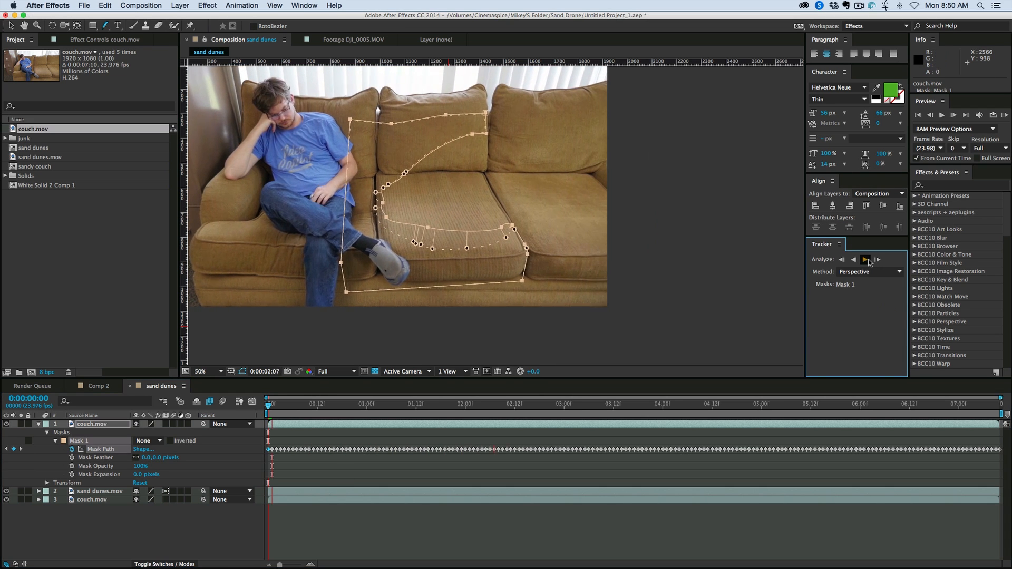
- Finish tracking the couch mask forward, check mid-clip, and return to frame 0
left_click(864, 259)
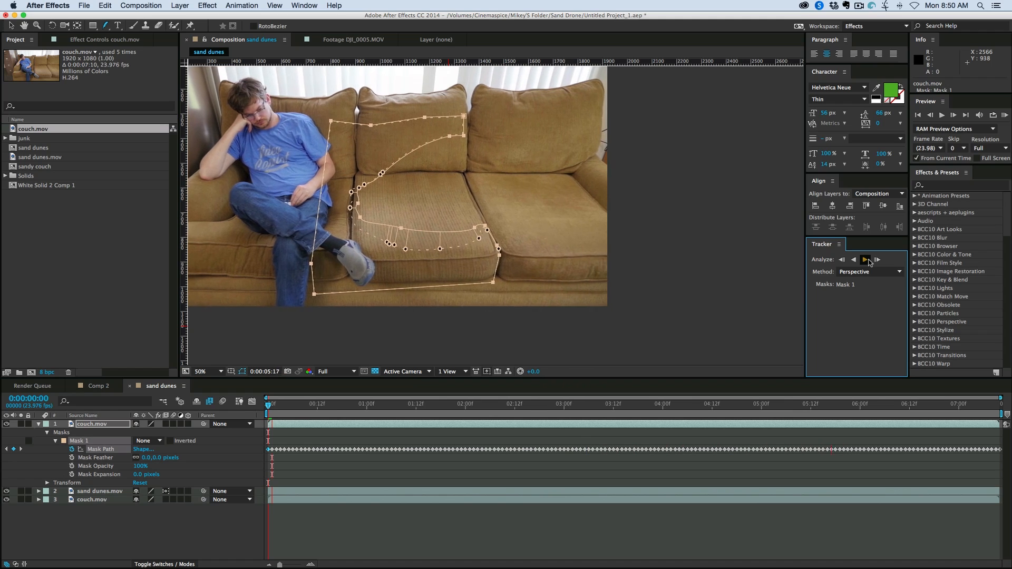
left_click(865, 259)
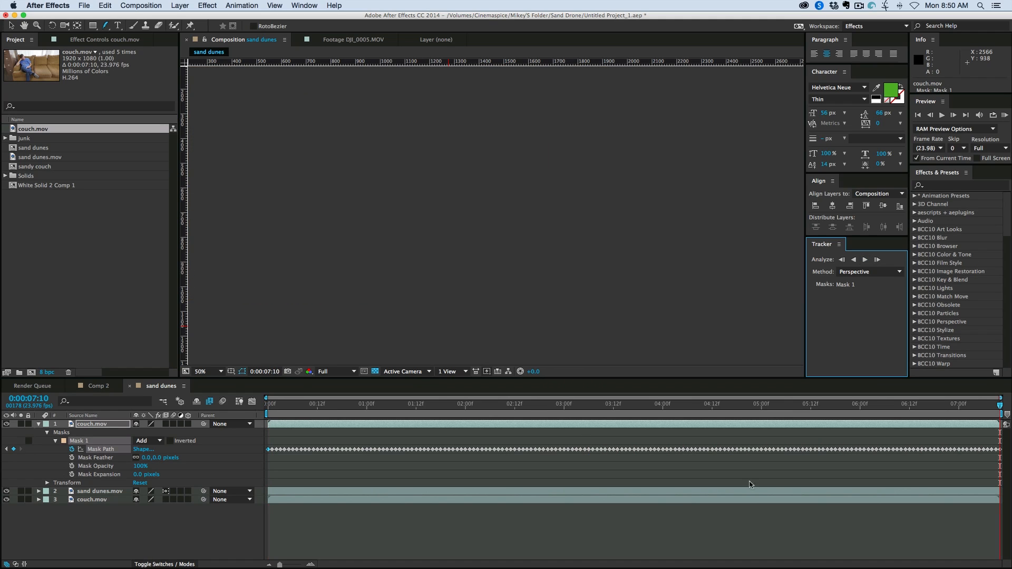
left_click(575, 403)
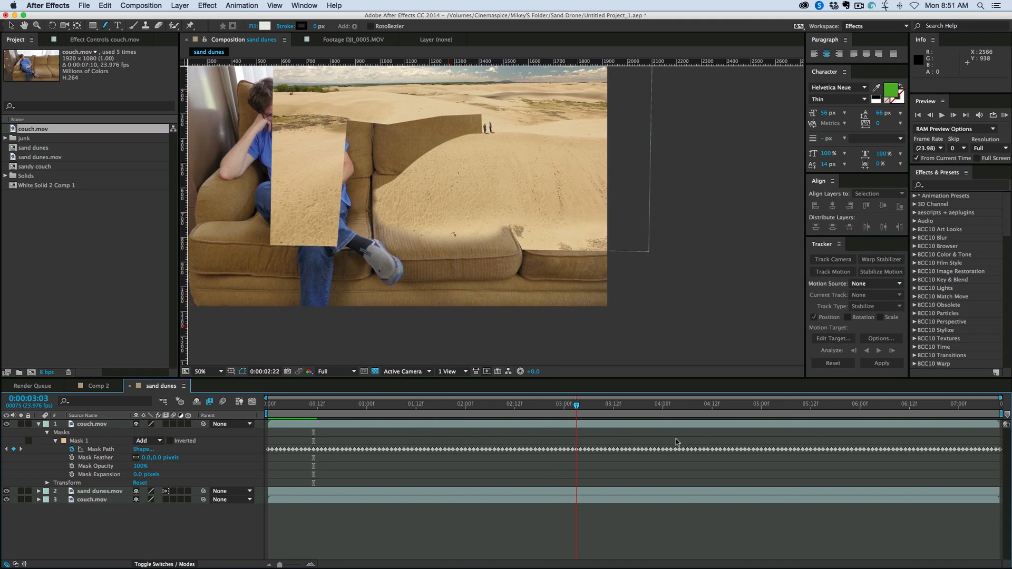
key("Home")
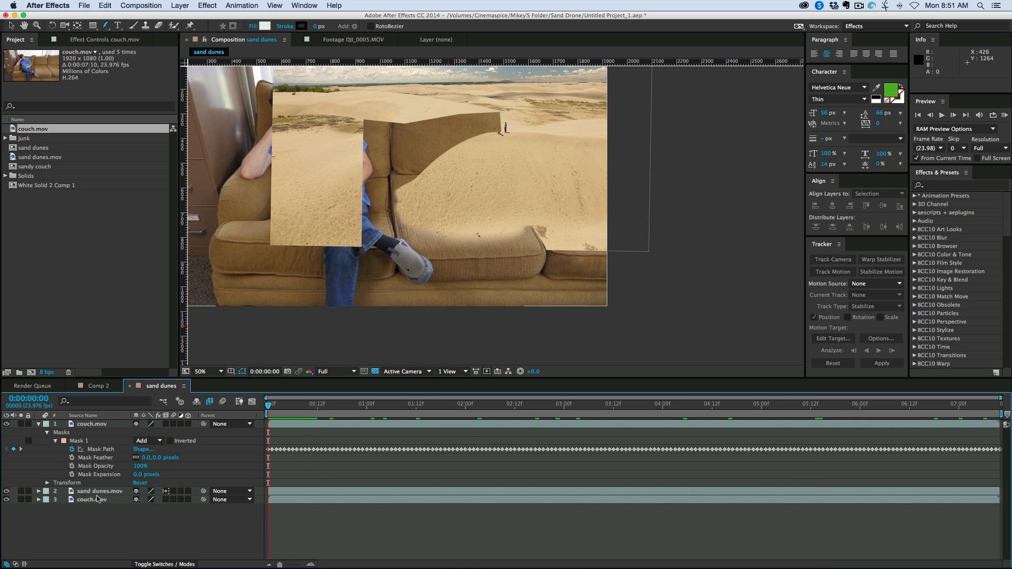
- Inspect the sand dunes layer's mask, then reselect the couch layer
left_click(100, 491)
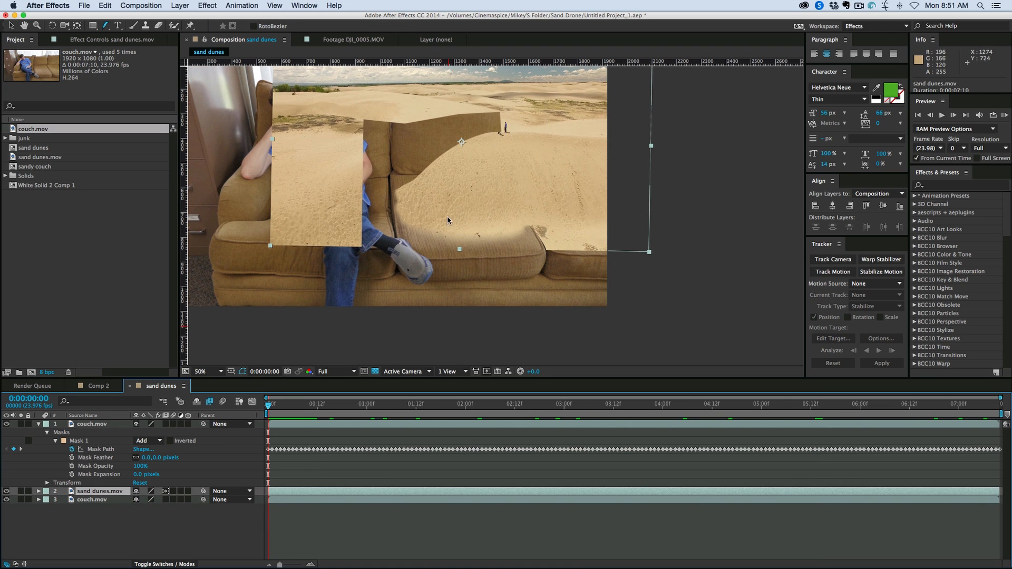
left_click(104, 26)
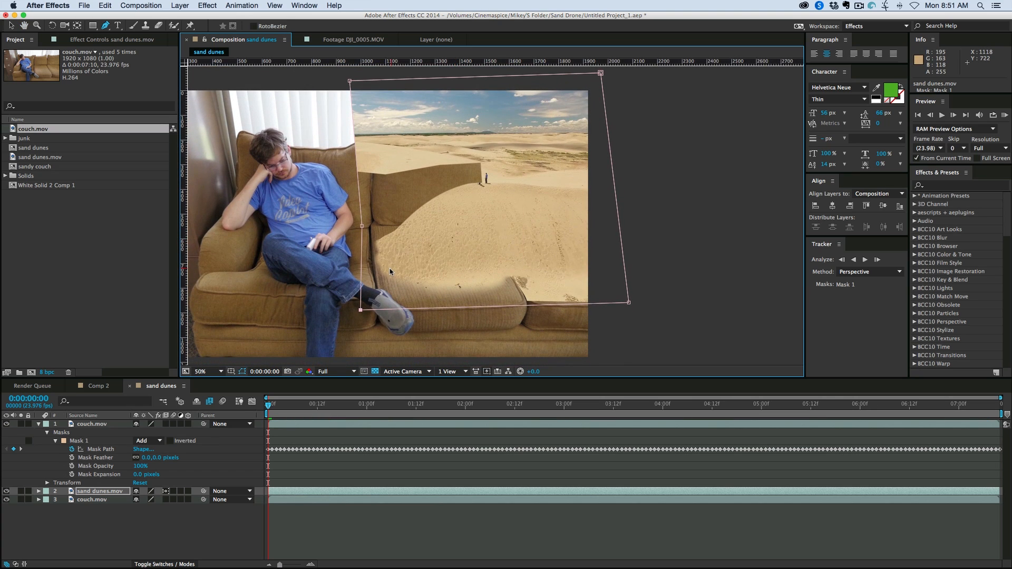
mouse_move(293, 509)
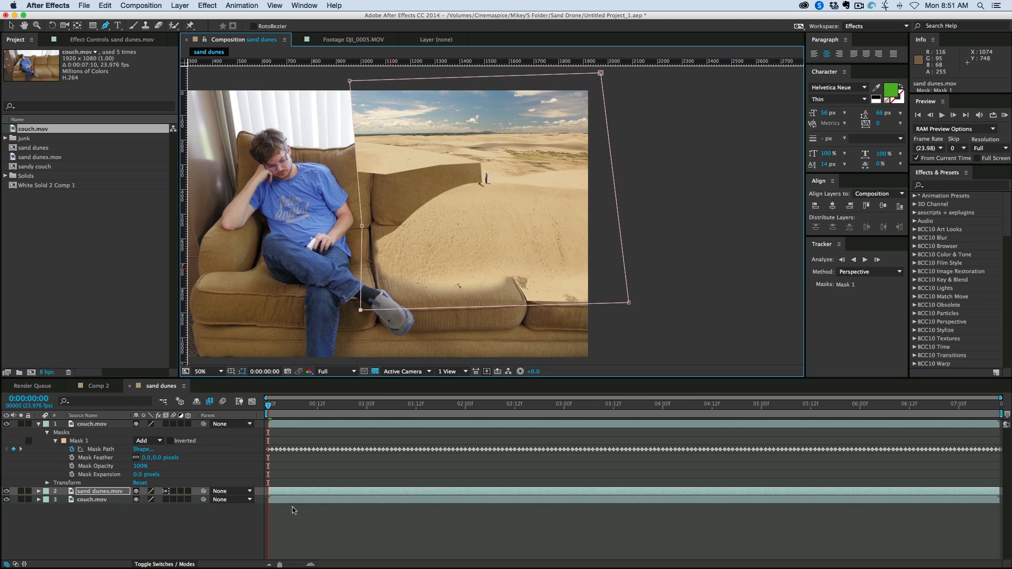
left_click(101, 491)
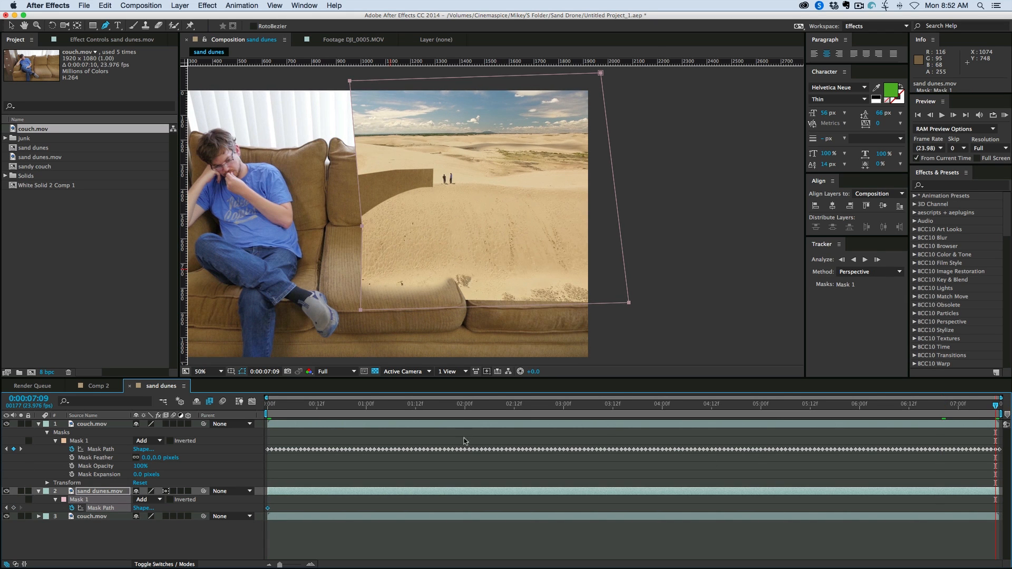
mouse_move(364, 227)
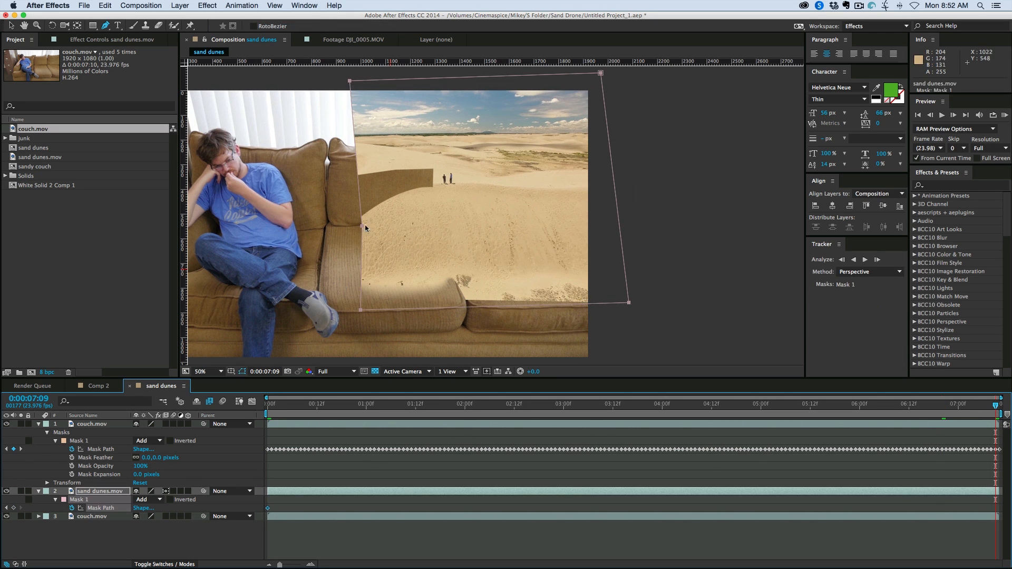
left_click(329, 403)
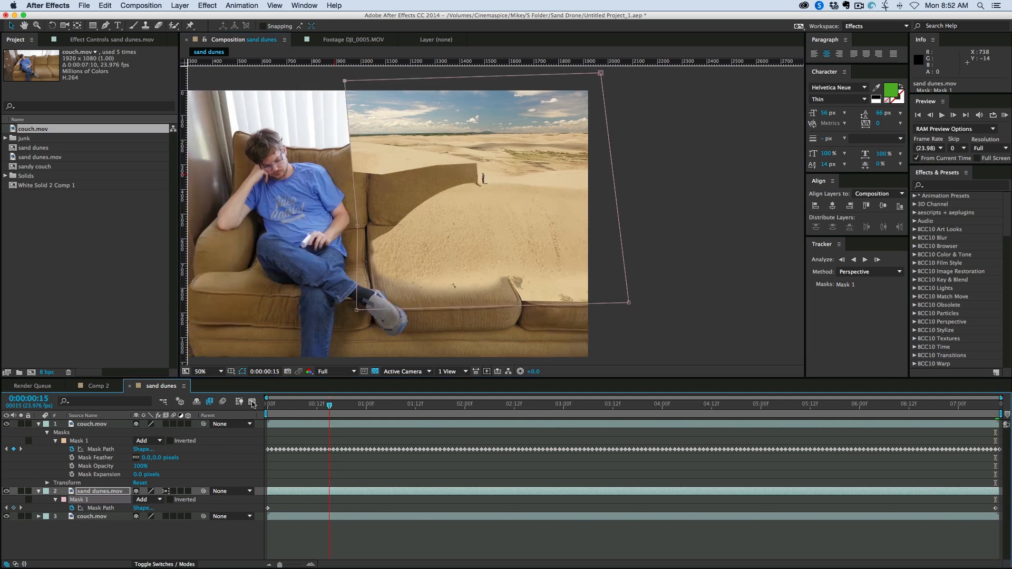
left_click(279, 403)
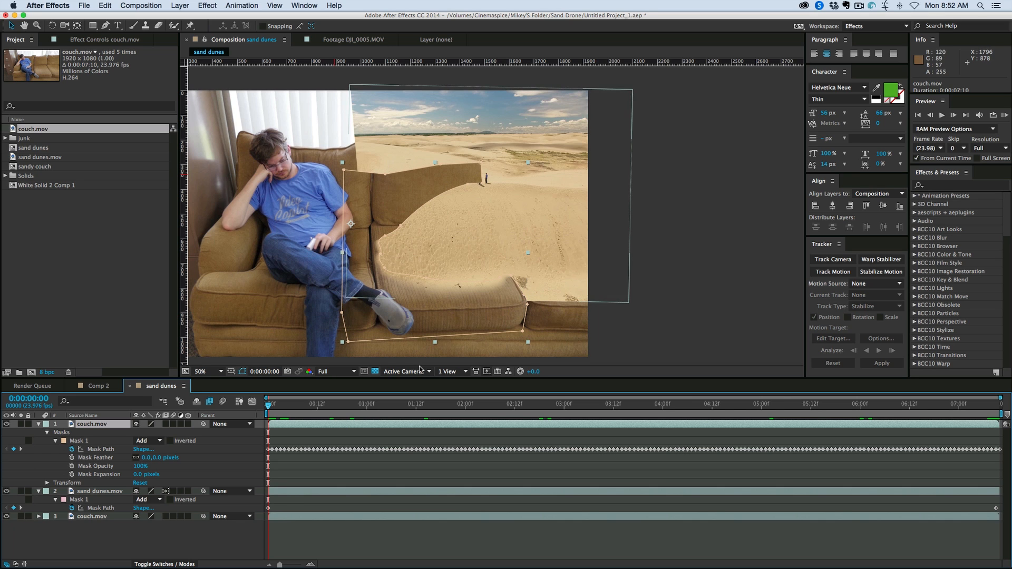
- From the last frame, track the seat cushion Mask 2 backward
left_click(931, 403)
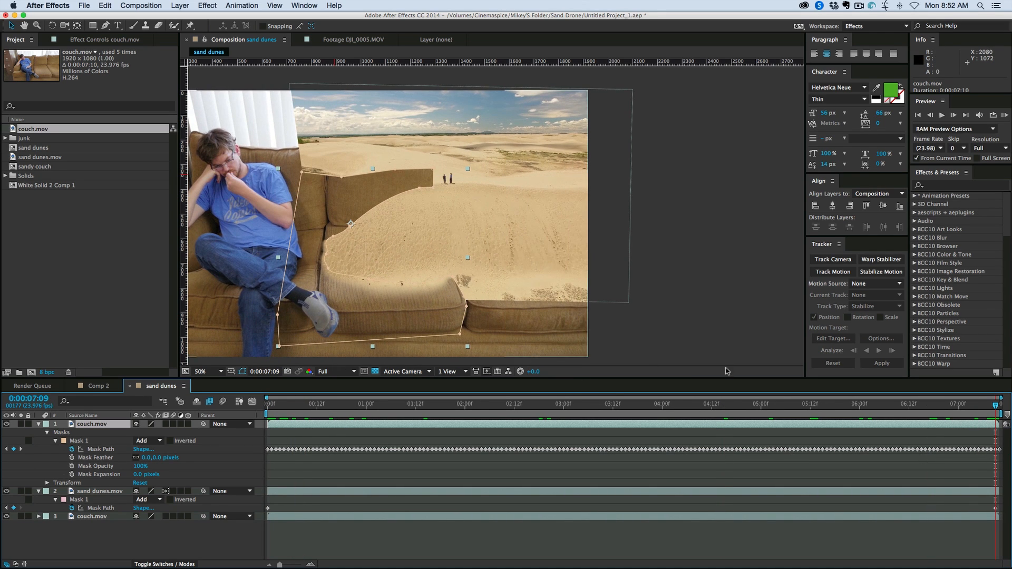
mouse_move(592, 366)
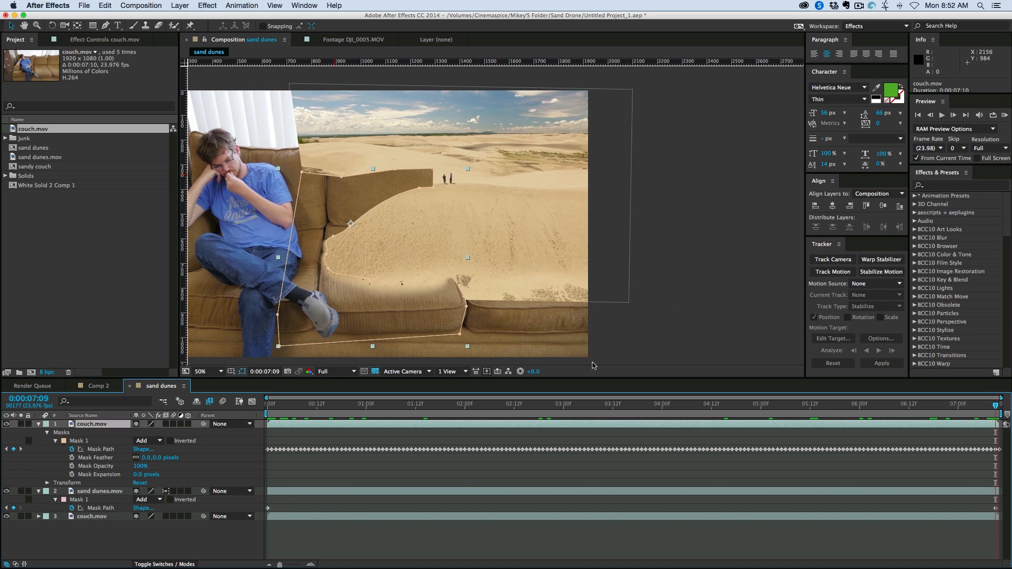
mouse_move(992, 402)
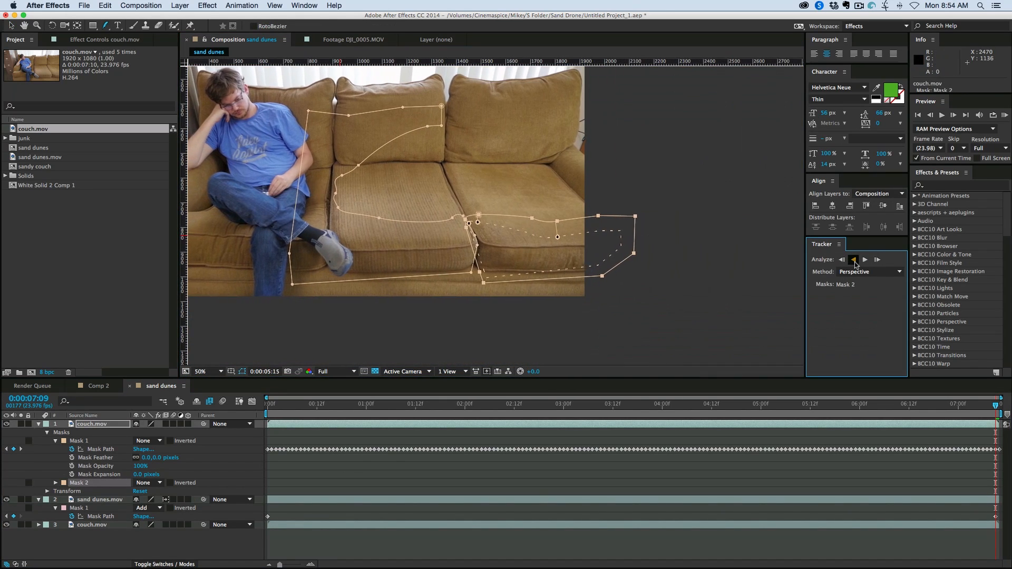
left_click(853, 258)
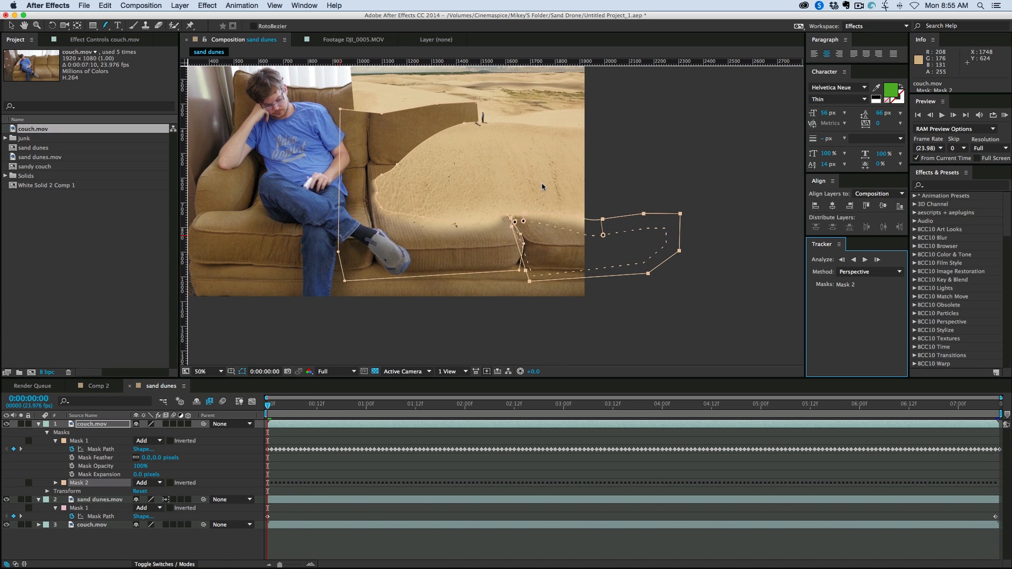
mouse_move(459, 162)
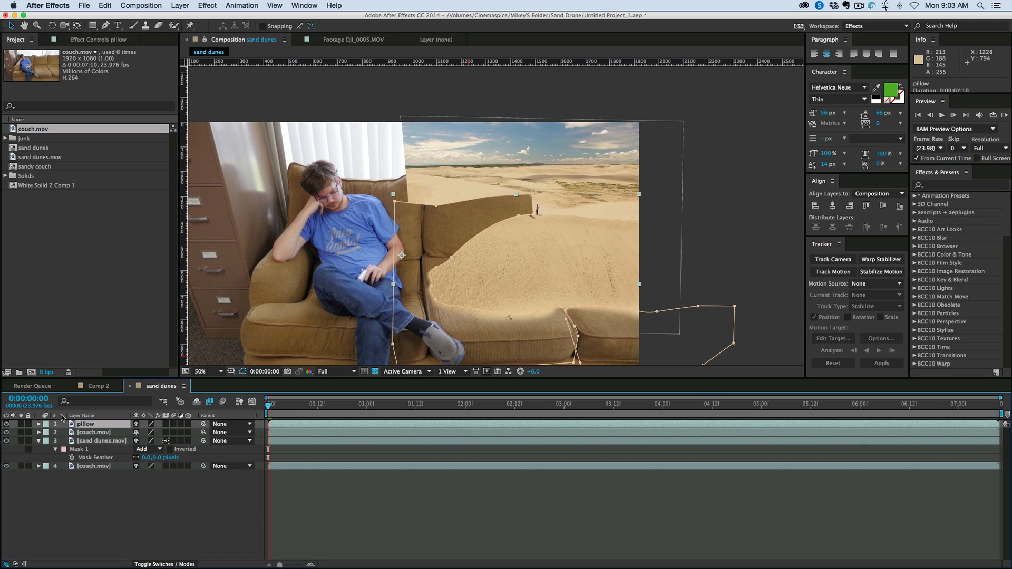
- Place Pen mask points along the back cushion's top edge on the pillow layer
left_click(38, 424)
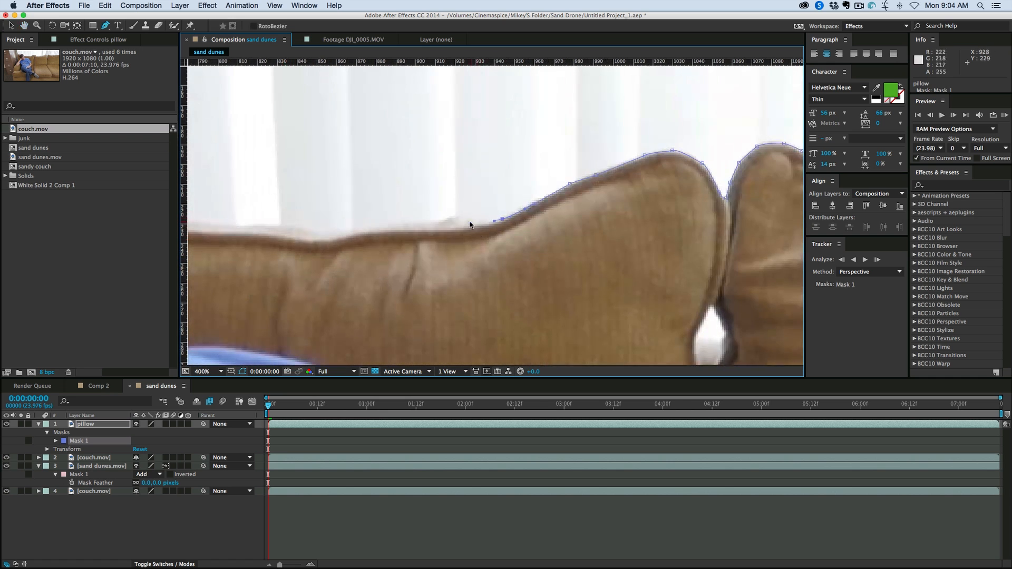
left_click(208, 371)
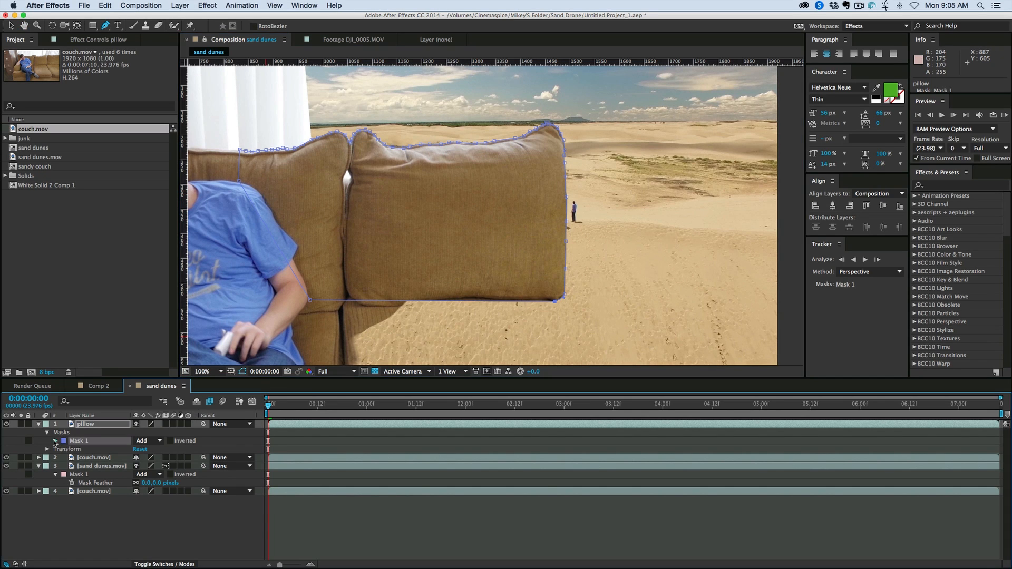
- Keyframe the pillow Mask Path and shift its points onto the cushion at the last frame
left_click(49, 440)
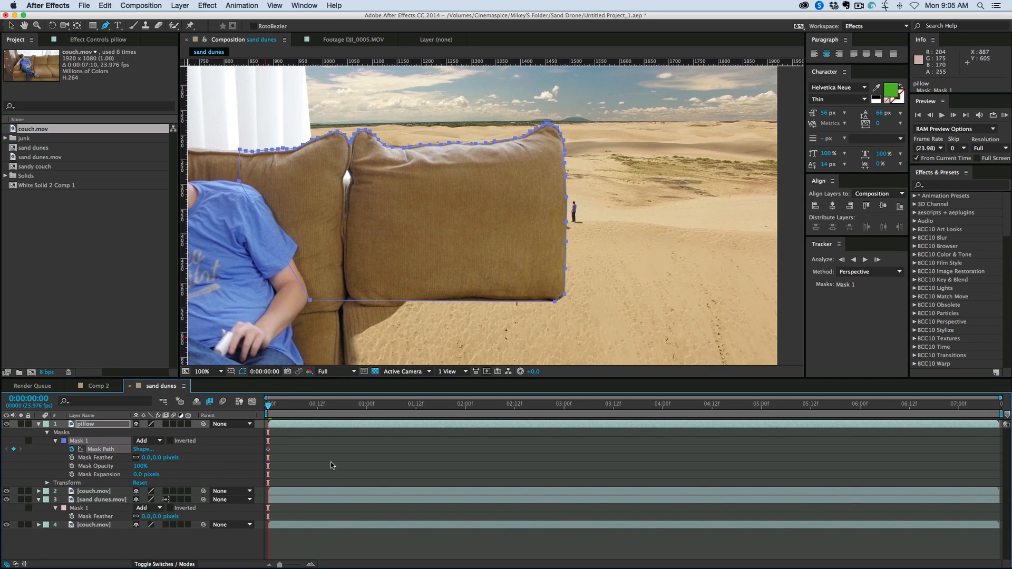
mouse_move(327, 454)
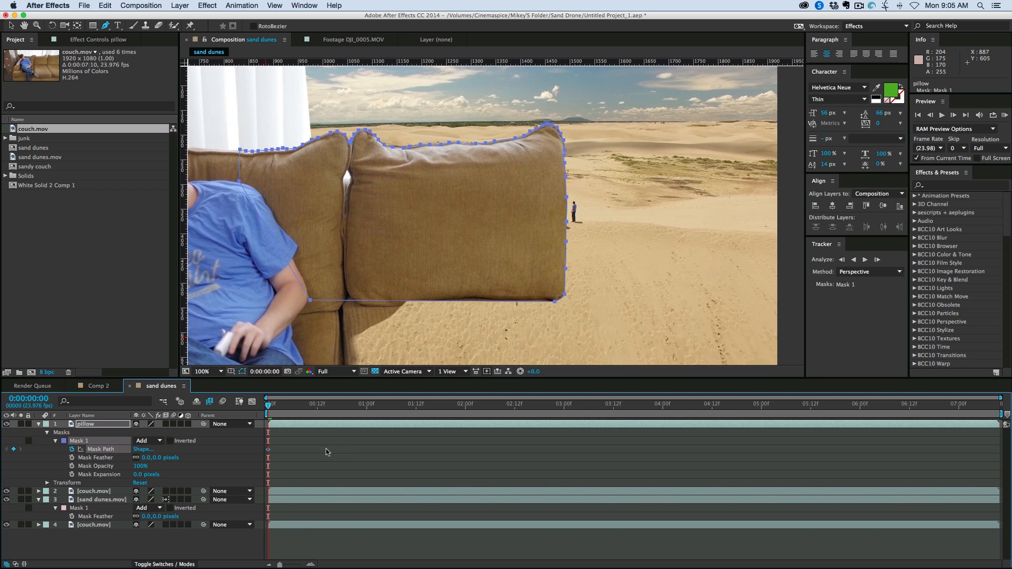
left_click(510, 403)
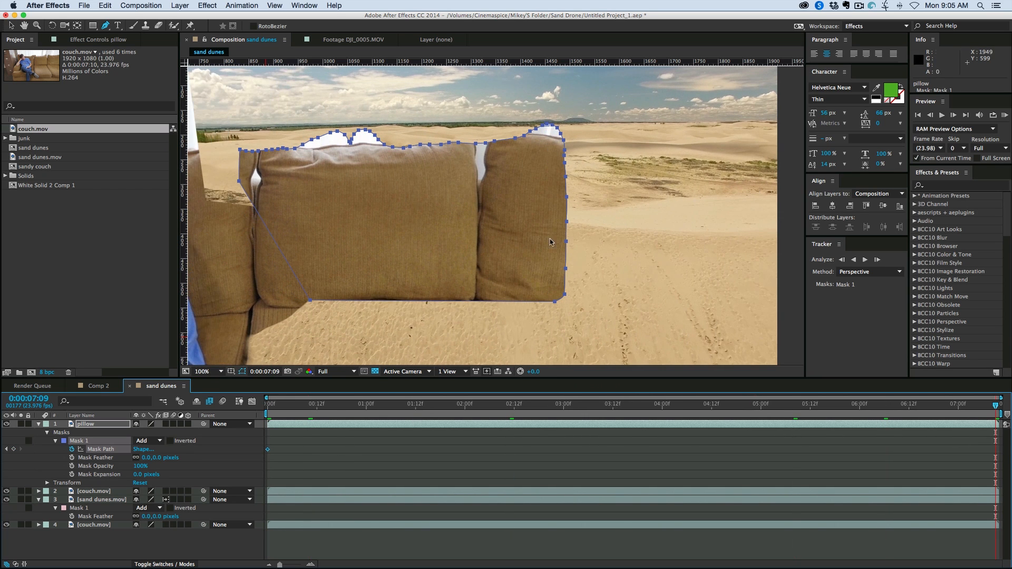
mouse_move(135, 477)
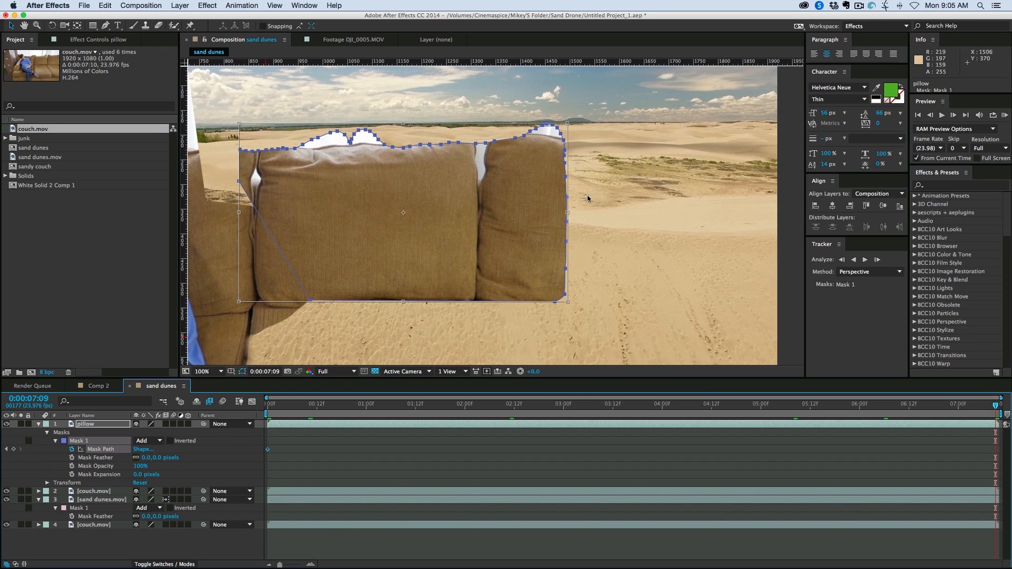
left_click_drag(403, 213, 328, 213)
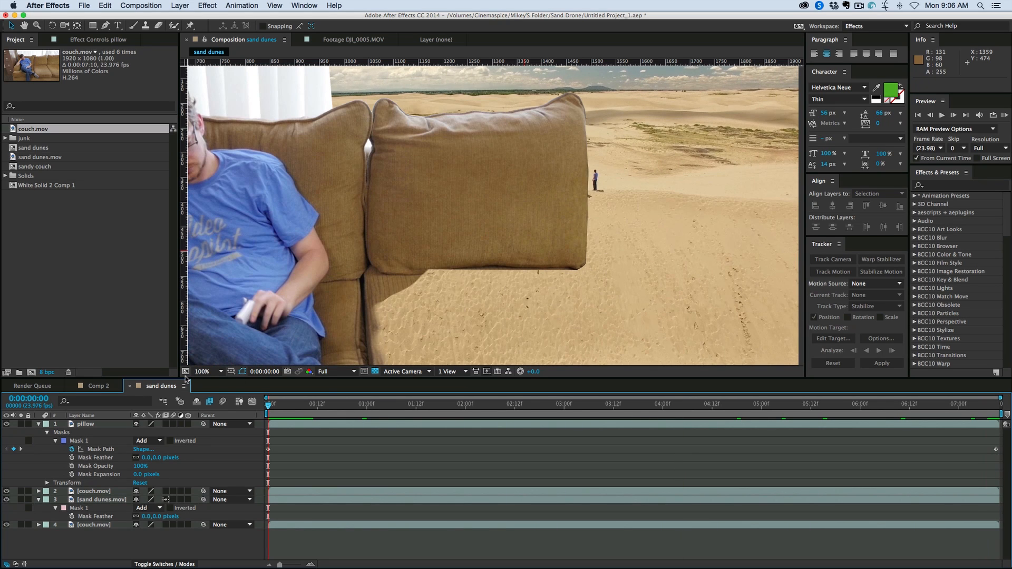
- Give the pillow's Mask 1 a 2-pixel feather and -1.5-pixel expansion
left_click(848, 404)
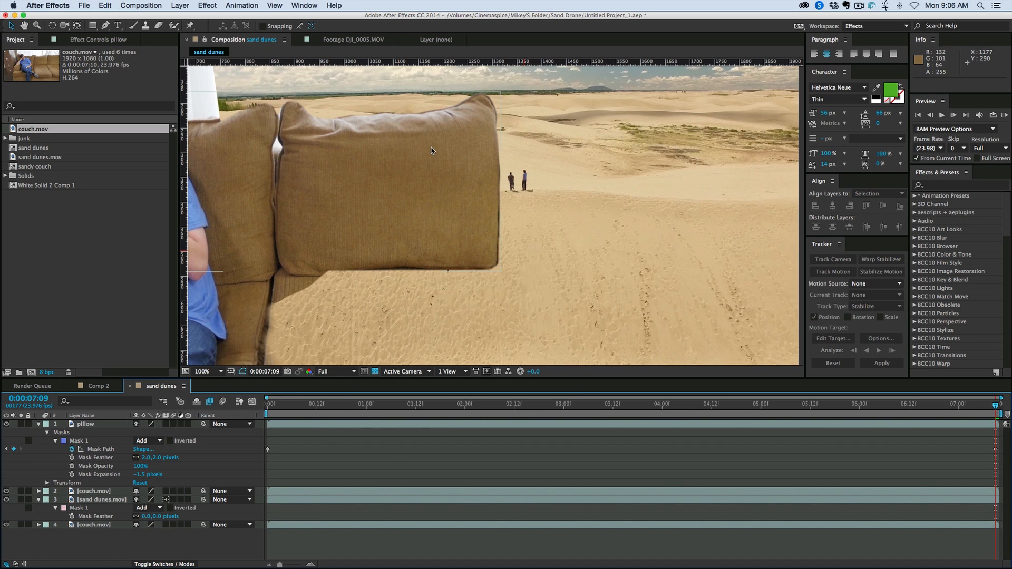
mouse_move(469, 165)
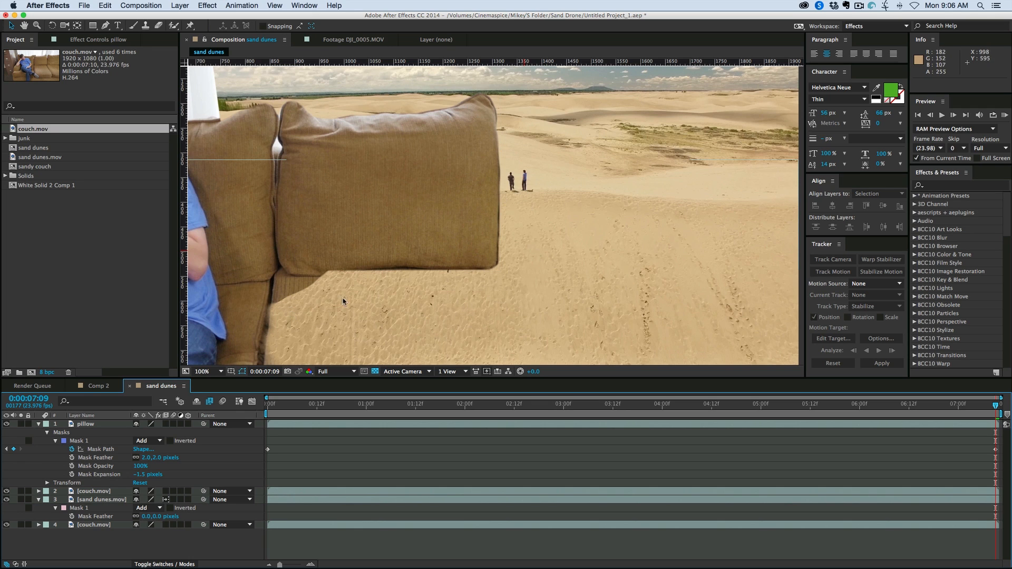
mouse_move(389, 210)
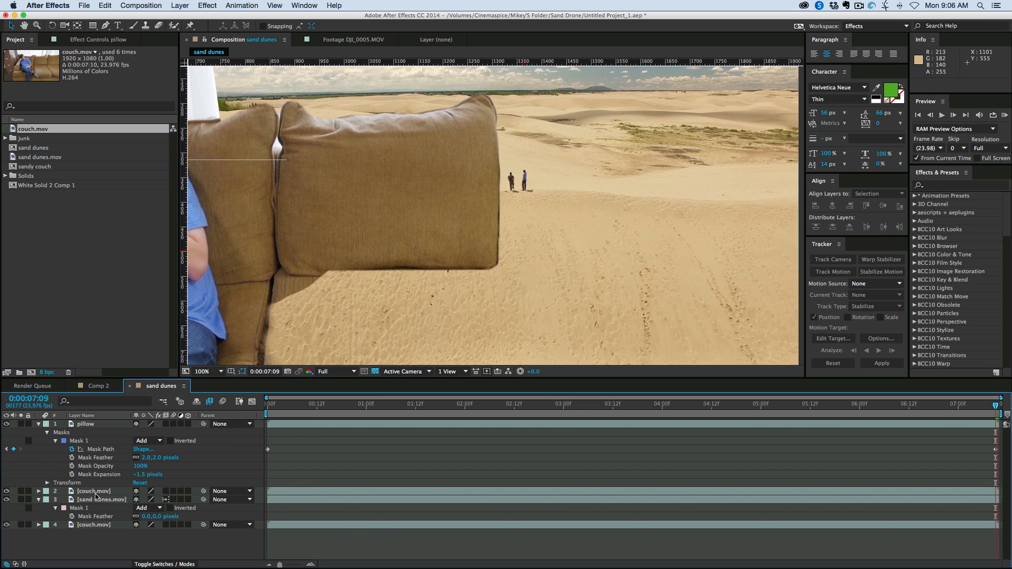
- Duplicate sand dunes.mov to the top and set its new Mask 2 to Intersect
left_click(100, 499)
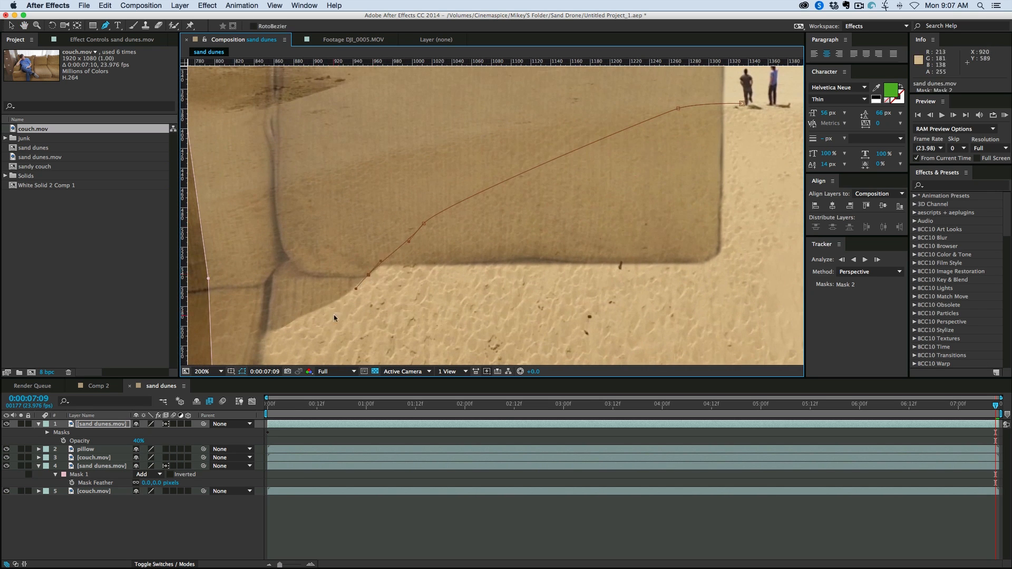
left_click(143, 448)
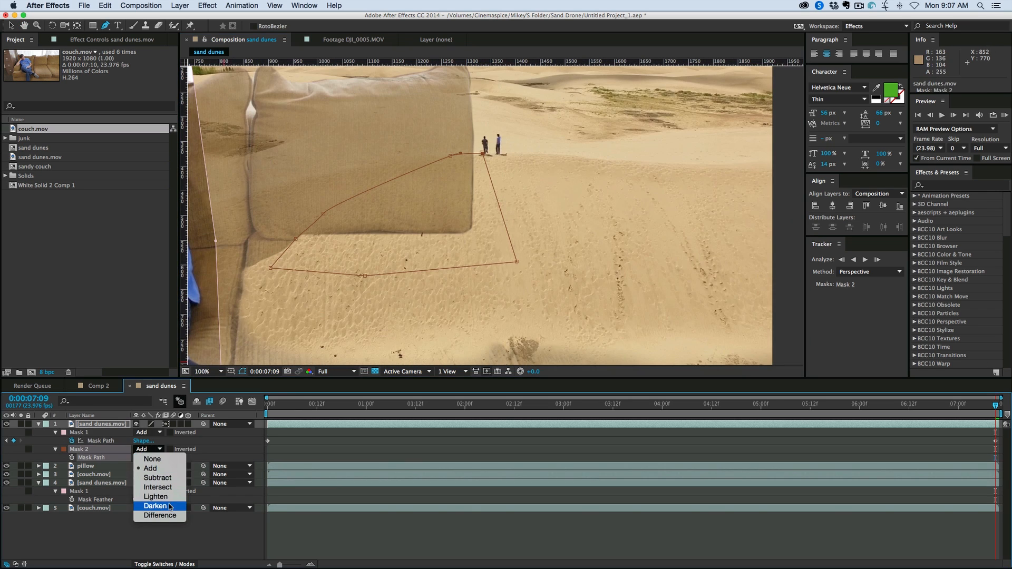
mouse_move(158, 487)
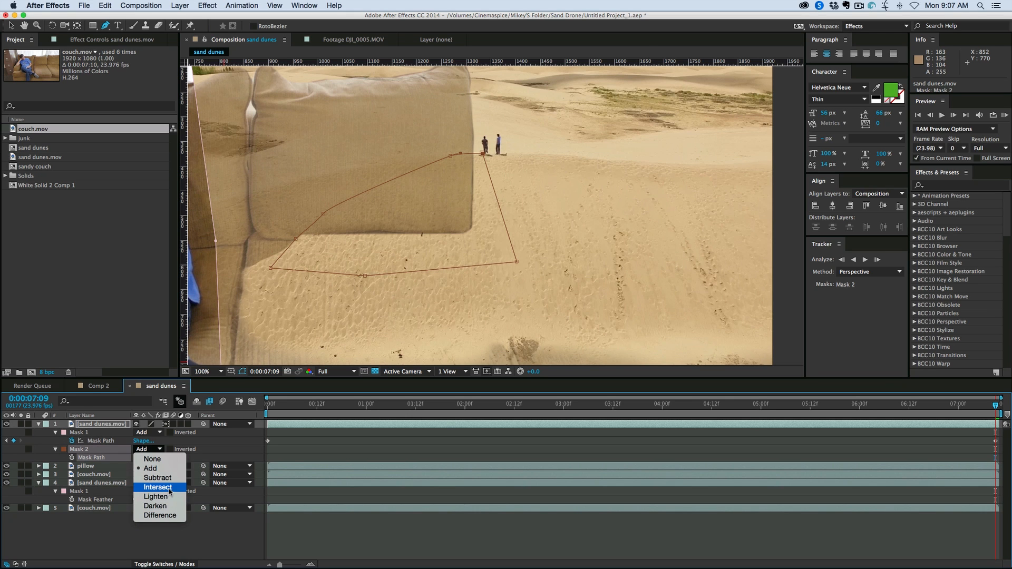
left_click(158, 487)
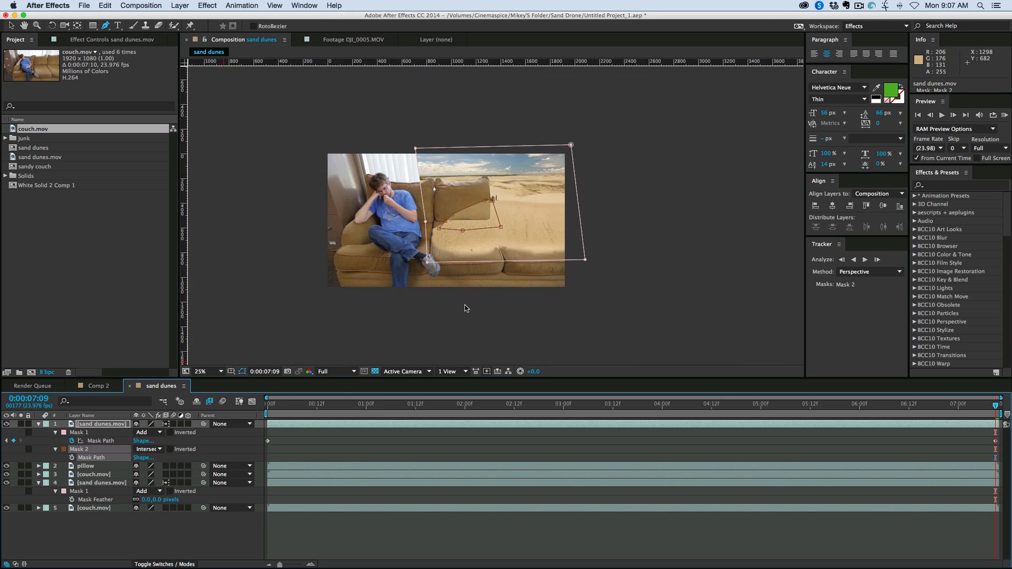
- Delete Mask 1 from the top dunes copy, keeping only the dune mask selected
left_click(202, 371)
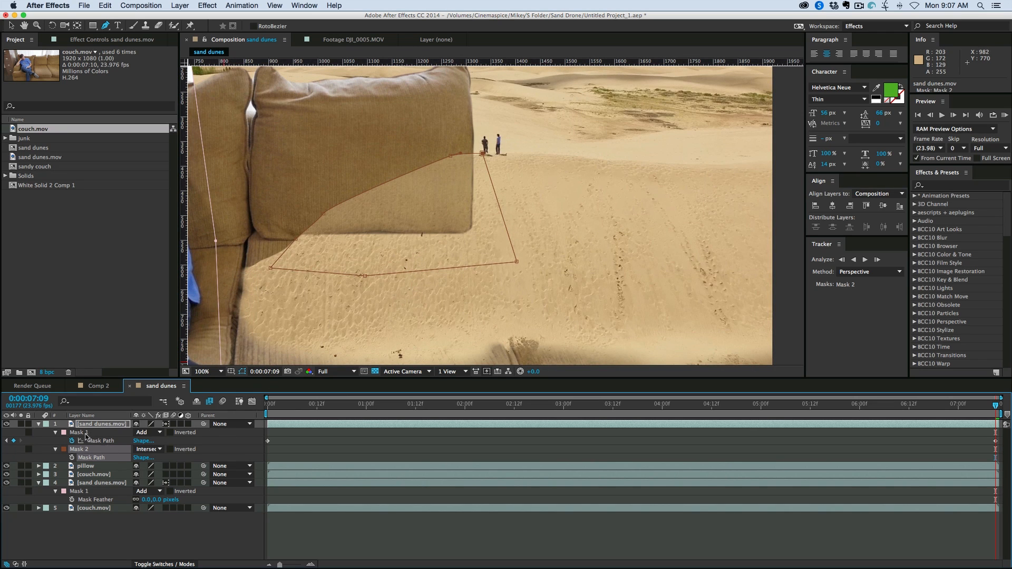
left_click(149, 449)
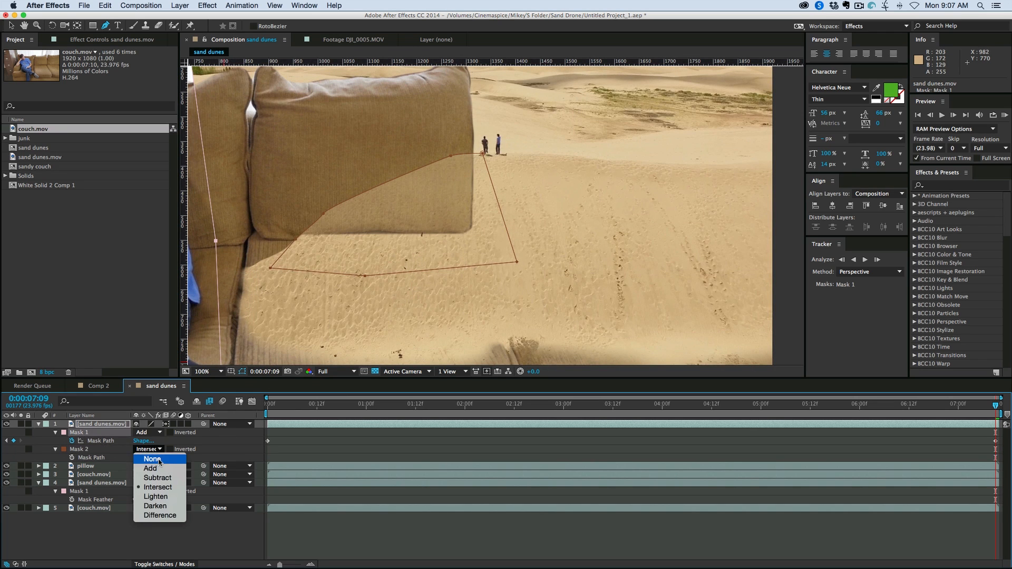
left_click(150, 468)
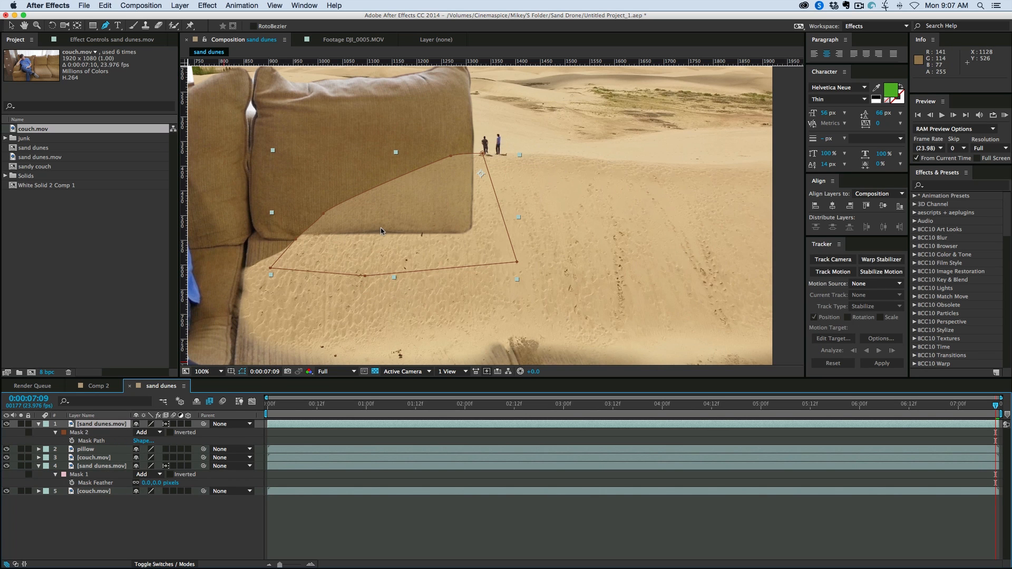
left_click(202, 371)
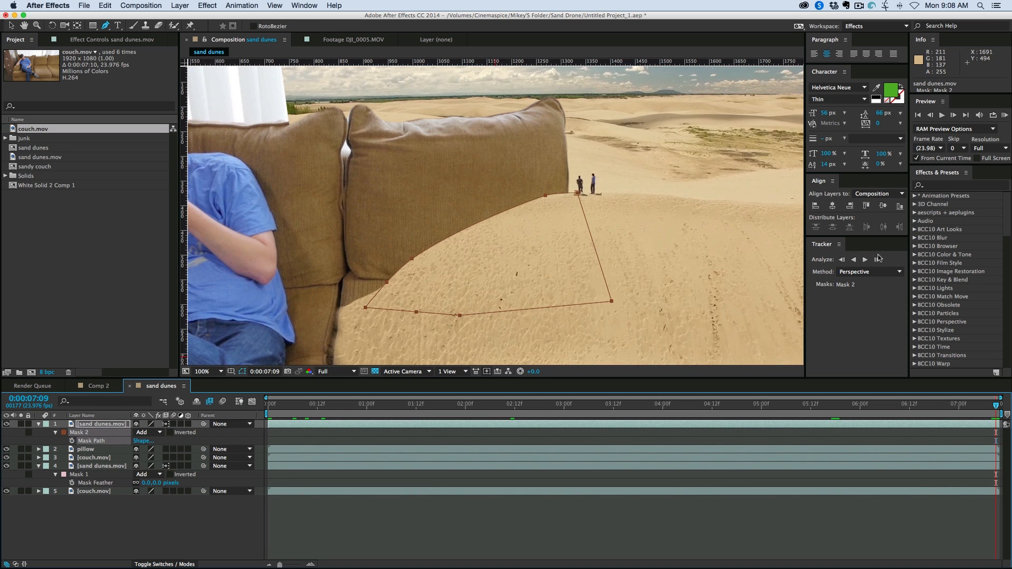
- Track Mask 2 forward through the clip and review the composite later on
left_click(865, 259)
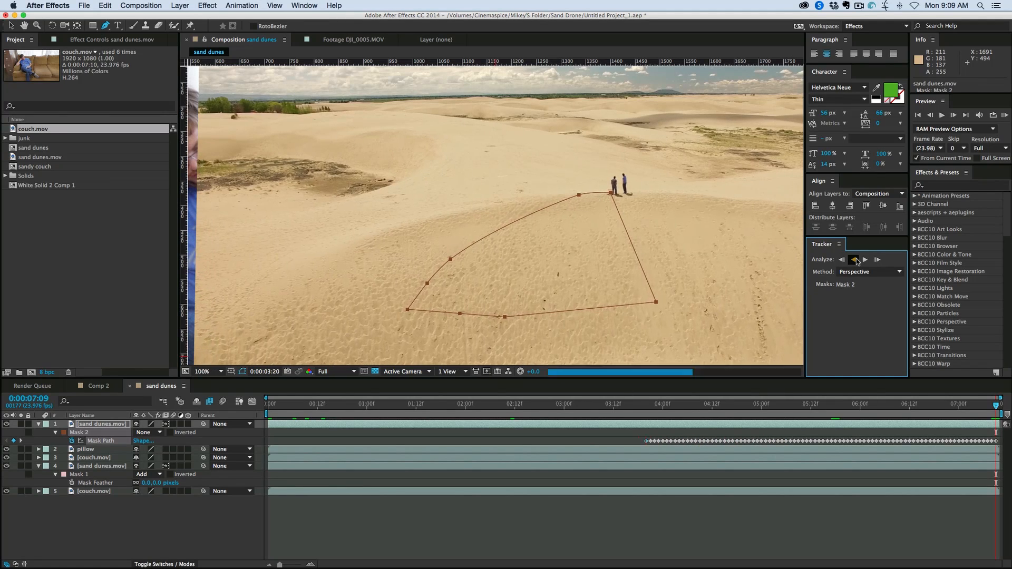
left_click(853, 260)
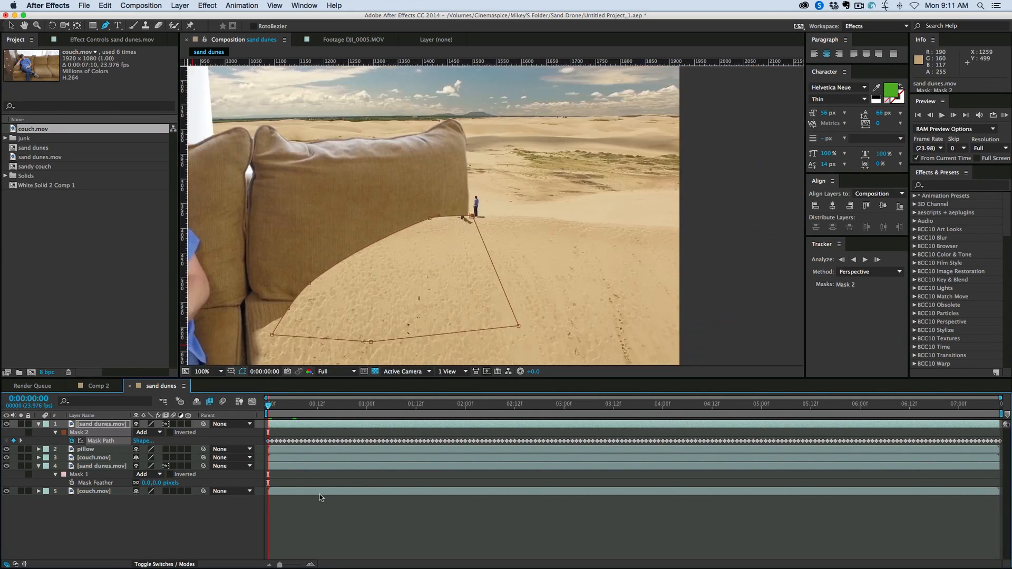
left_click(547, 403)
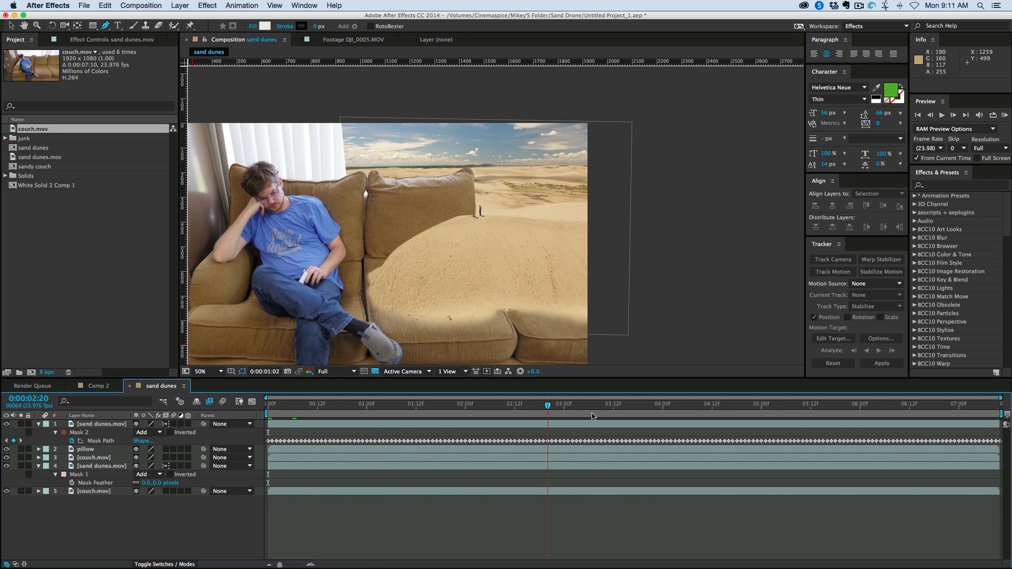
left_click(447, 403)
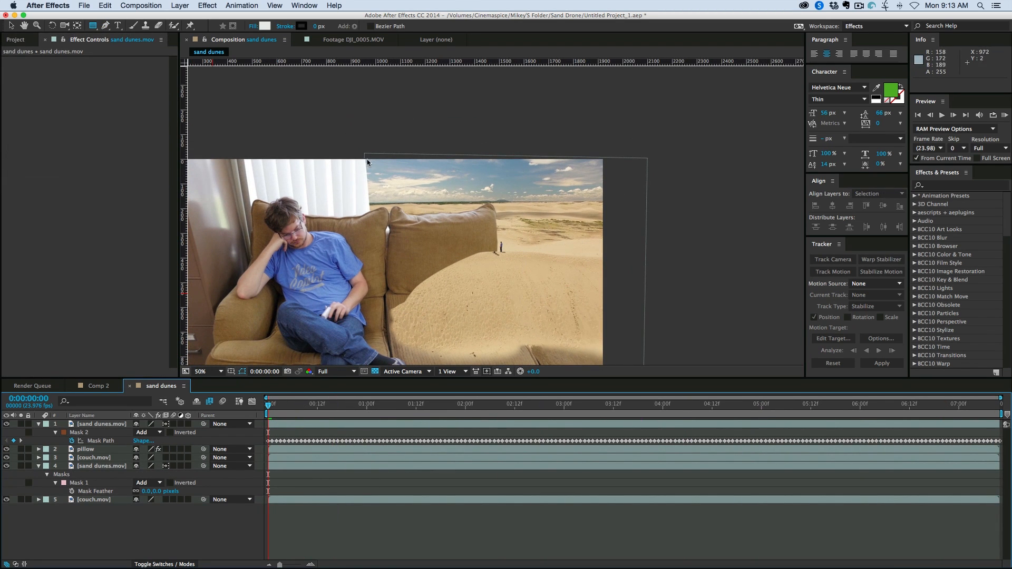
mouse_move(370, 173)
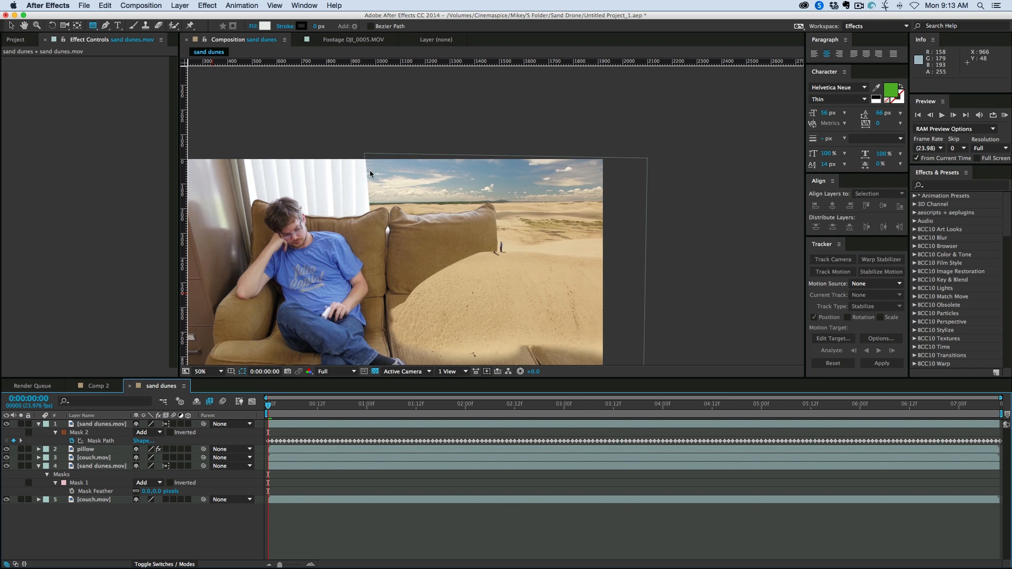
mouse_move(366, 172)
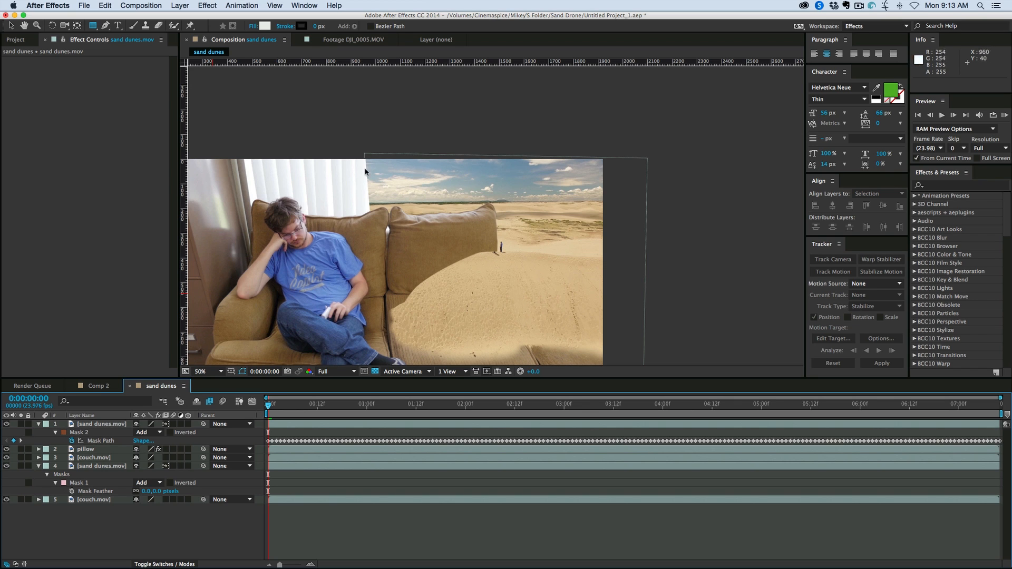
mouse_move(97, 454)
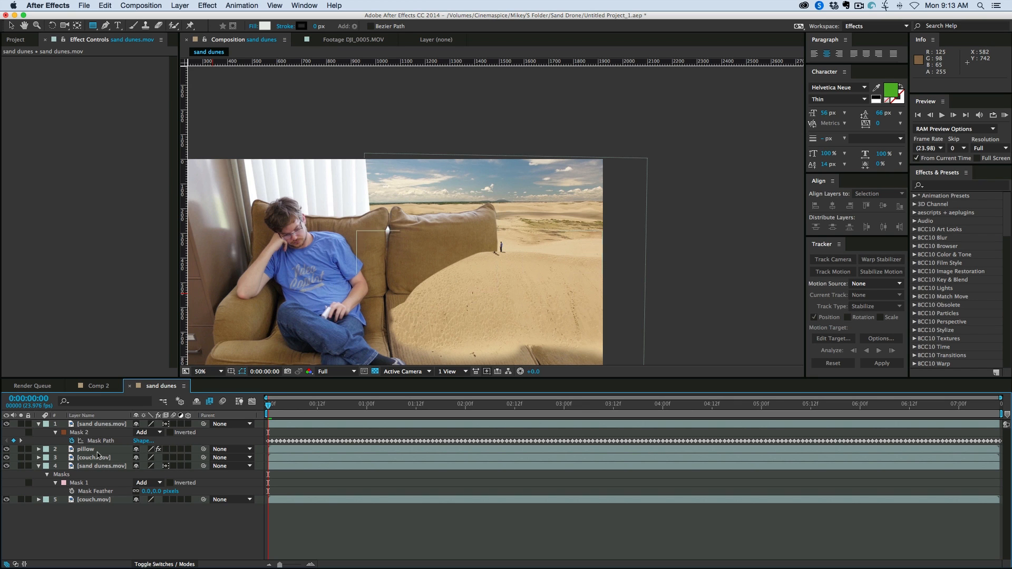
- Select couch.mov and add a rectangle mask over the window blinds
left_click(93, 457)
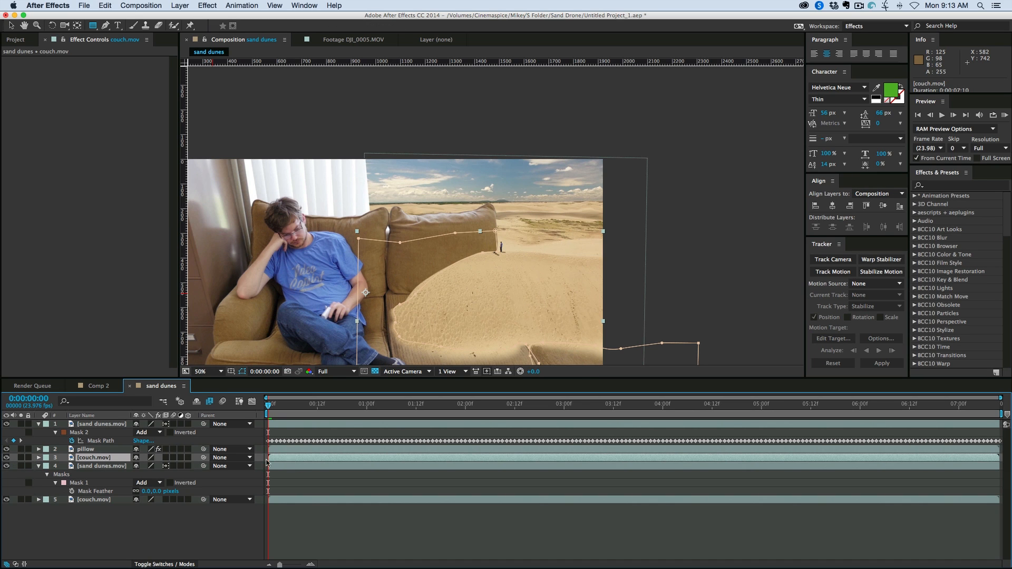
left_click(6, 466)
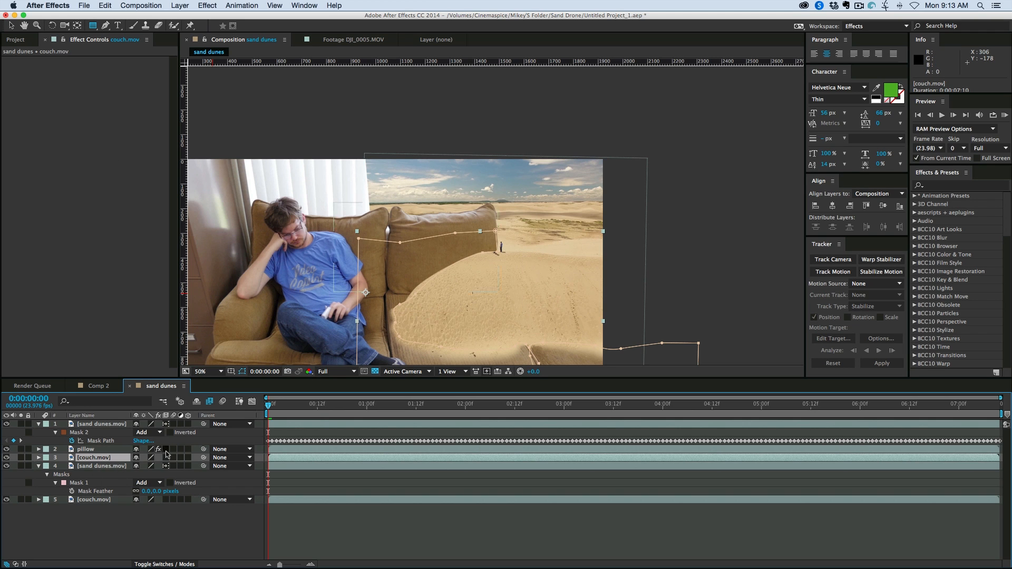
mouse_move(348, 188)
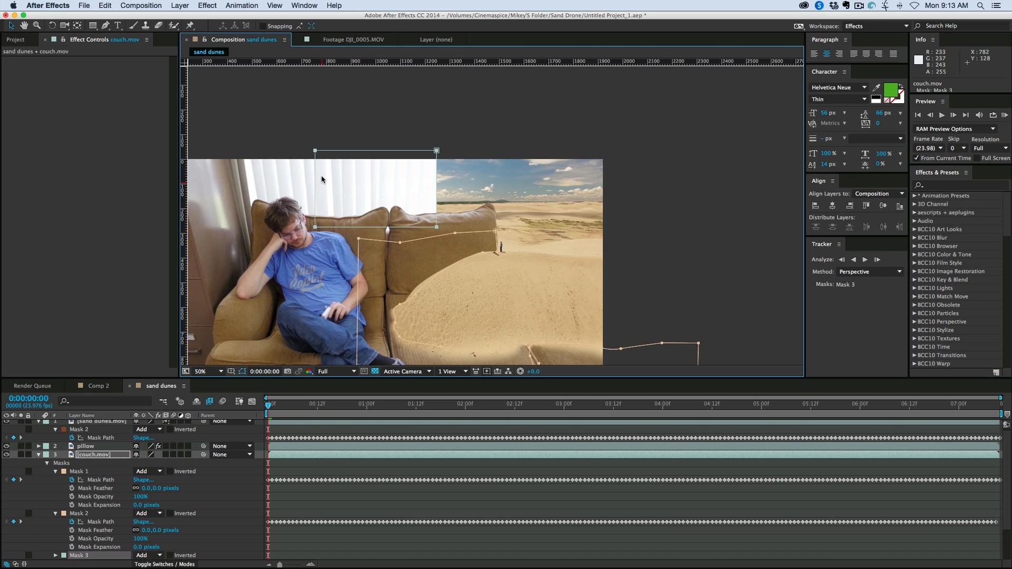
- Keyframe the blinds mask path and shift the mask left at the last frame
scroll("down", 3)
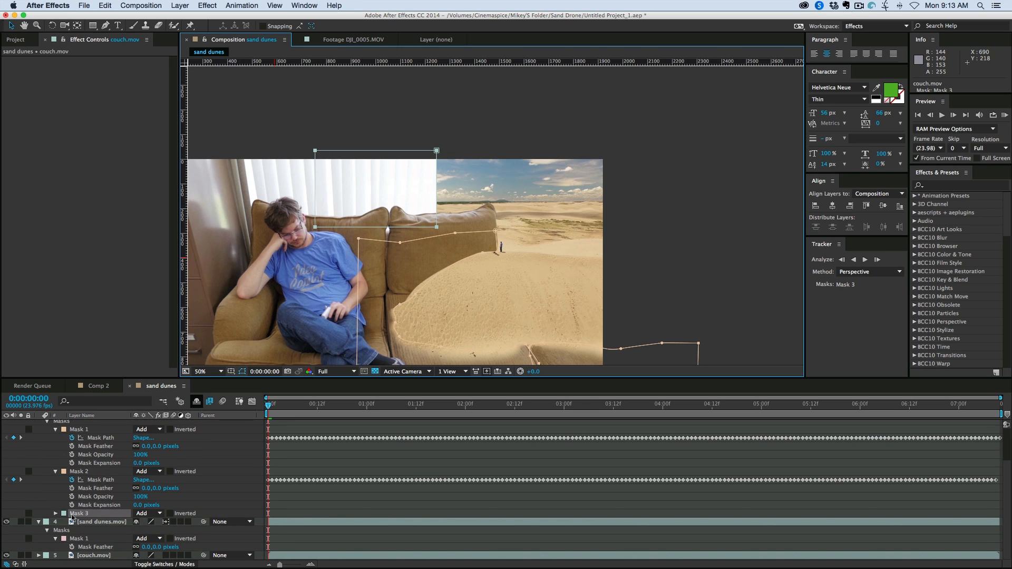
left_click(55, 513)
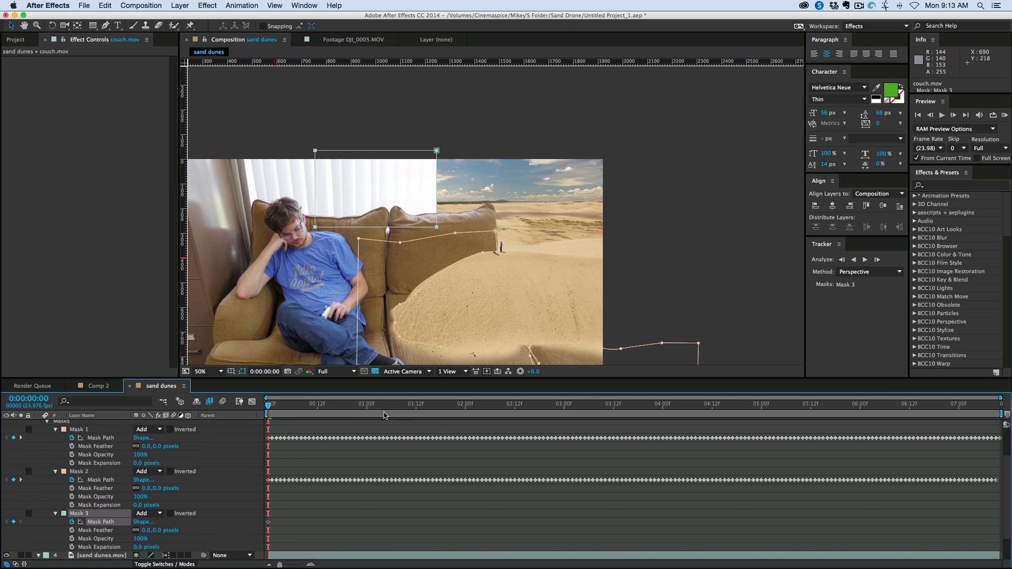
left_click(1003, 403)
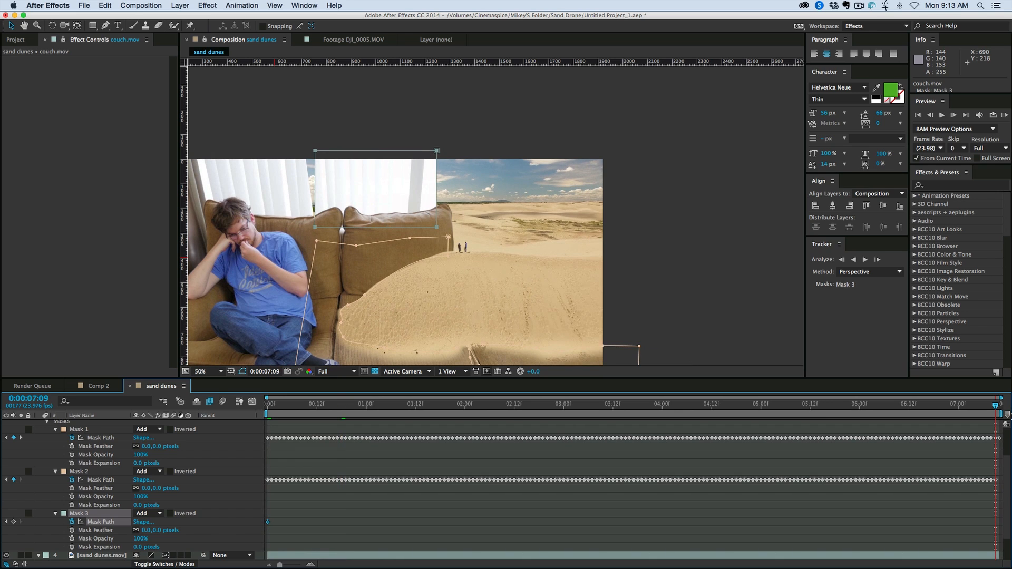
mouse_move(299, 194)
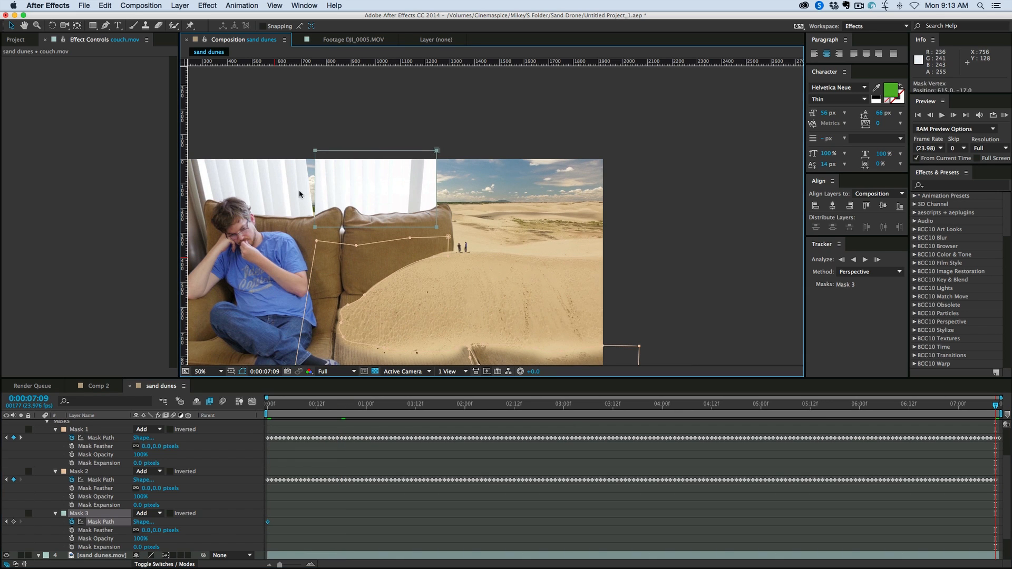
left_click_drag(436, 151, 394, 151)
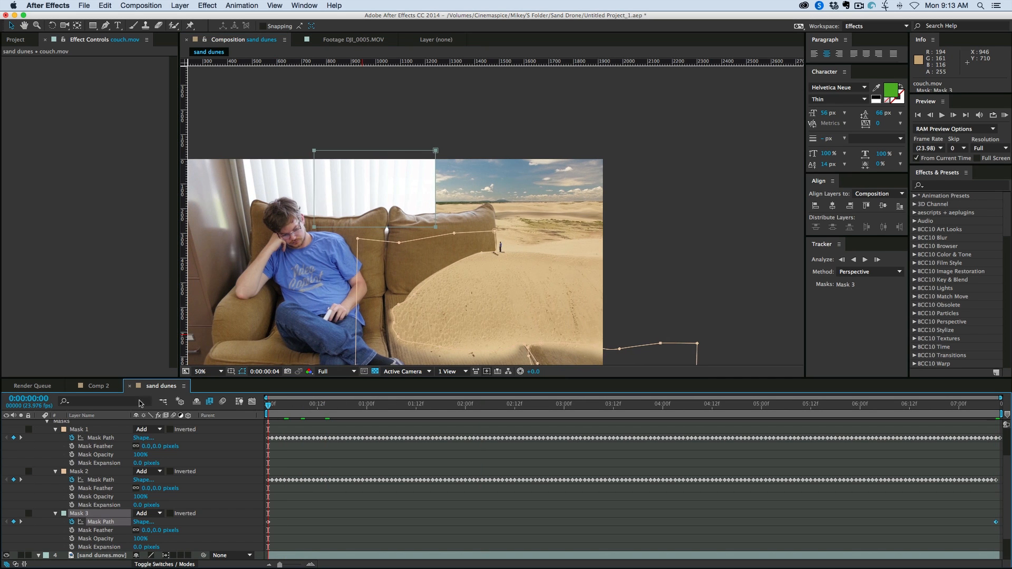
left_click(634, 403)
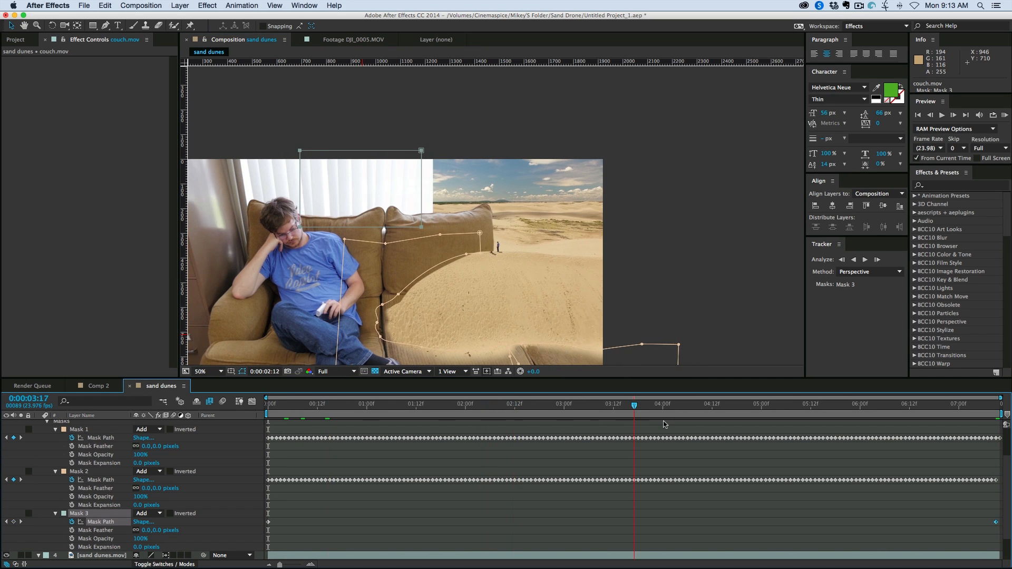
left_click(999, 403)
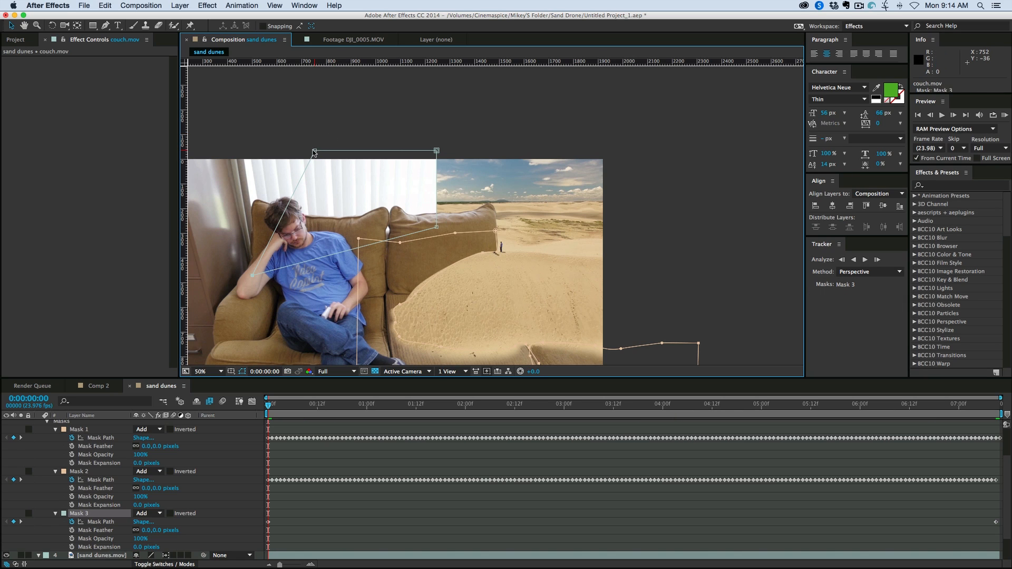
- Stretch the blinds mask upward past the frame edge and review the blend
left_click_drag(314, 151, 221, 102)
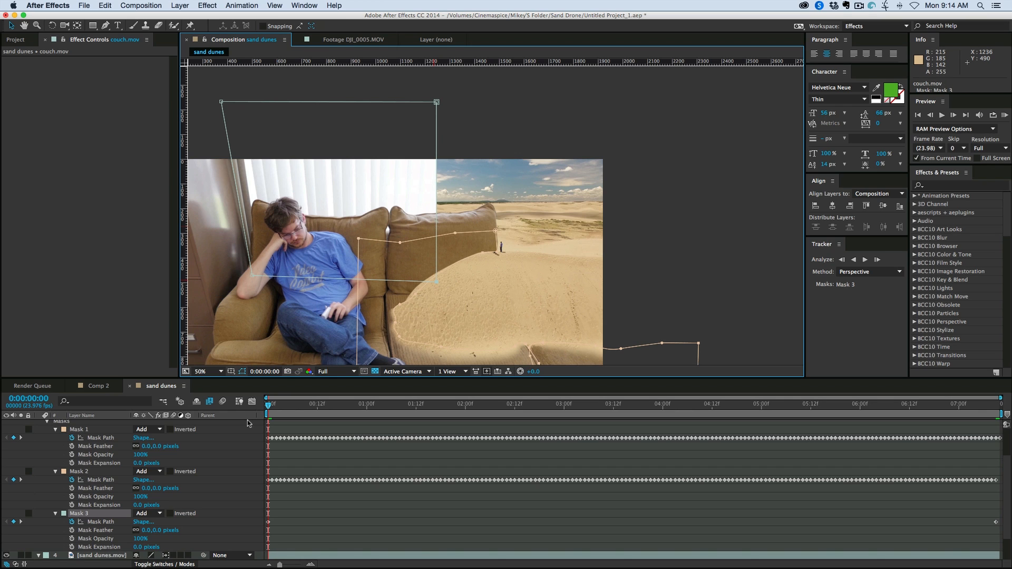
mouse_move(154, 538)
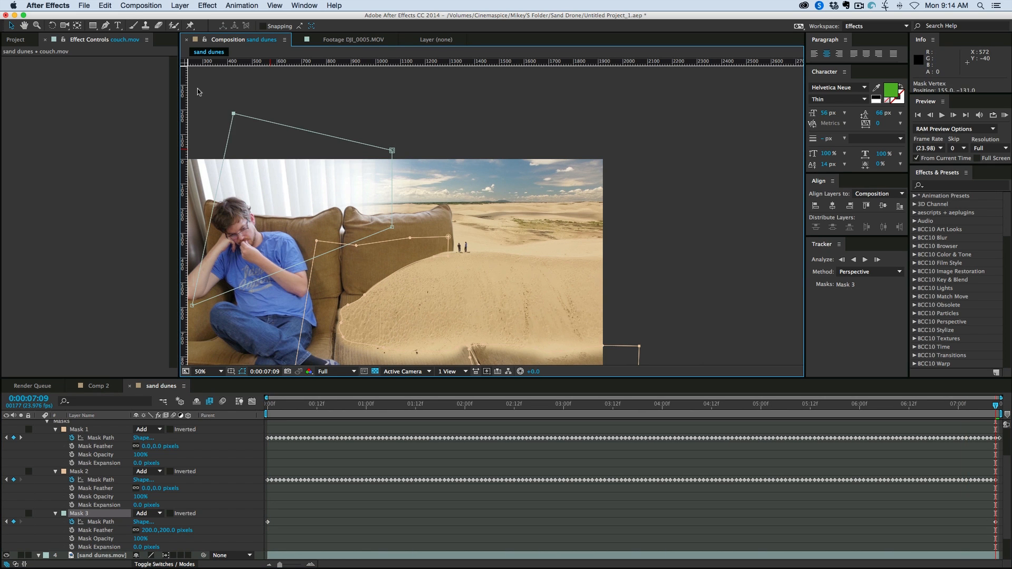
left_click_drag(232, 115, 192, 84)
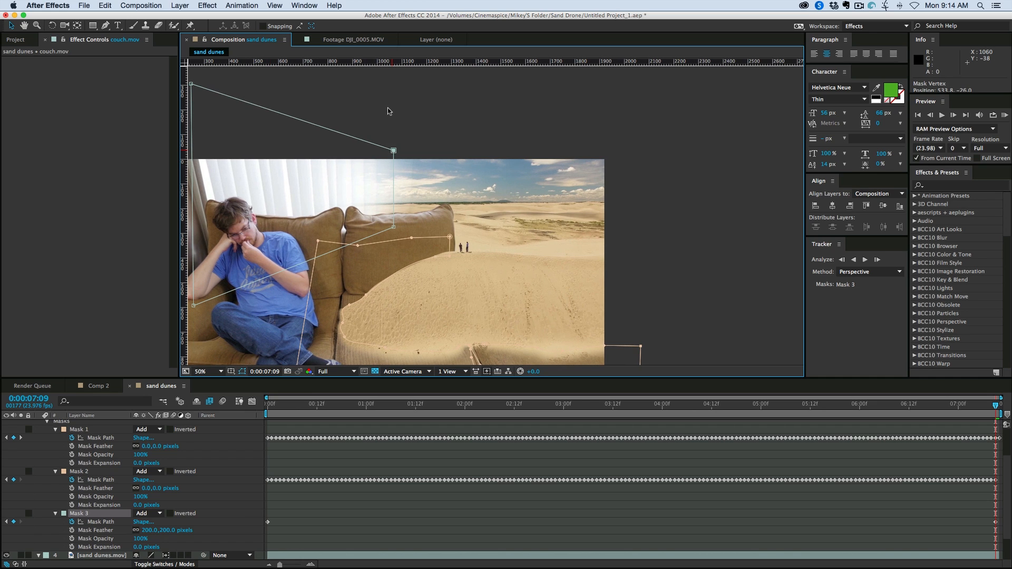
left_click_drag(393, 151, 393, 74)
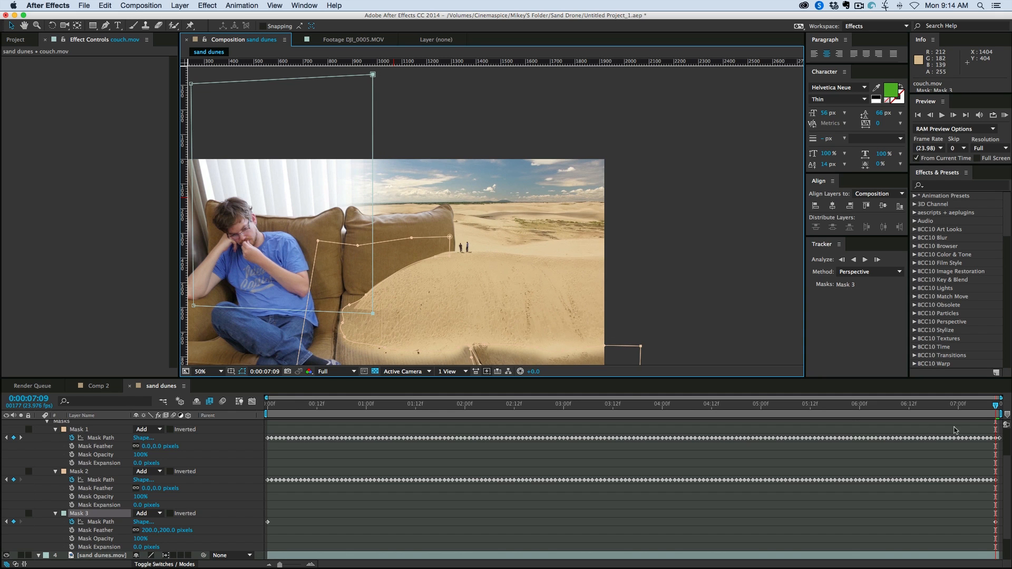
left_click(319, 405)
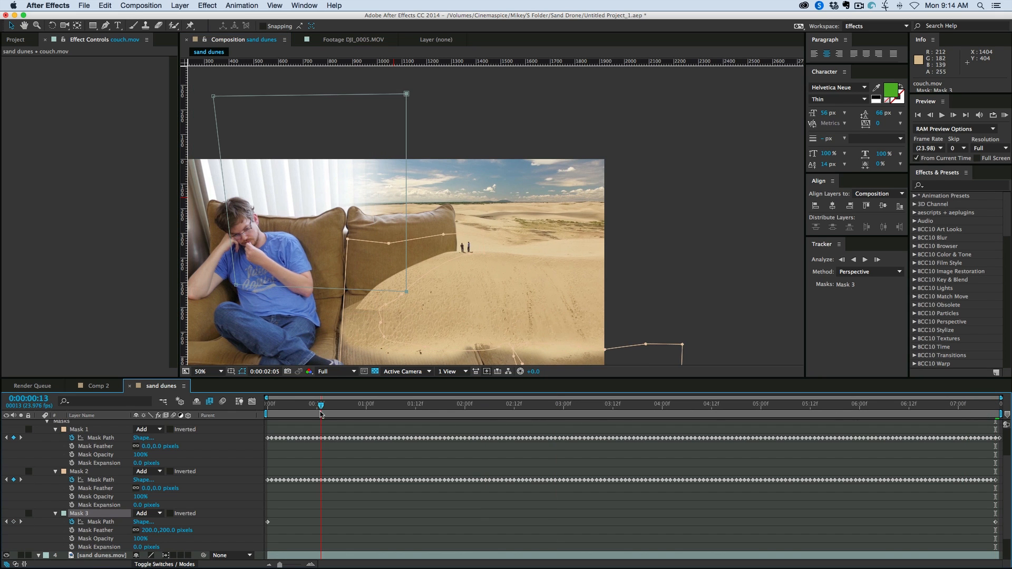
left_click(267, 403)
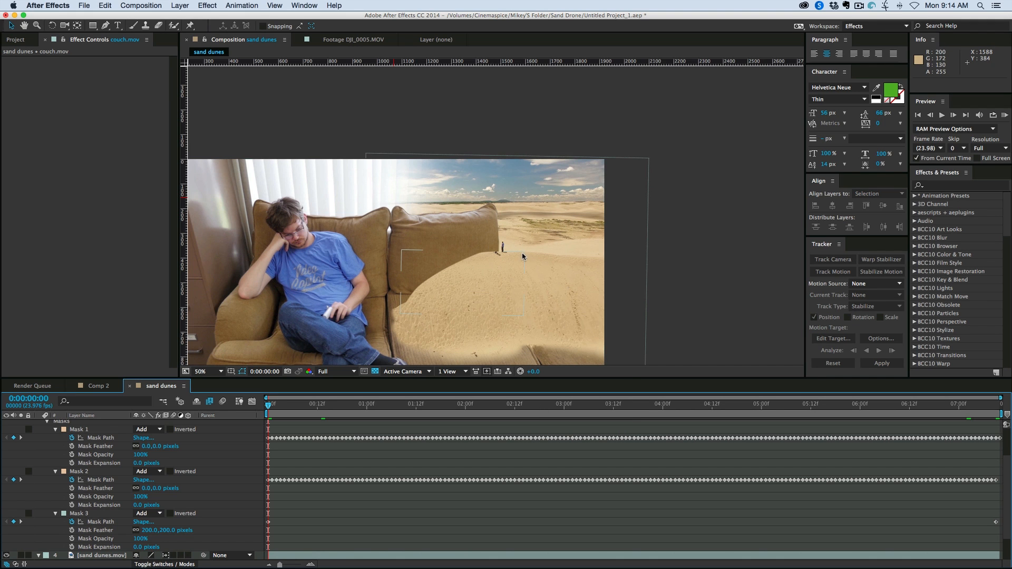
- Duplicate sand dunes.mov, delete the copy's mask, and start a new mask near the figures
left_click(209, 371)
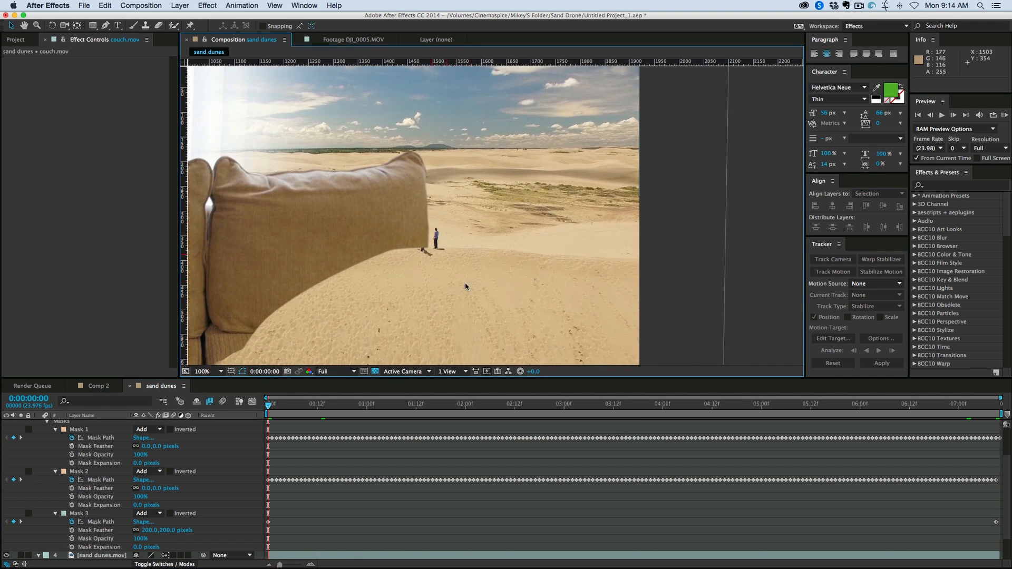
mouse_move(227, 450)
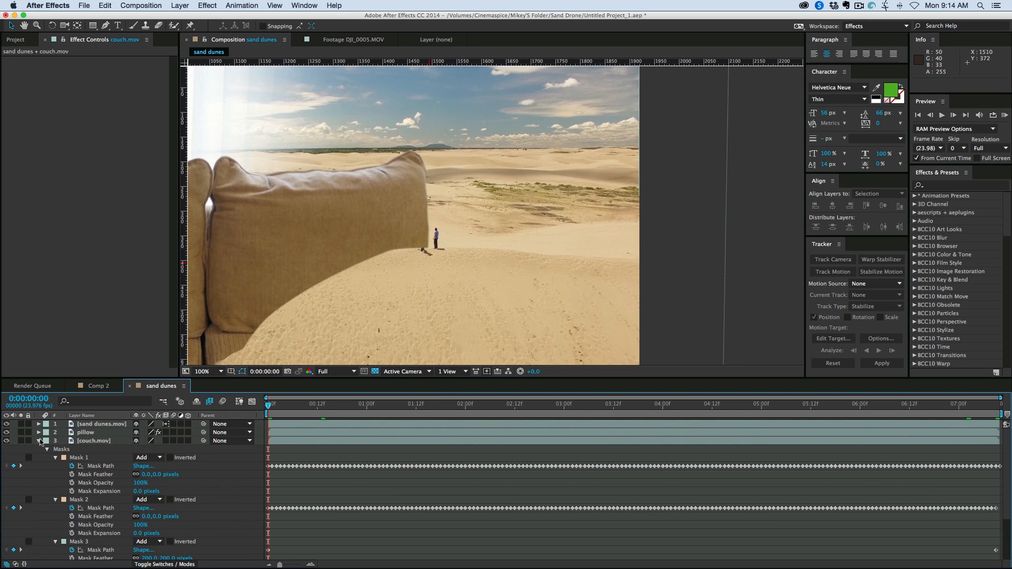
left_click(38, 424)
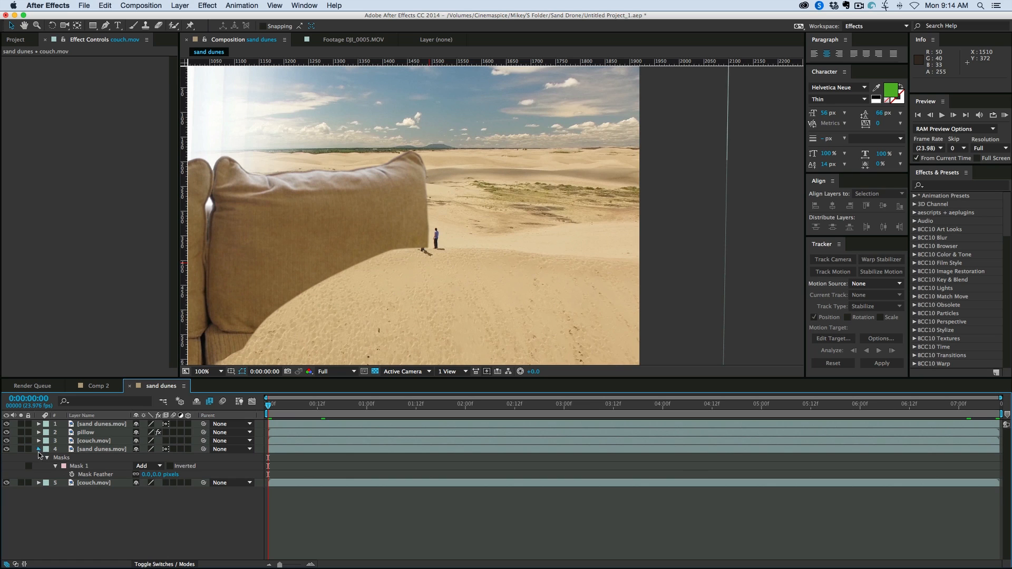
left_click(100, 424)
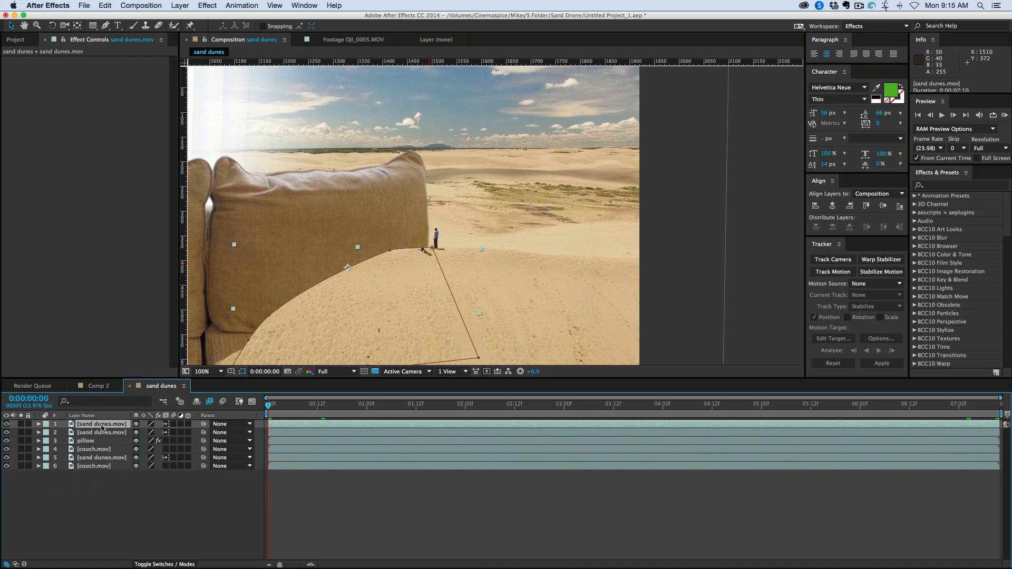
left_click(37, 424)
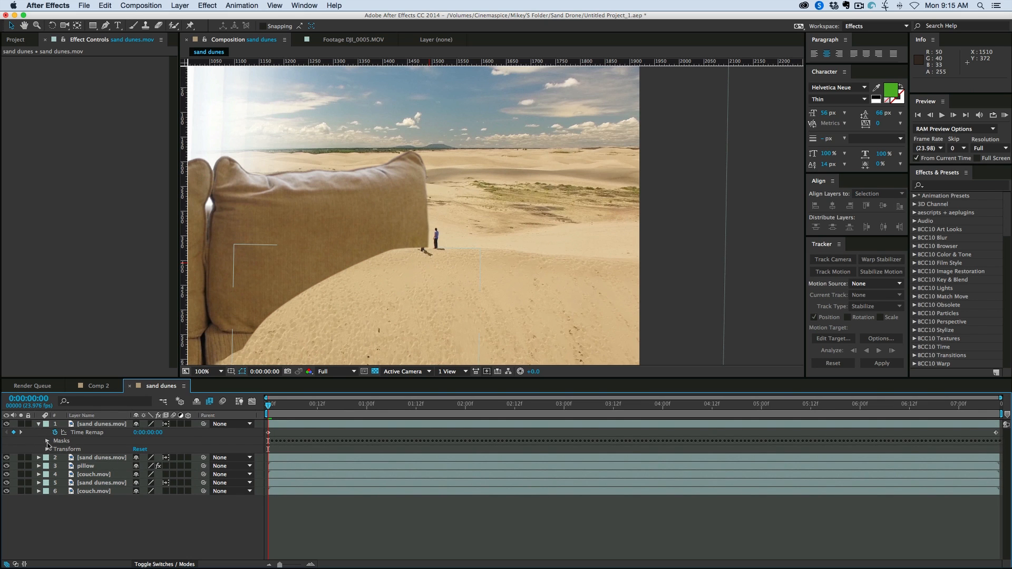
left_click(46, 445)
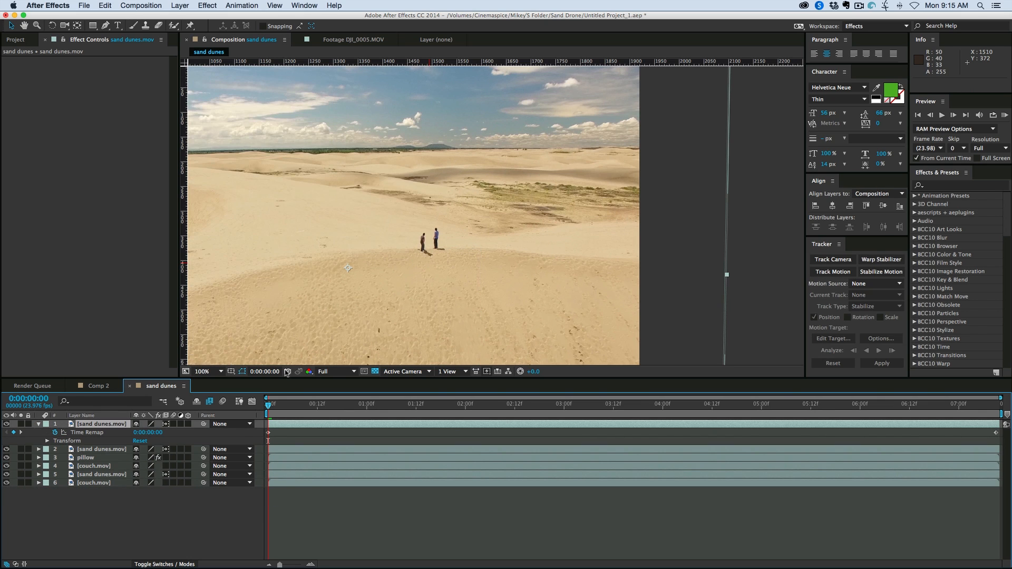
mouse_move(313, 428)
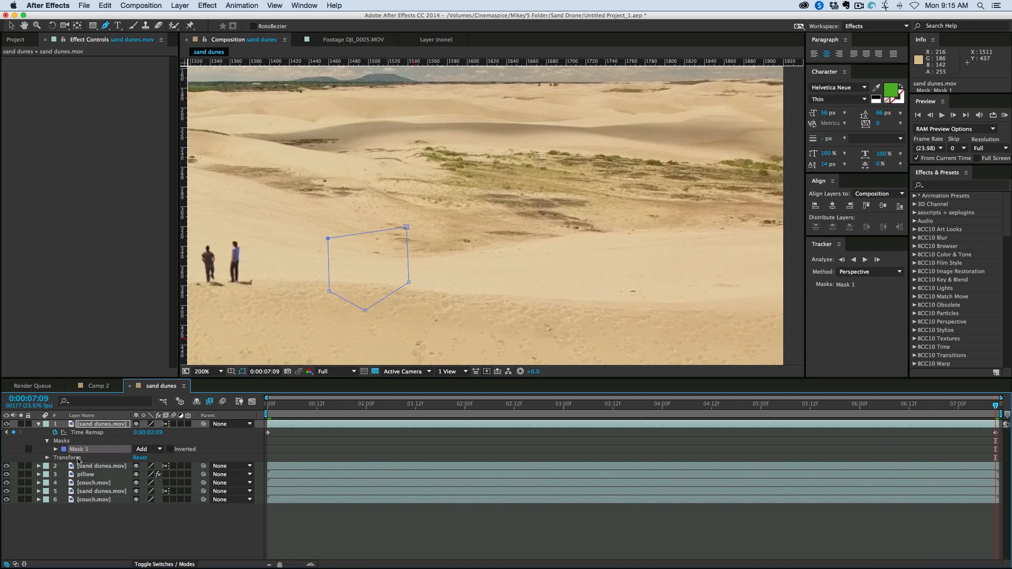
left_click(46, 449)
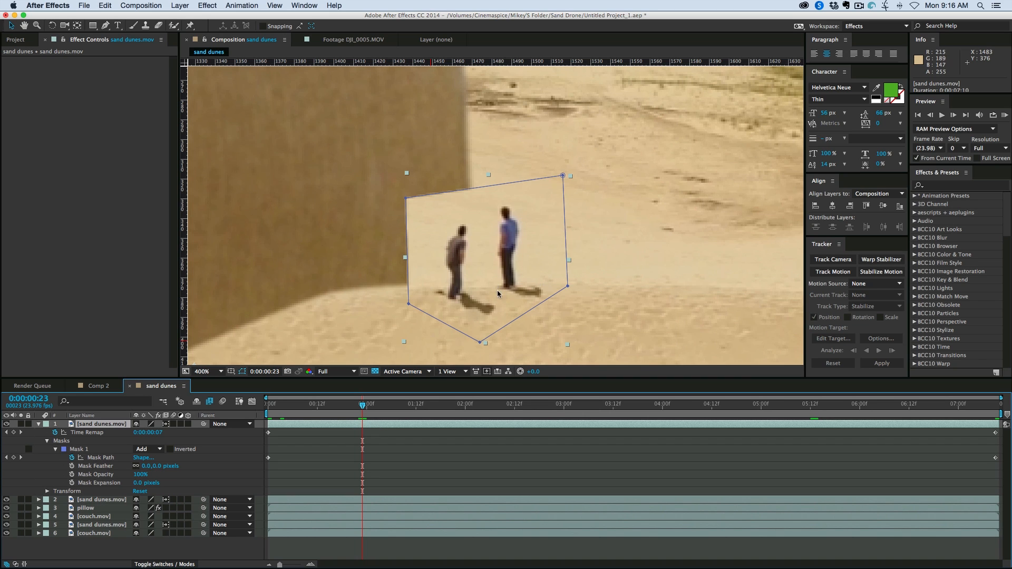
- Apply an Extract key to the figures' layer with white point 135 and softness 33
left_click(207, 5)
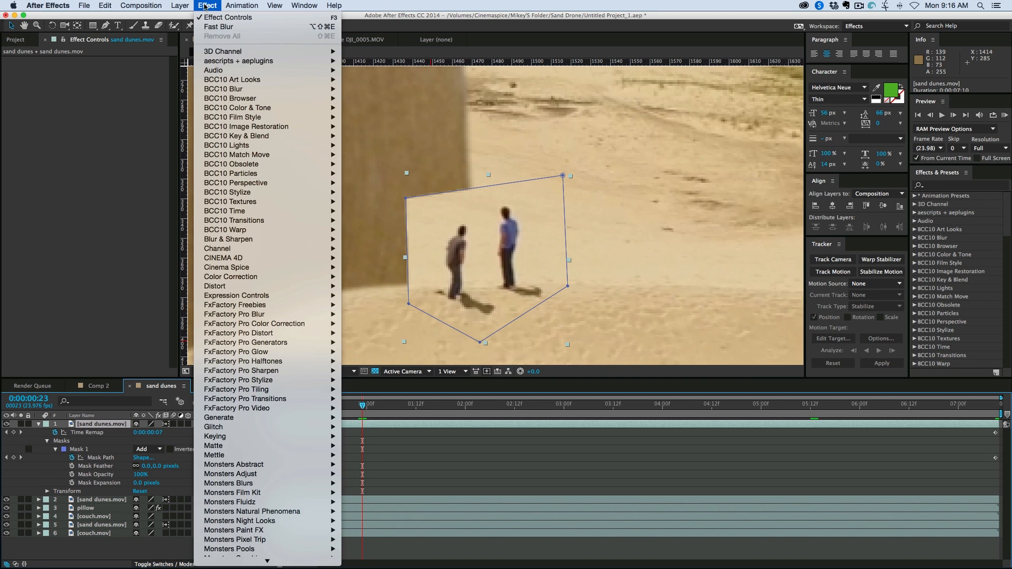
mouse_move(241, 440)
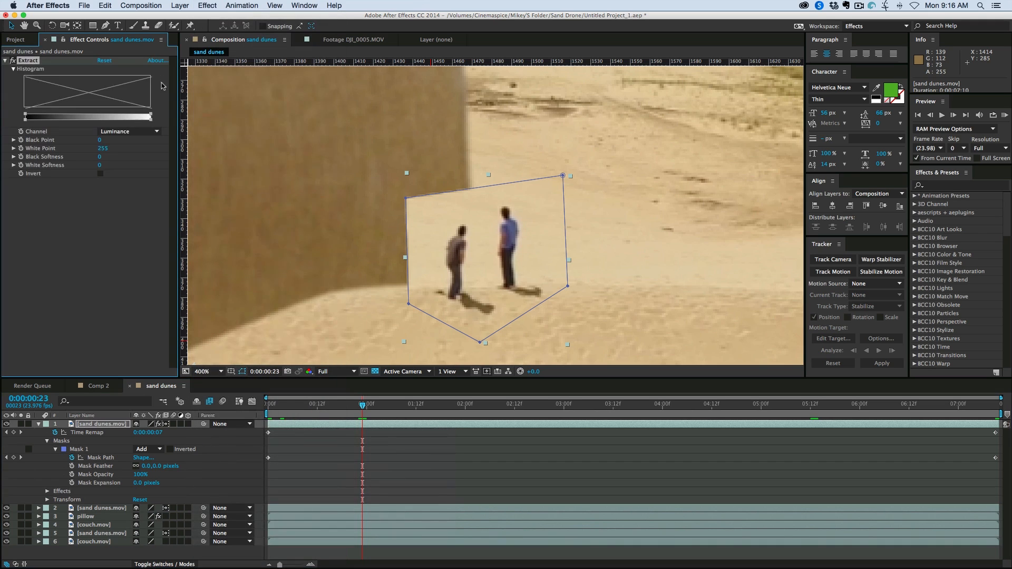
left_click_drag(152, 115, 131, 115)
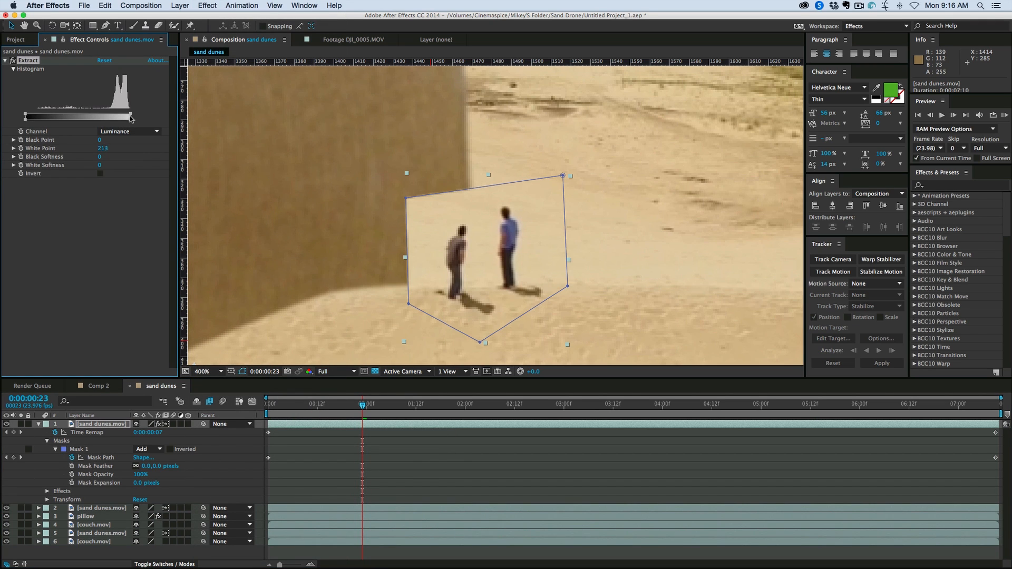
left_click_drag(132, 117, 121, 118)
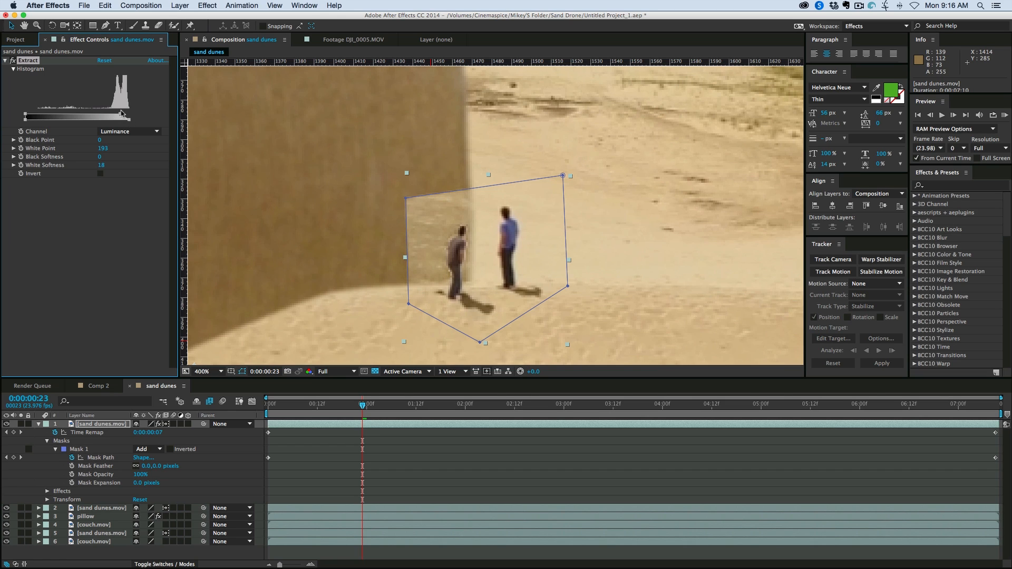
left_click_drag(126, 117, 102, 117)
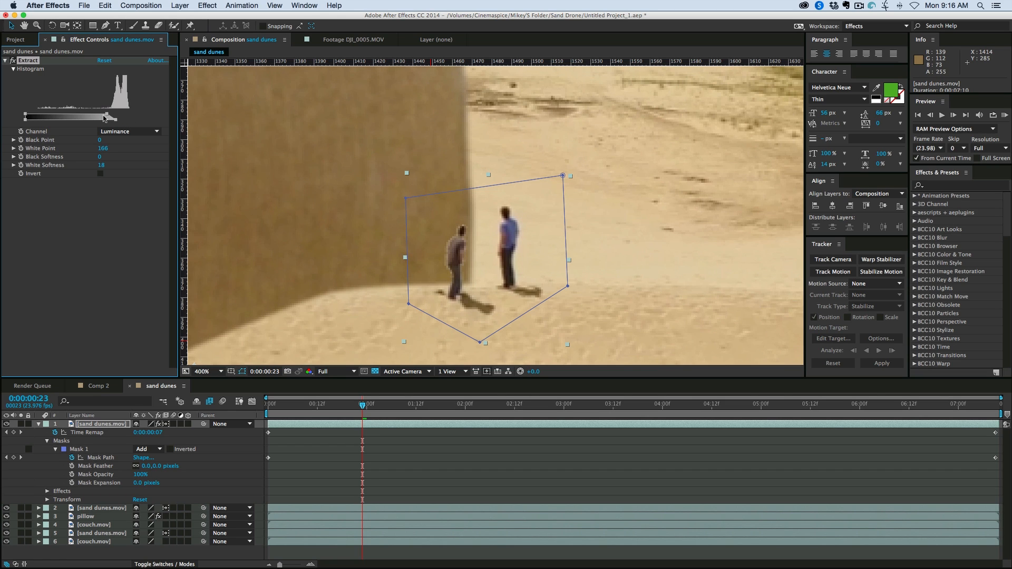
left_click_drag(106, 118, 100, 118)
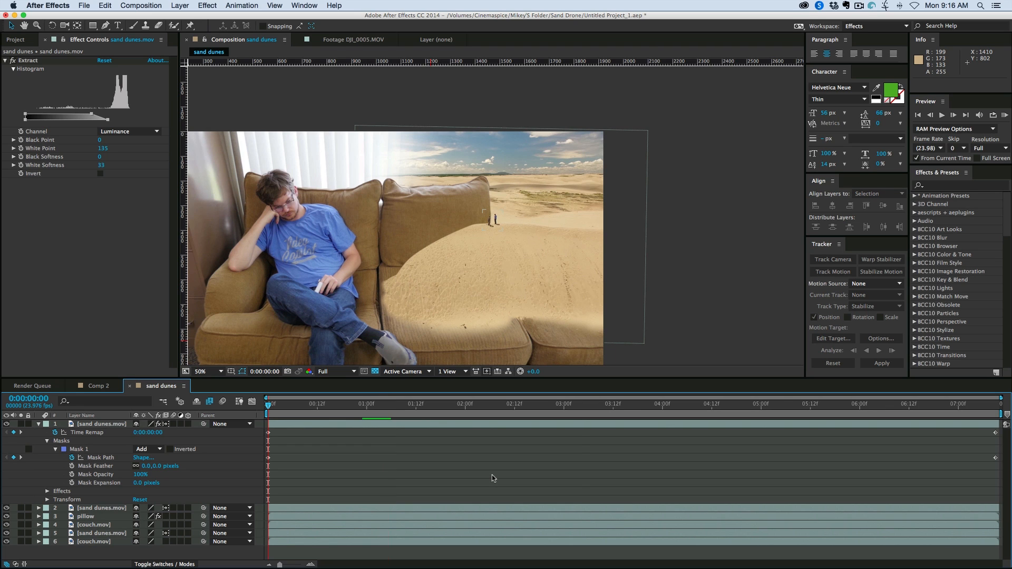
left_click(952, 115)
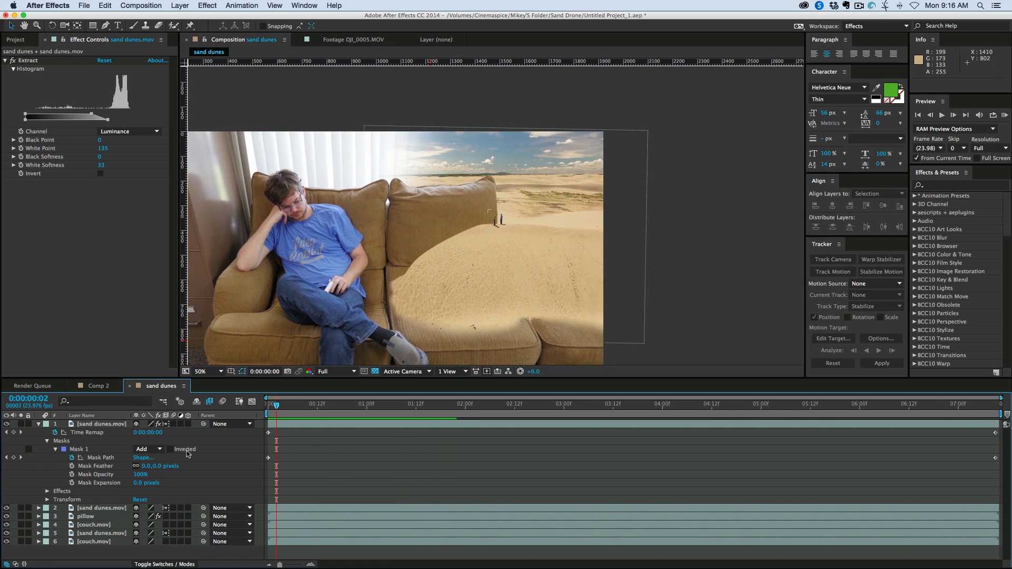
- Add a Gradient Ramp to the white solid, moving its end toward mid-frame
left_click(38, 424)
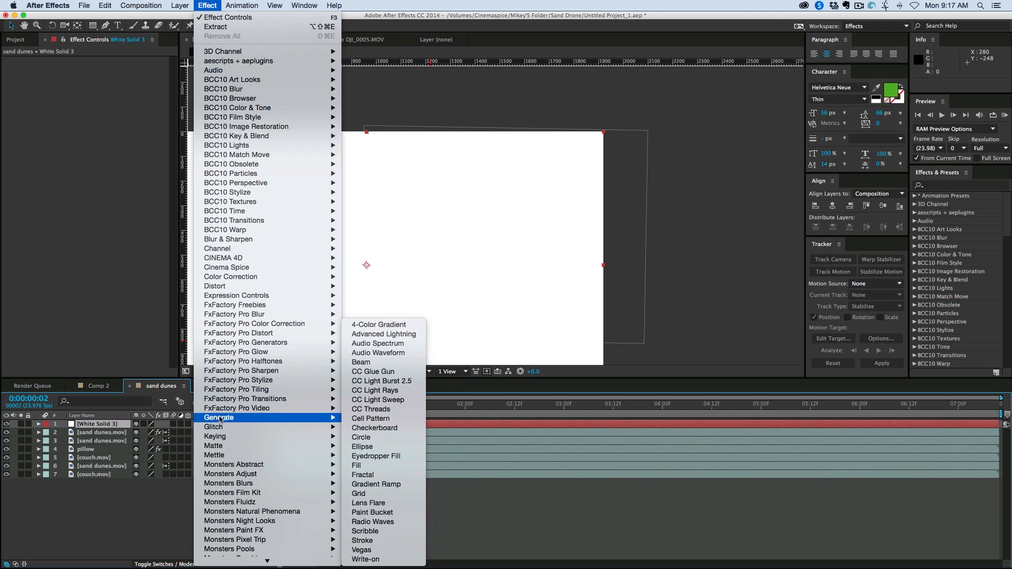
left_click(376, 484)
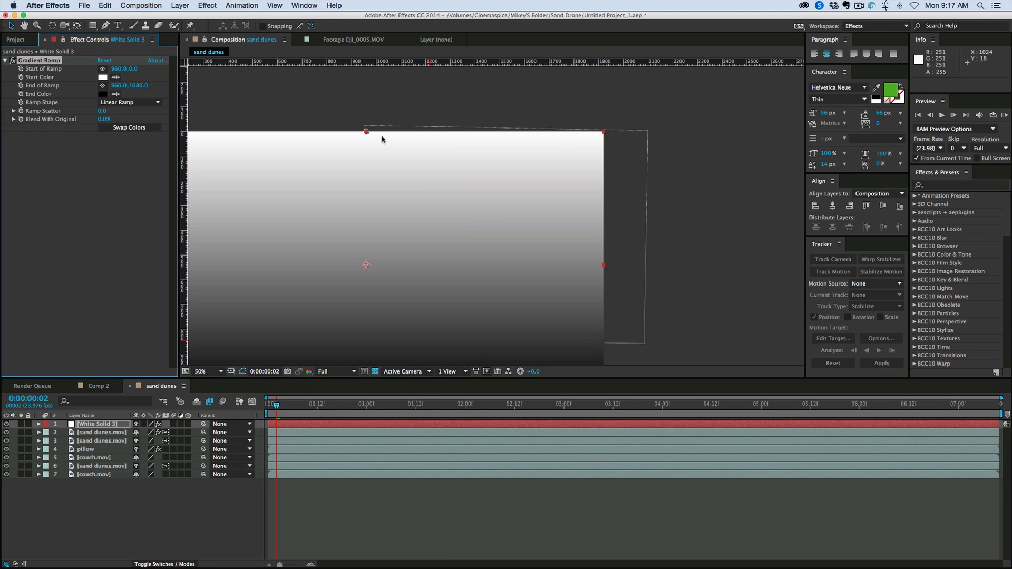
left_click_drag(366, 132, 366, 150)
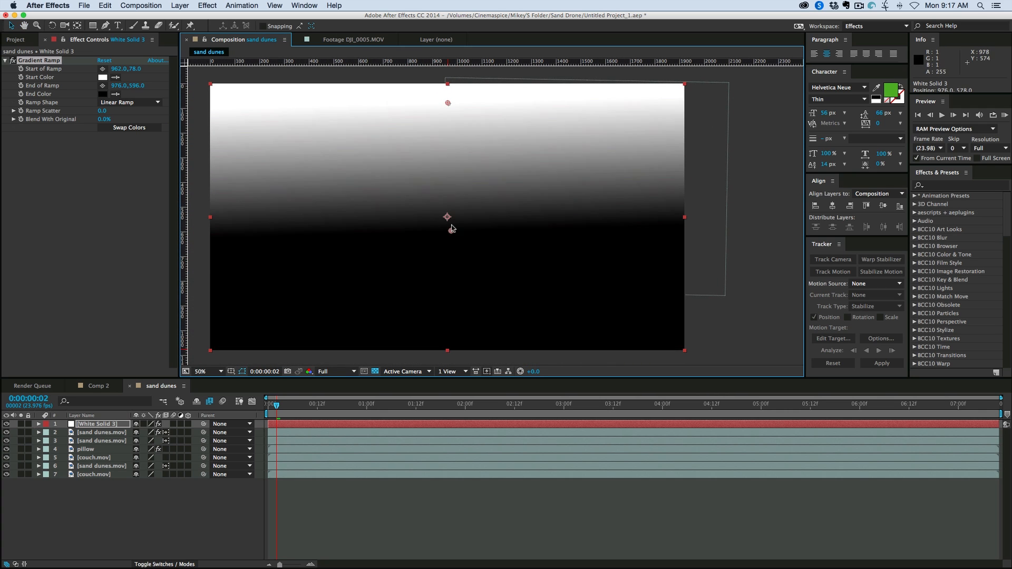
- Pre-compose the gradient solid as 'blur map', moving all attributes into it
left_click(38, 424)
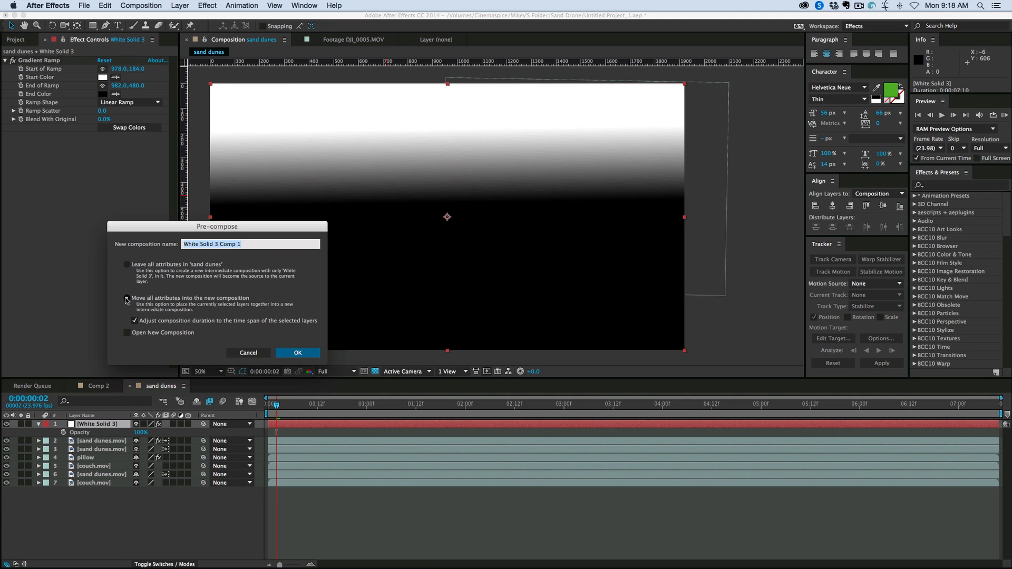
left_click(127, 298)
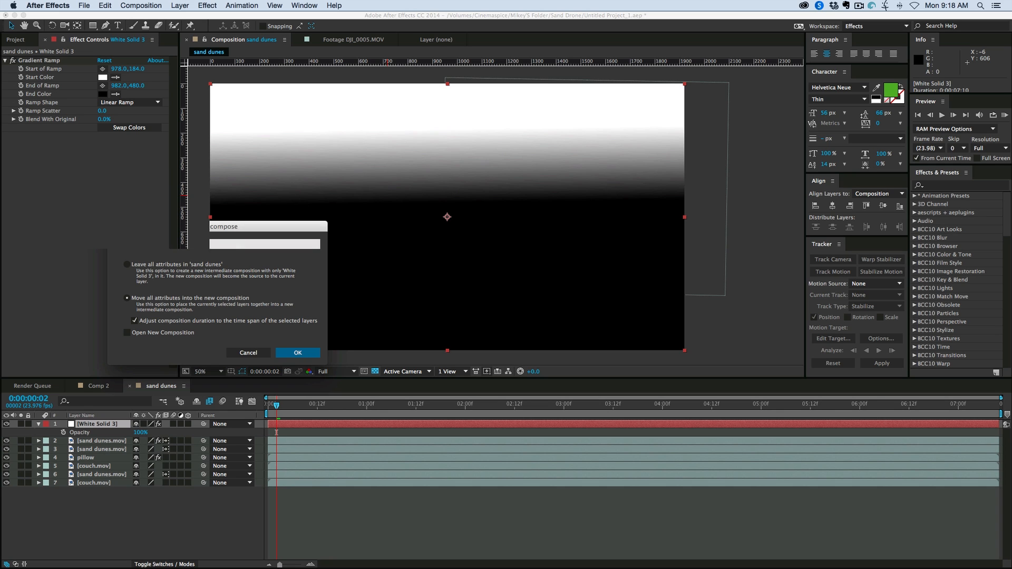
left_click(297, 352)
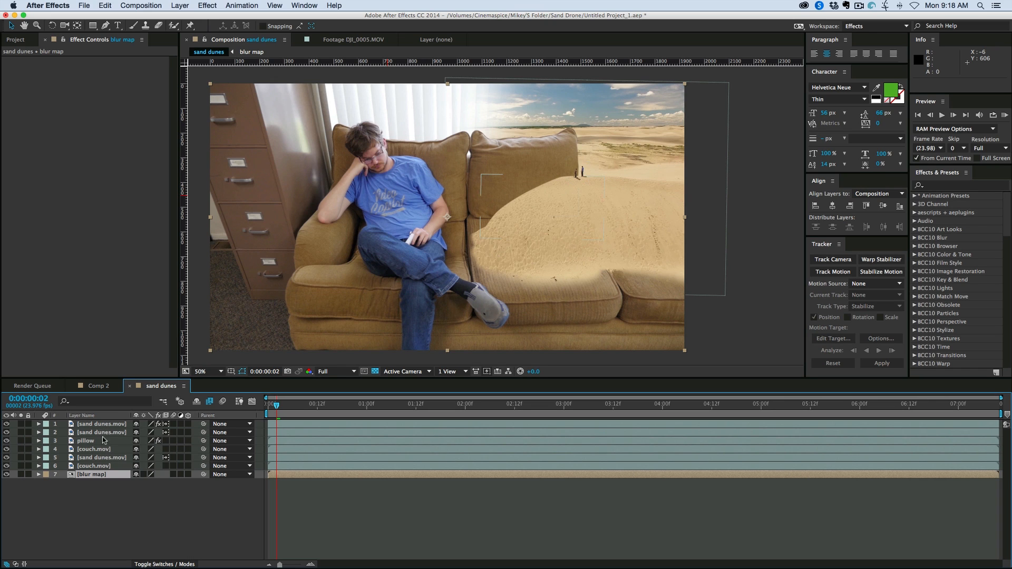
- Apply a Directional Blur to the sand dunes.mov background layer
left_click(101, 456)
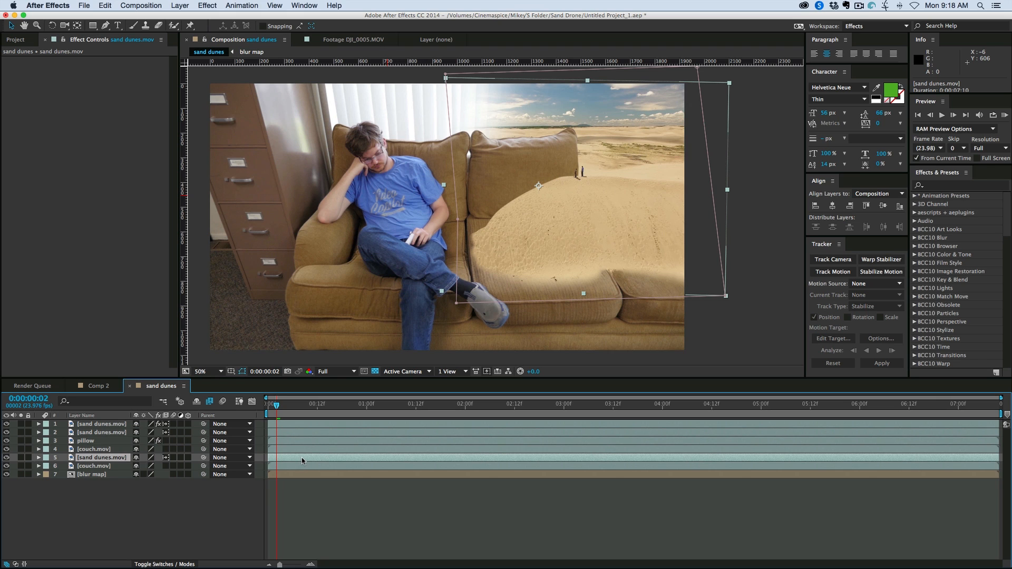
left_click(207, 5)
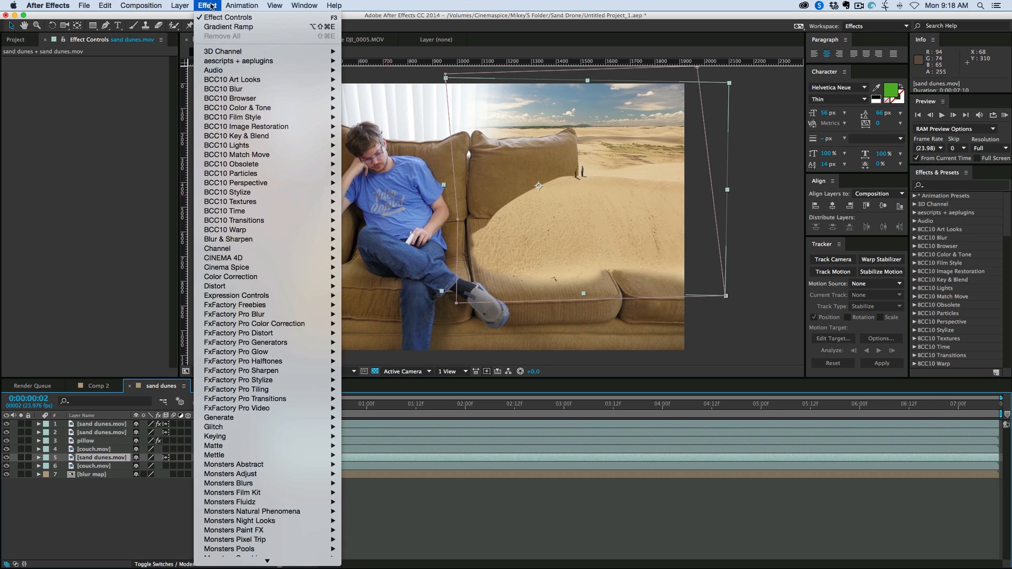
mouse_move(227, 238)
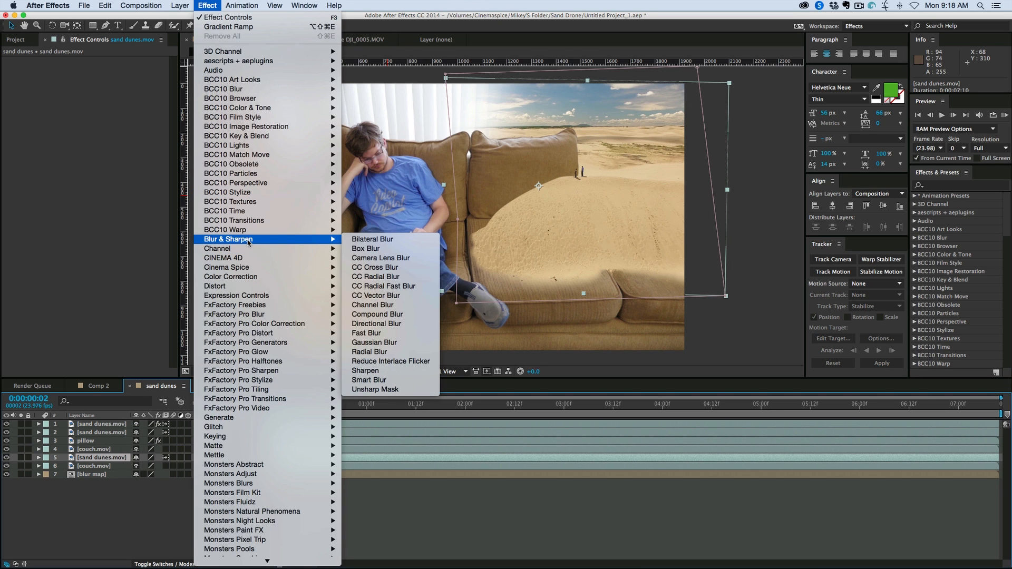
mouse_move(380, 258)
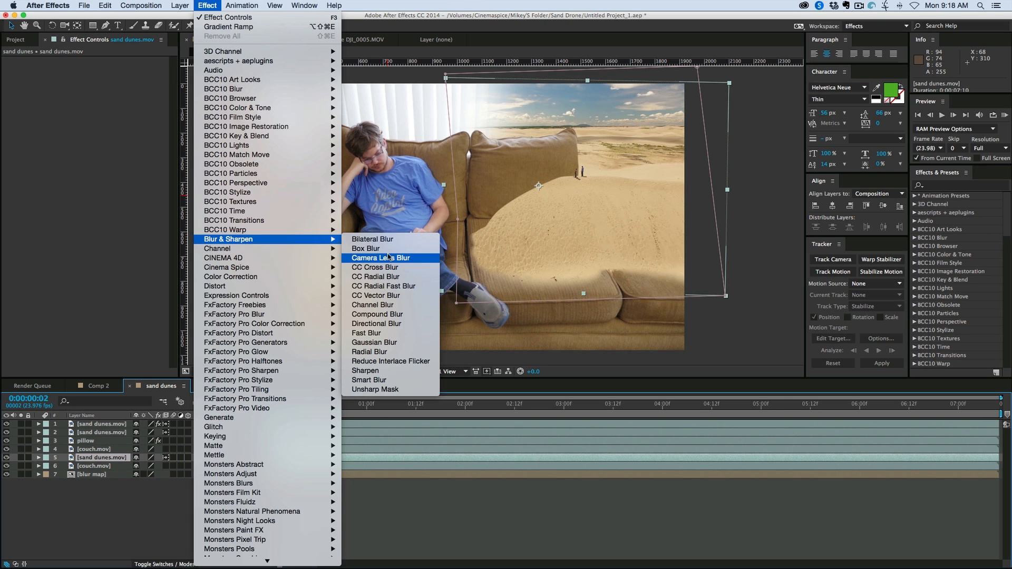
mouse_move(376, 323)
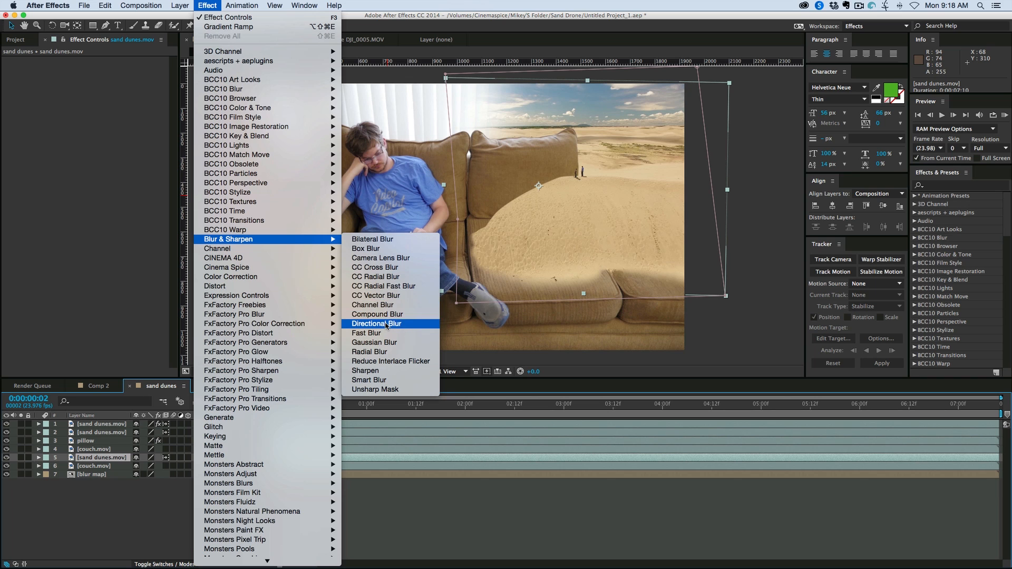
left_click(376, 323)
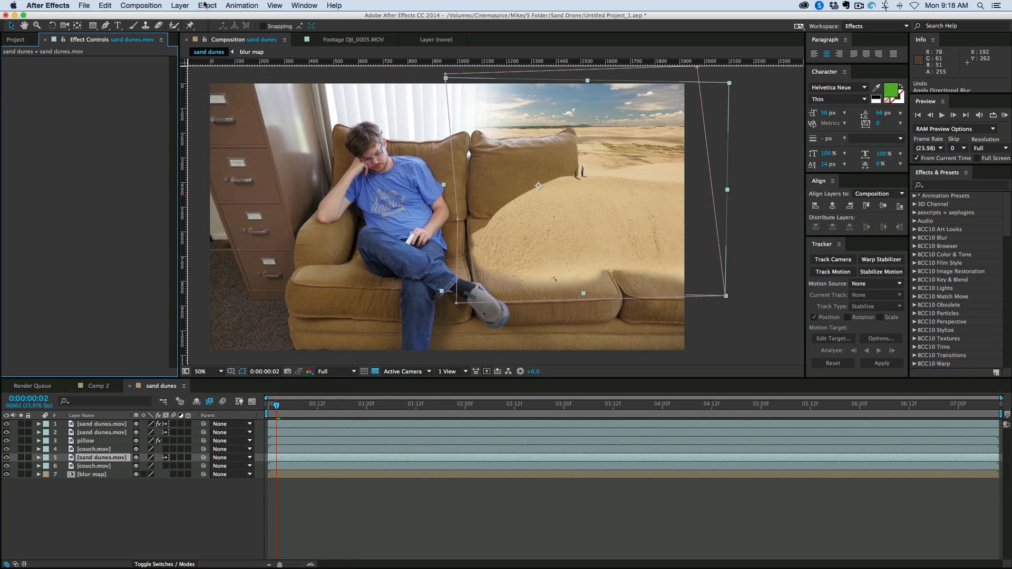
- Add a Compound Blur driven by the blur map layer, with Maximum Blur 6
left_click(207, 6)
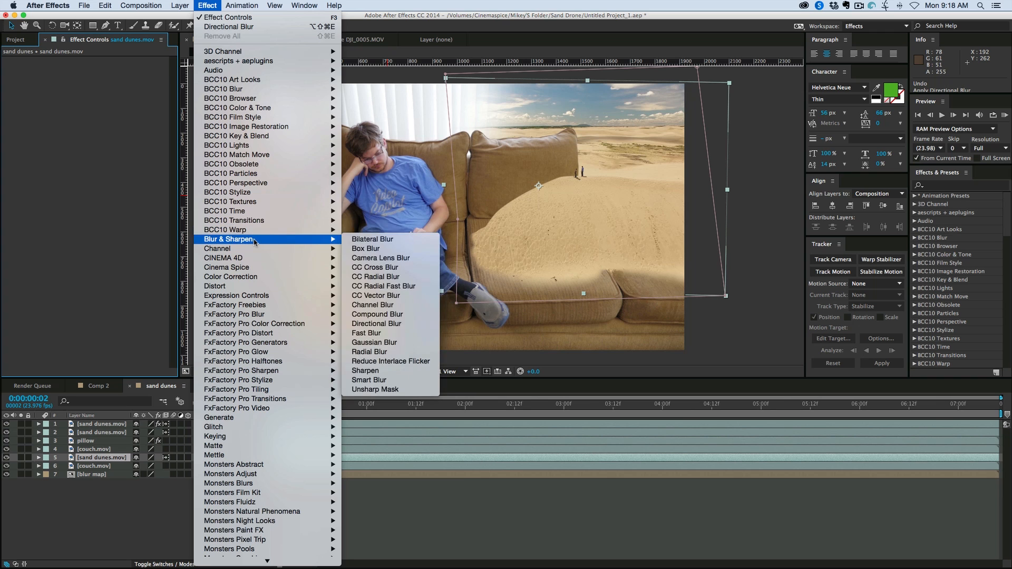
left_click(376, 314)
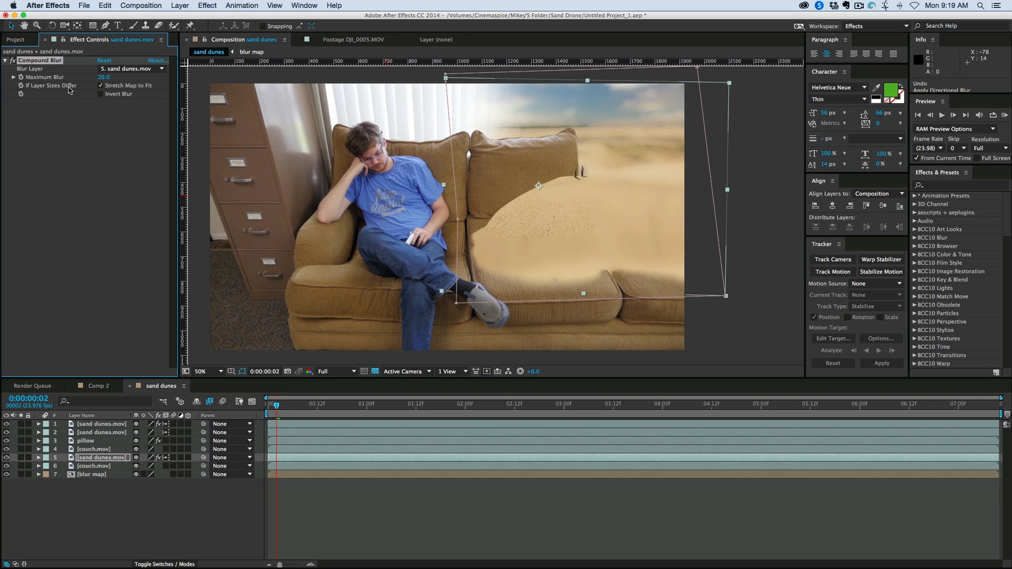
left_click(132, 68)
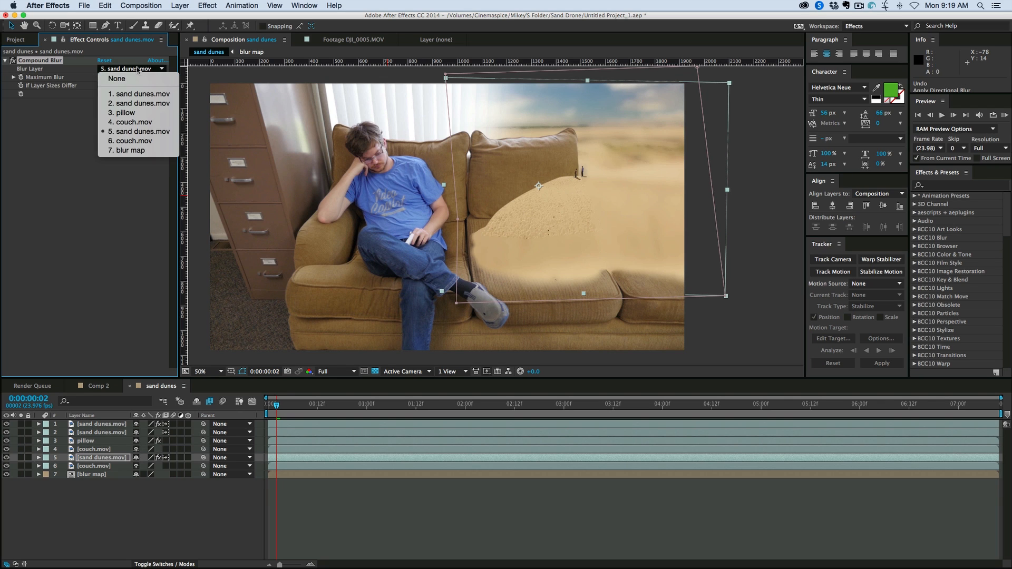
left_click(130, 149)
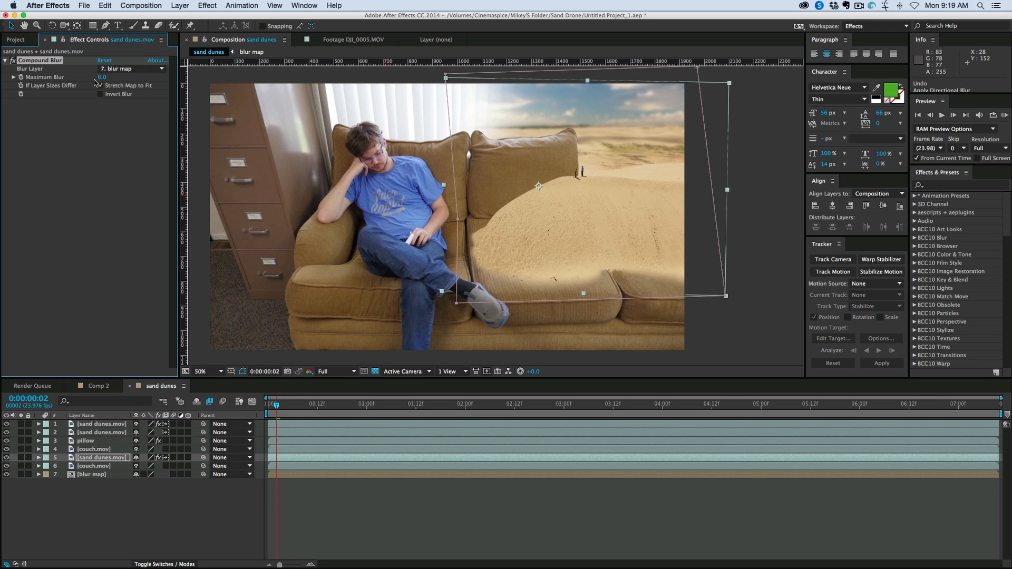
left_click(201, 371)
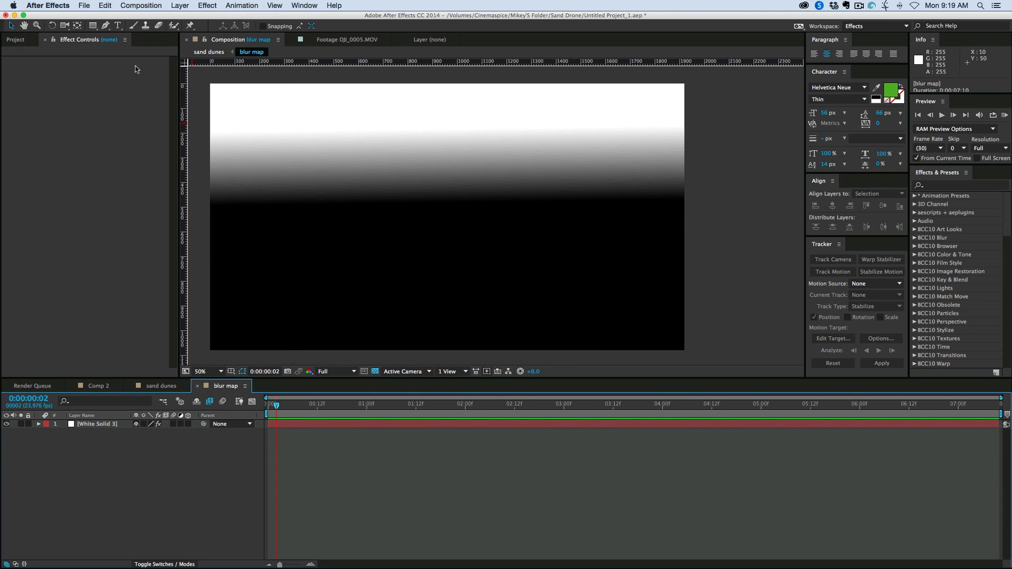
- Move White Solid 3's Gradient Ramp end point up to 974,368, then return to sand dunes
left_click(95, 424)
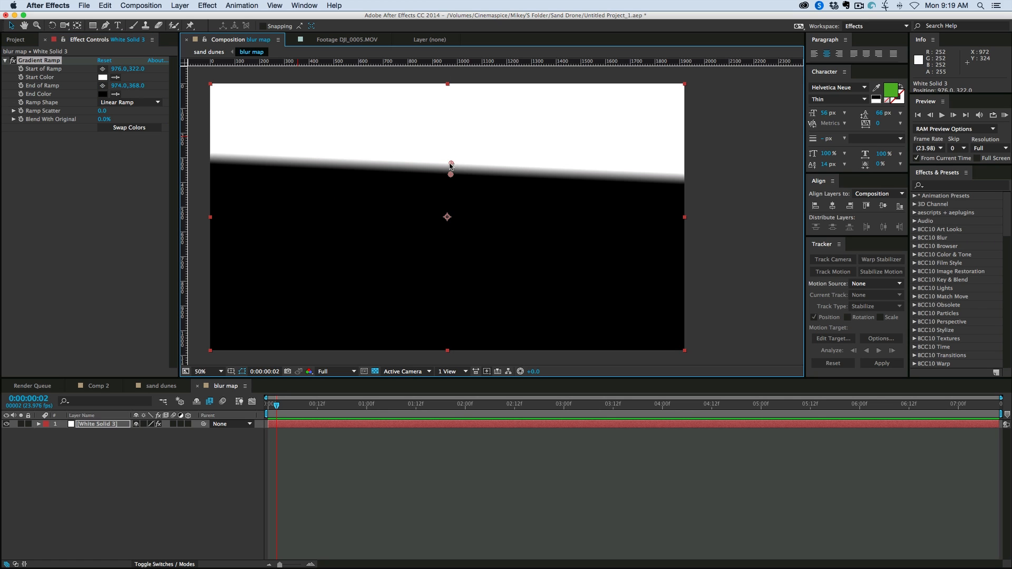
left_click(160, 386)
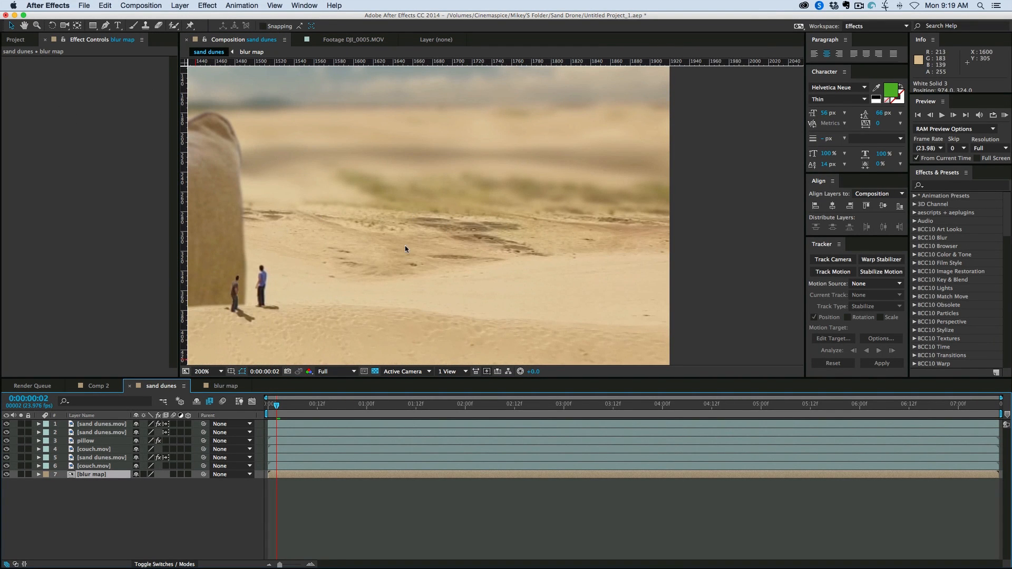
mouse_move(443, 152)
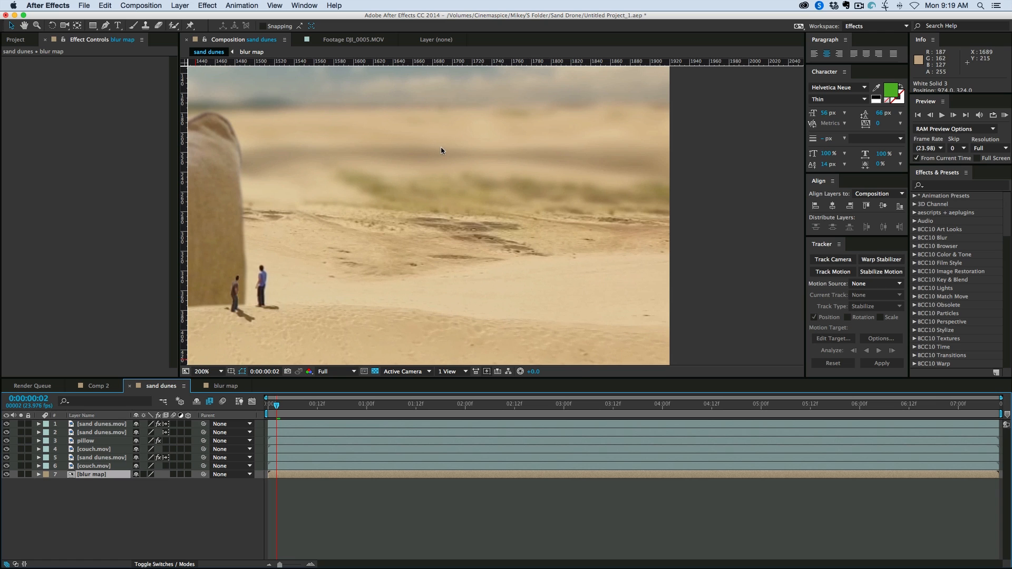
left_click(202, 371)
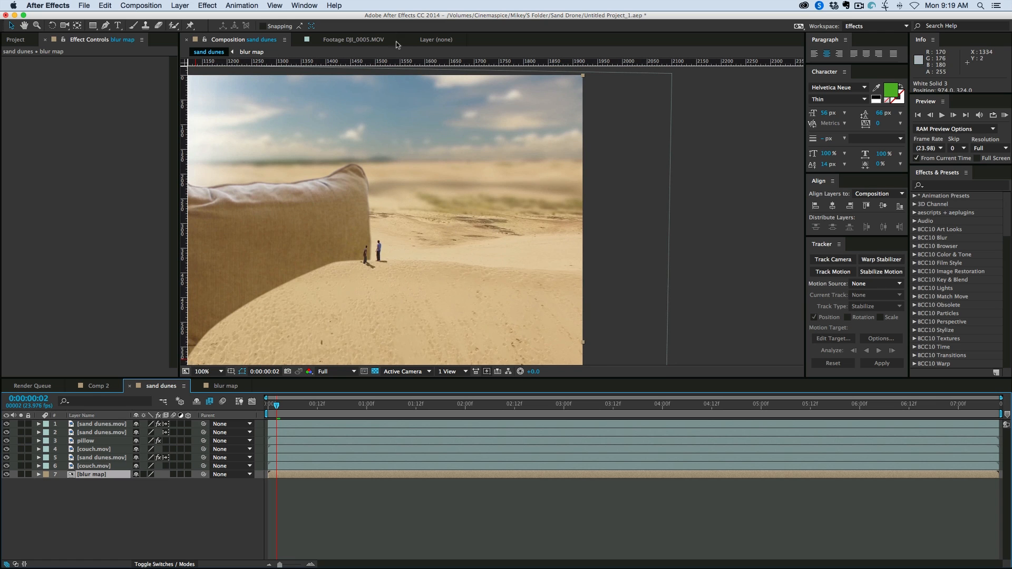
left_click(226, 385)
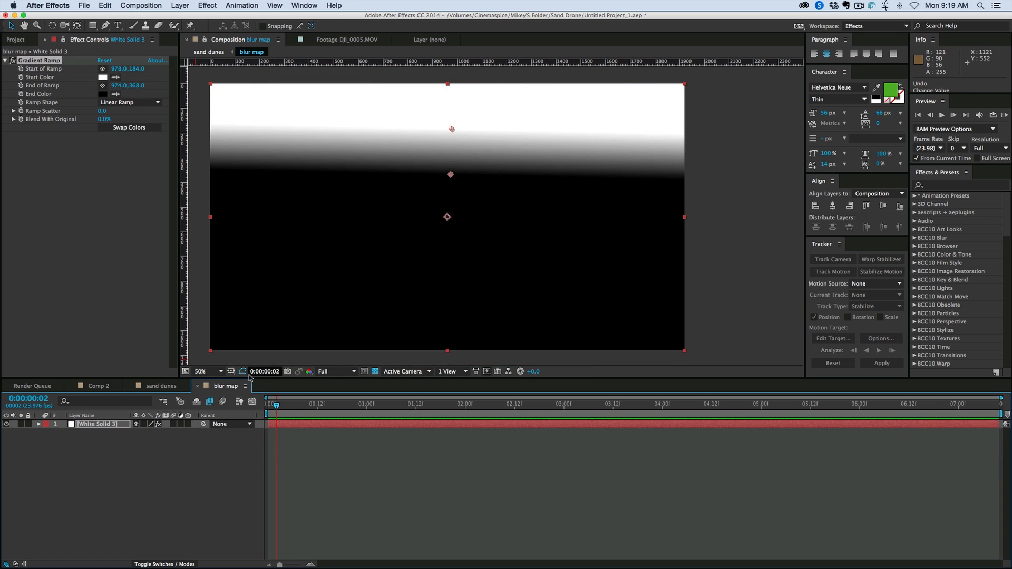
left_click(161, 385)
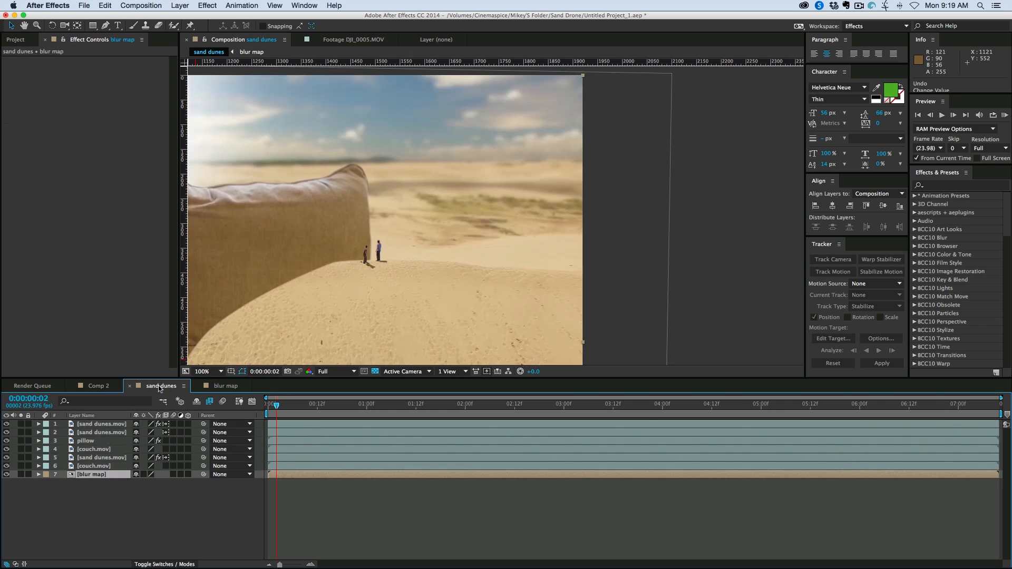